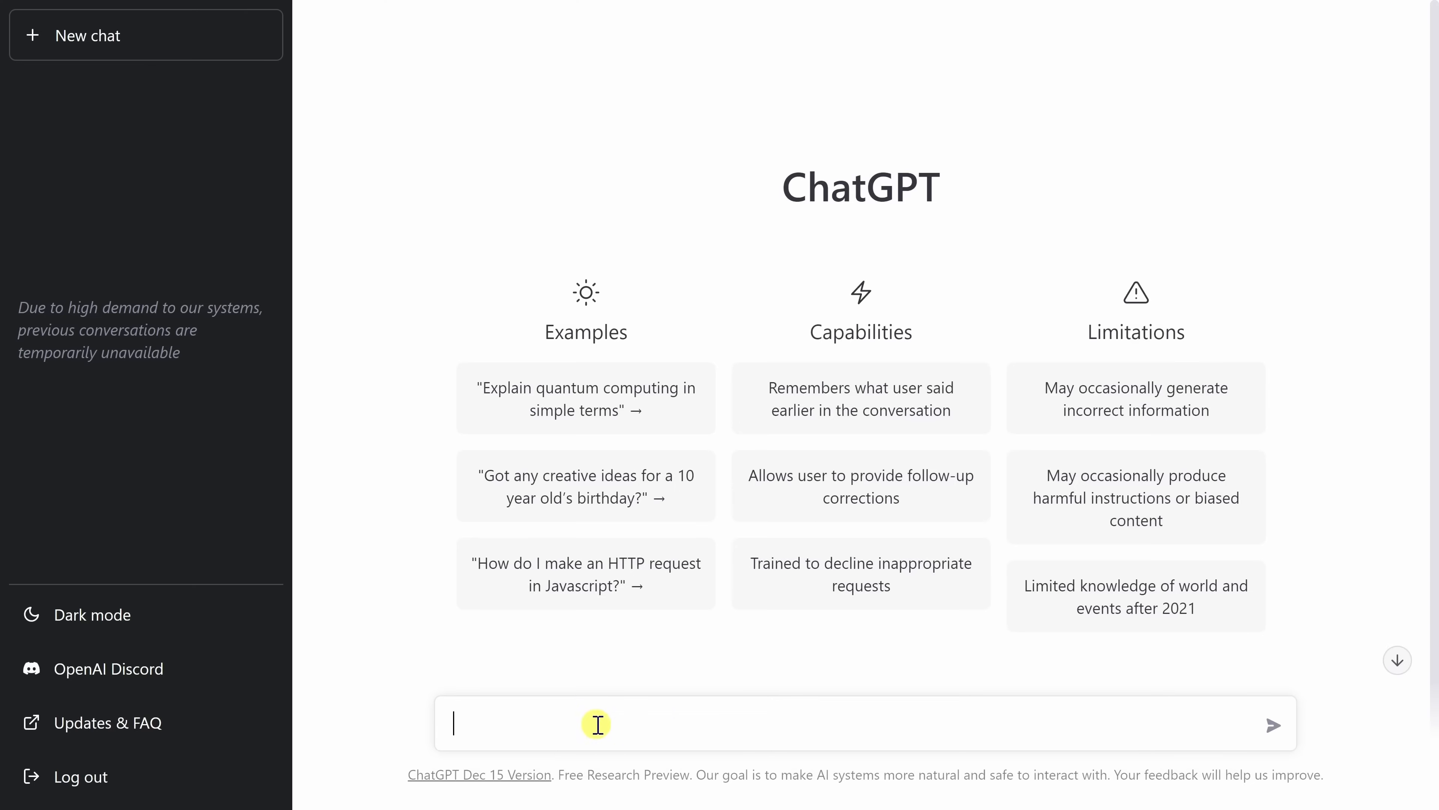
- Ask ChatGPT for an Excel formula adding up values in cells B2 through B10
text(Write an excel formula to add up values in cells B2 through B10)
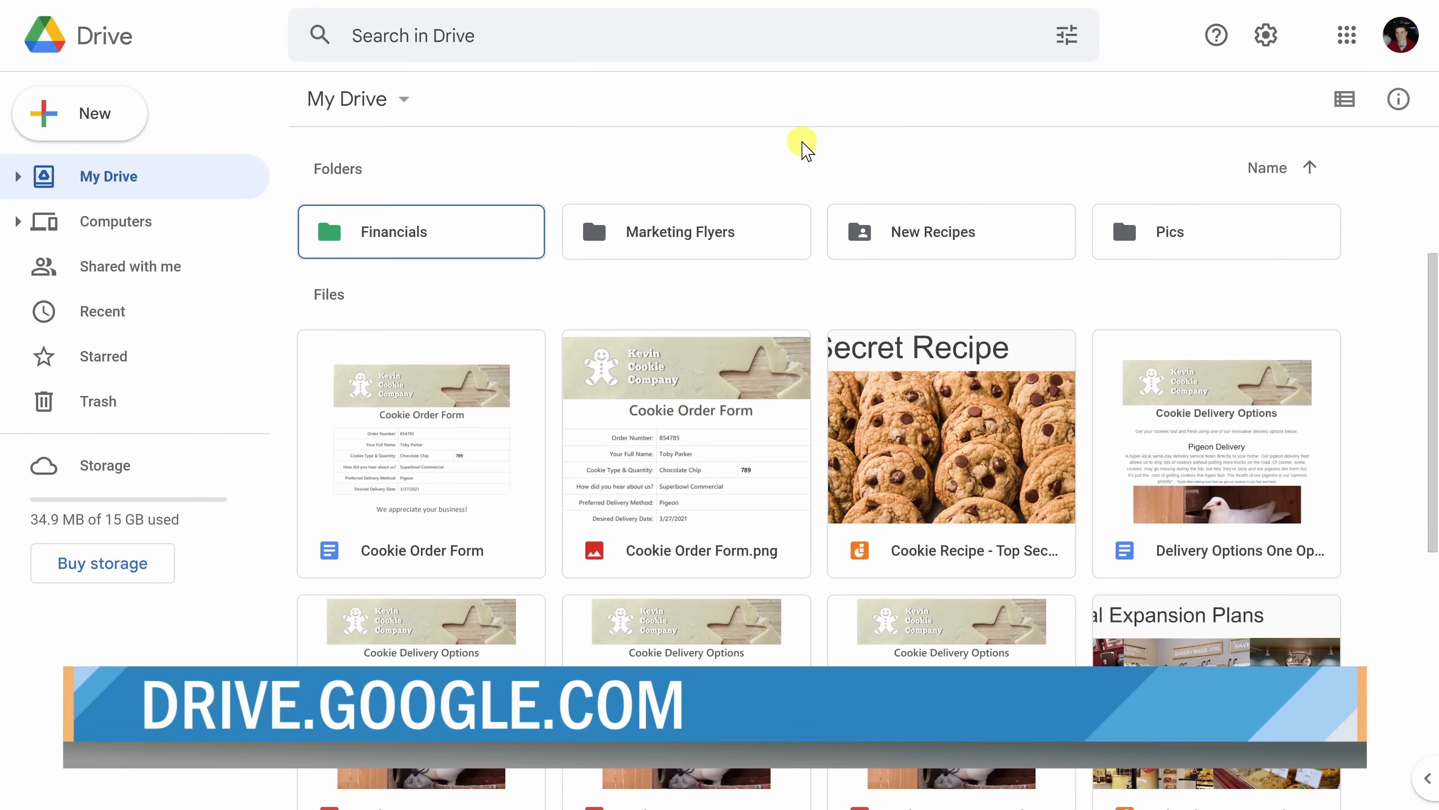
mouse_move(778, 158)
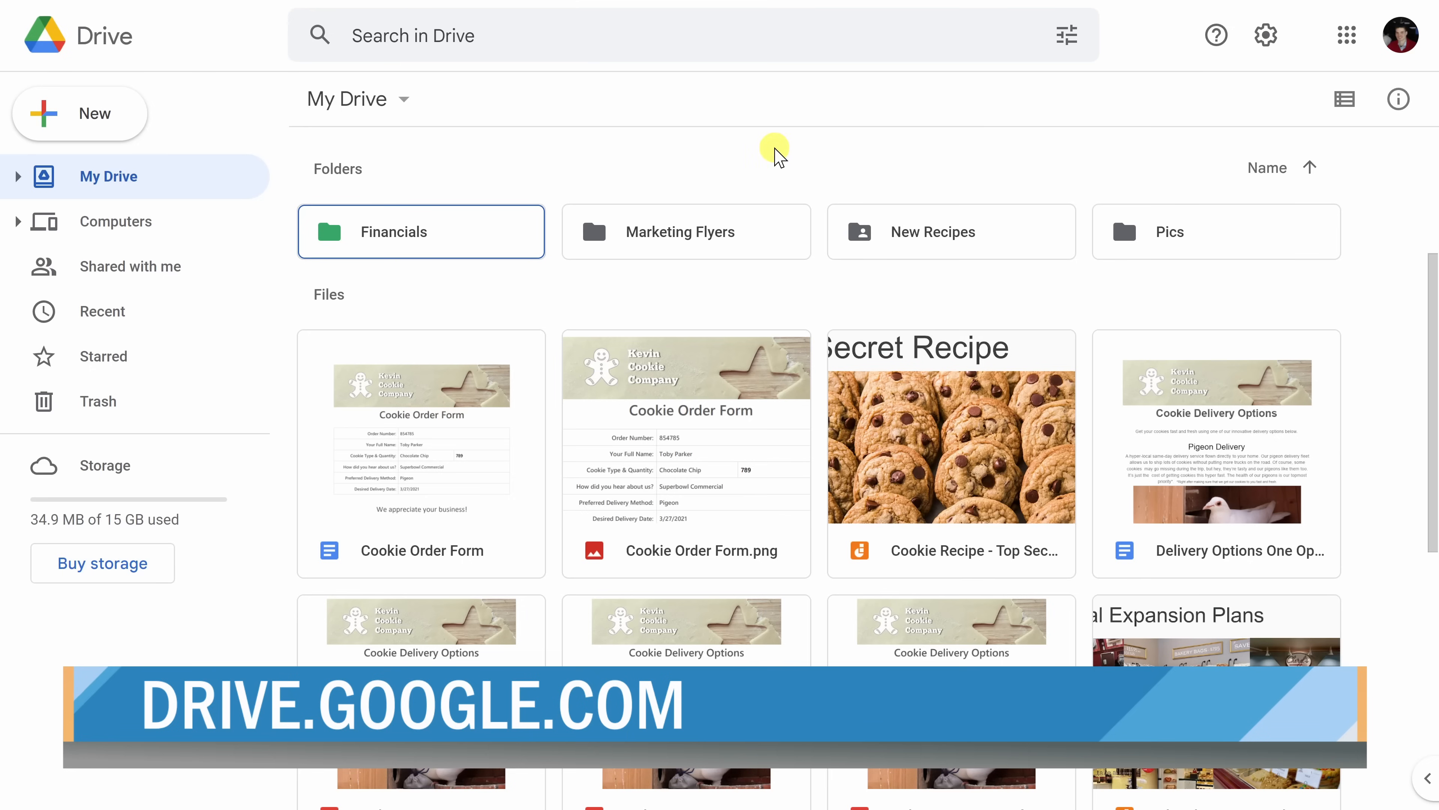
mouse_move(782, 176)
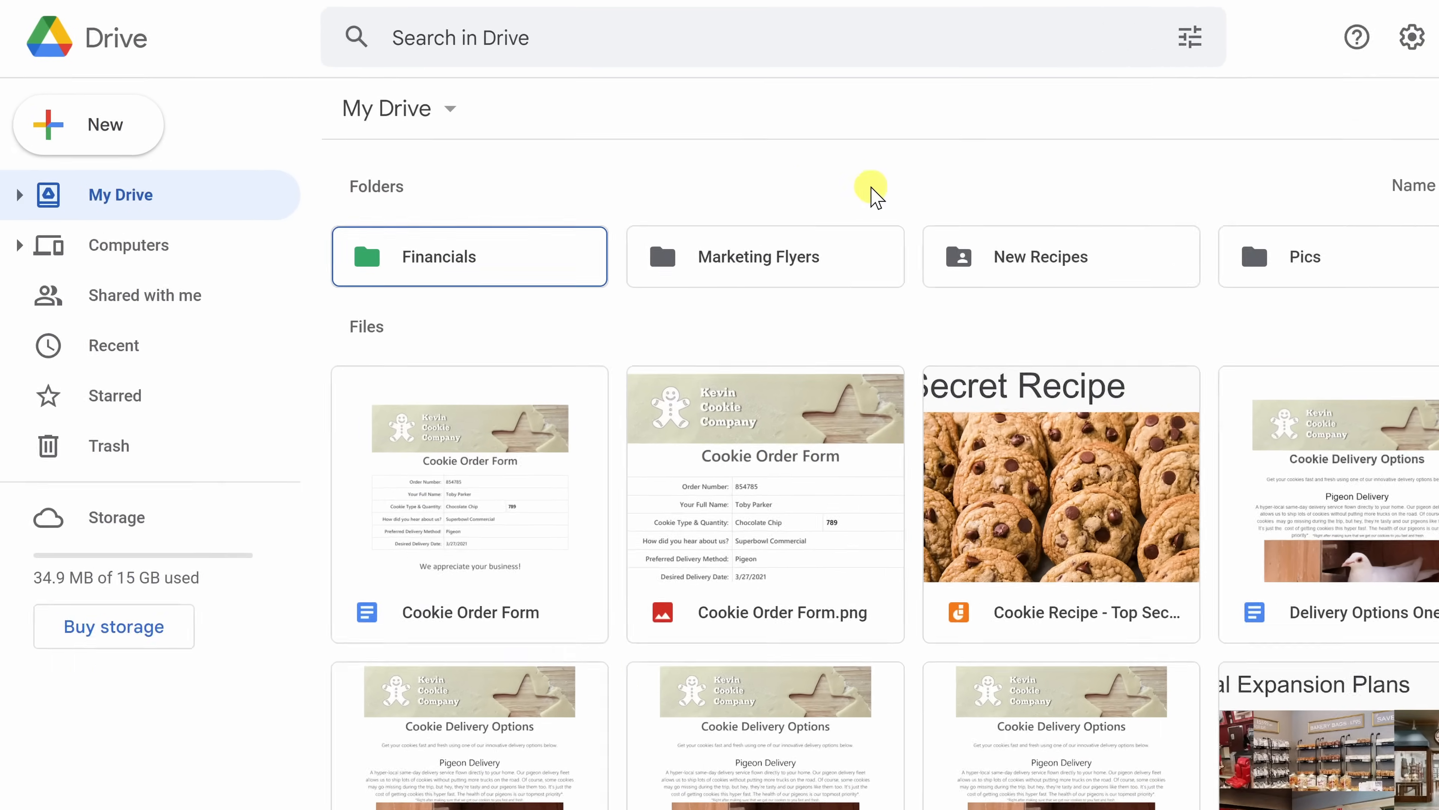
- Open Drive's New menu to reach More > Connect more apps
click(87, 124)
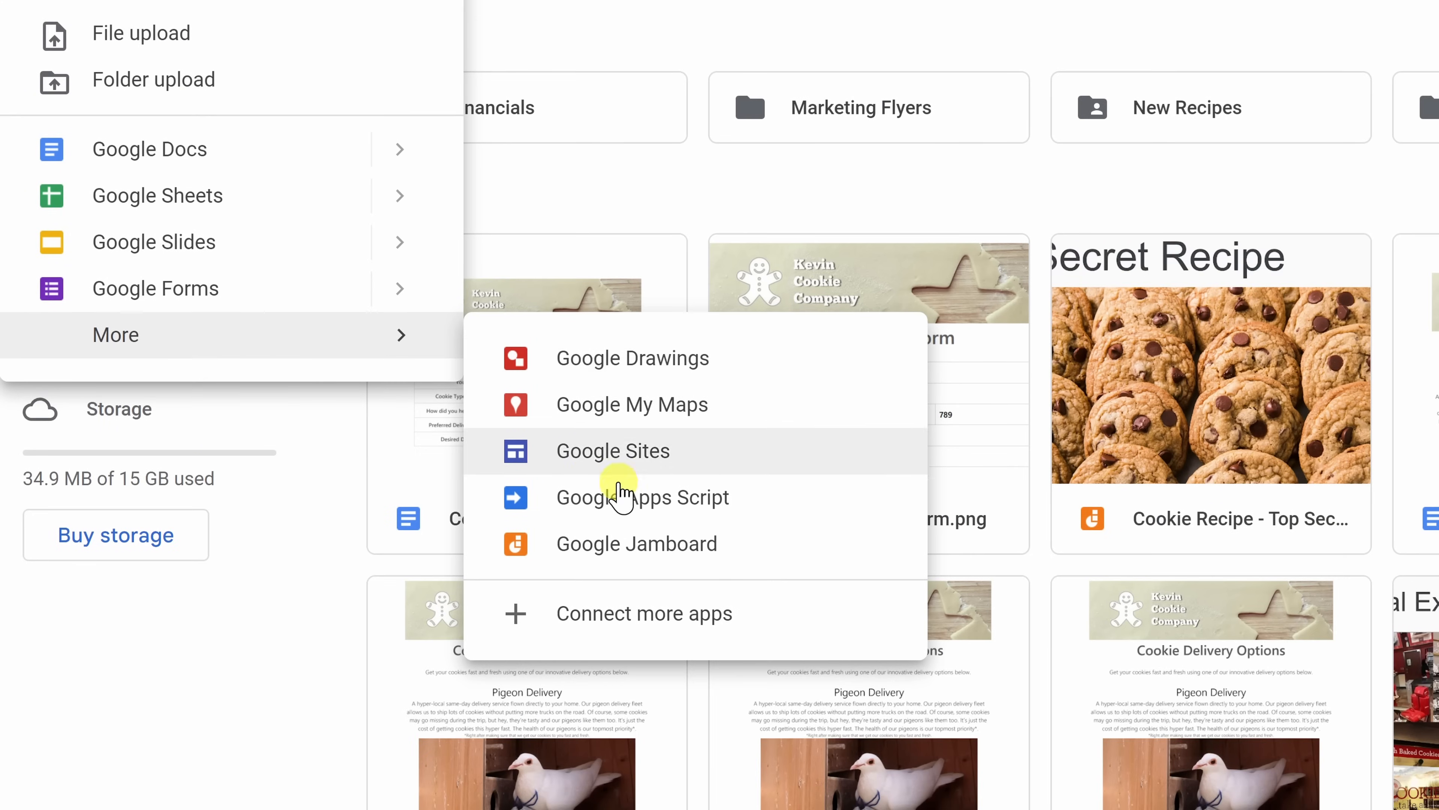
mouse_move(702, 613)
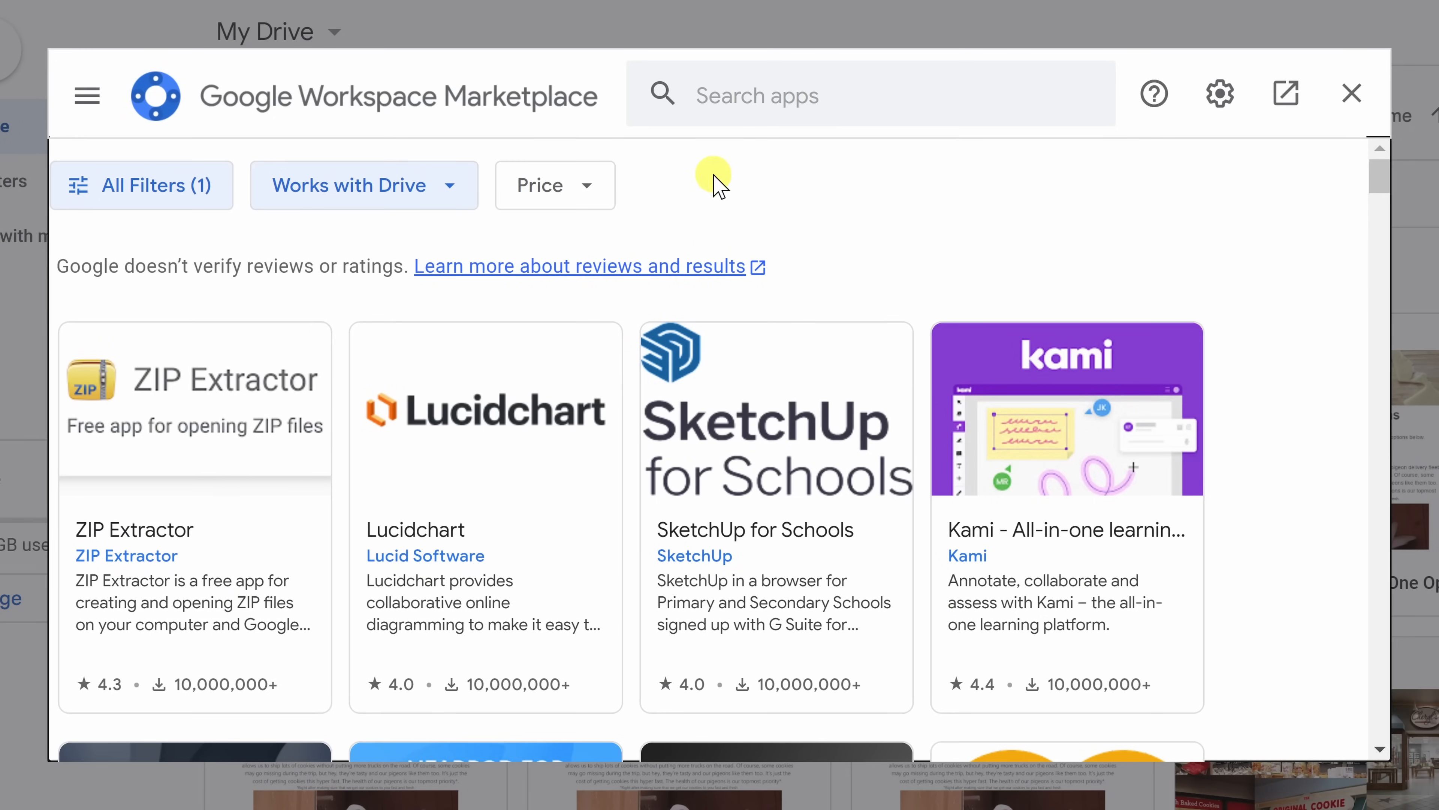
- Find Google Colaboratory in the Workspace Marketplace and install it, granting permission
text(Google Colaboratory)
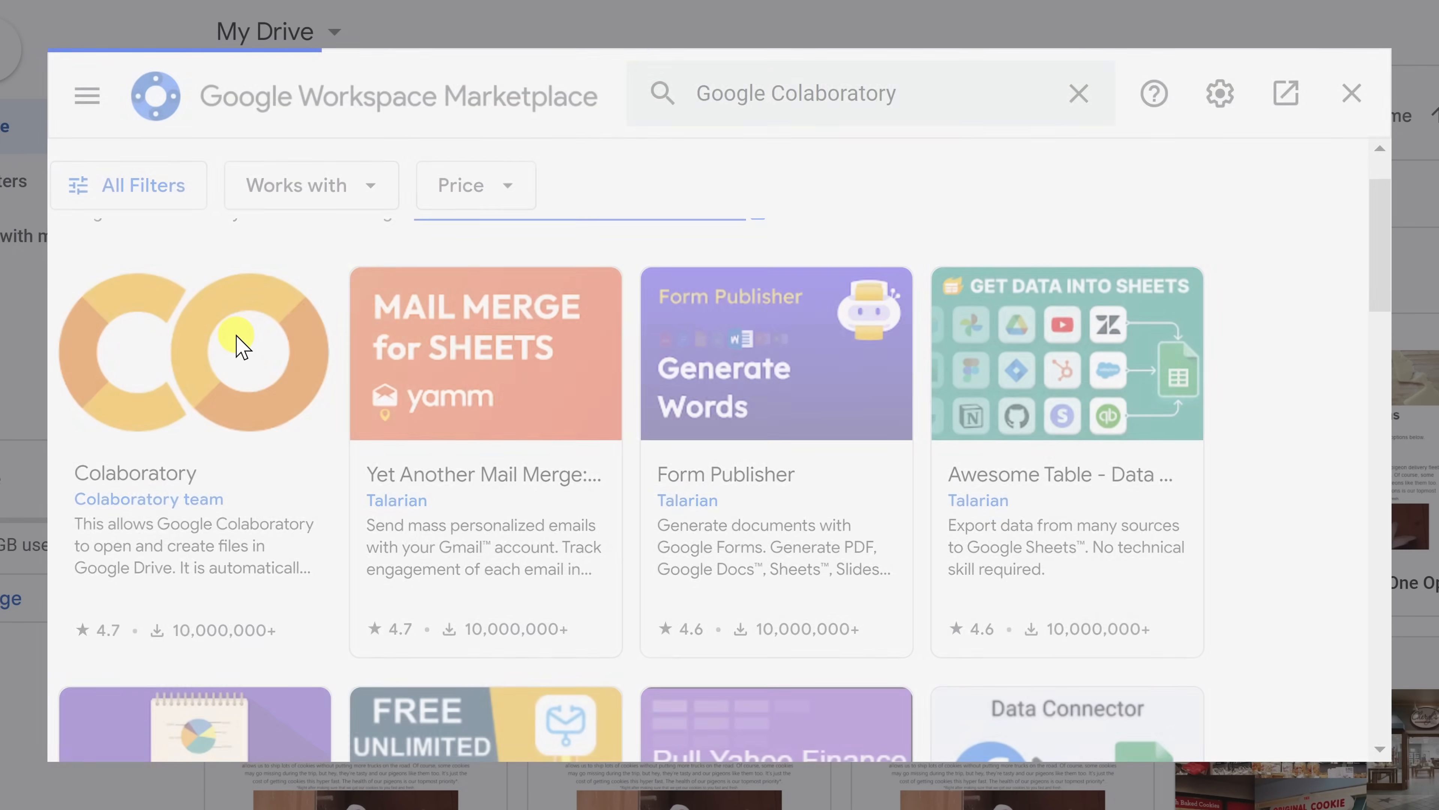
click(193, 354)
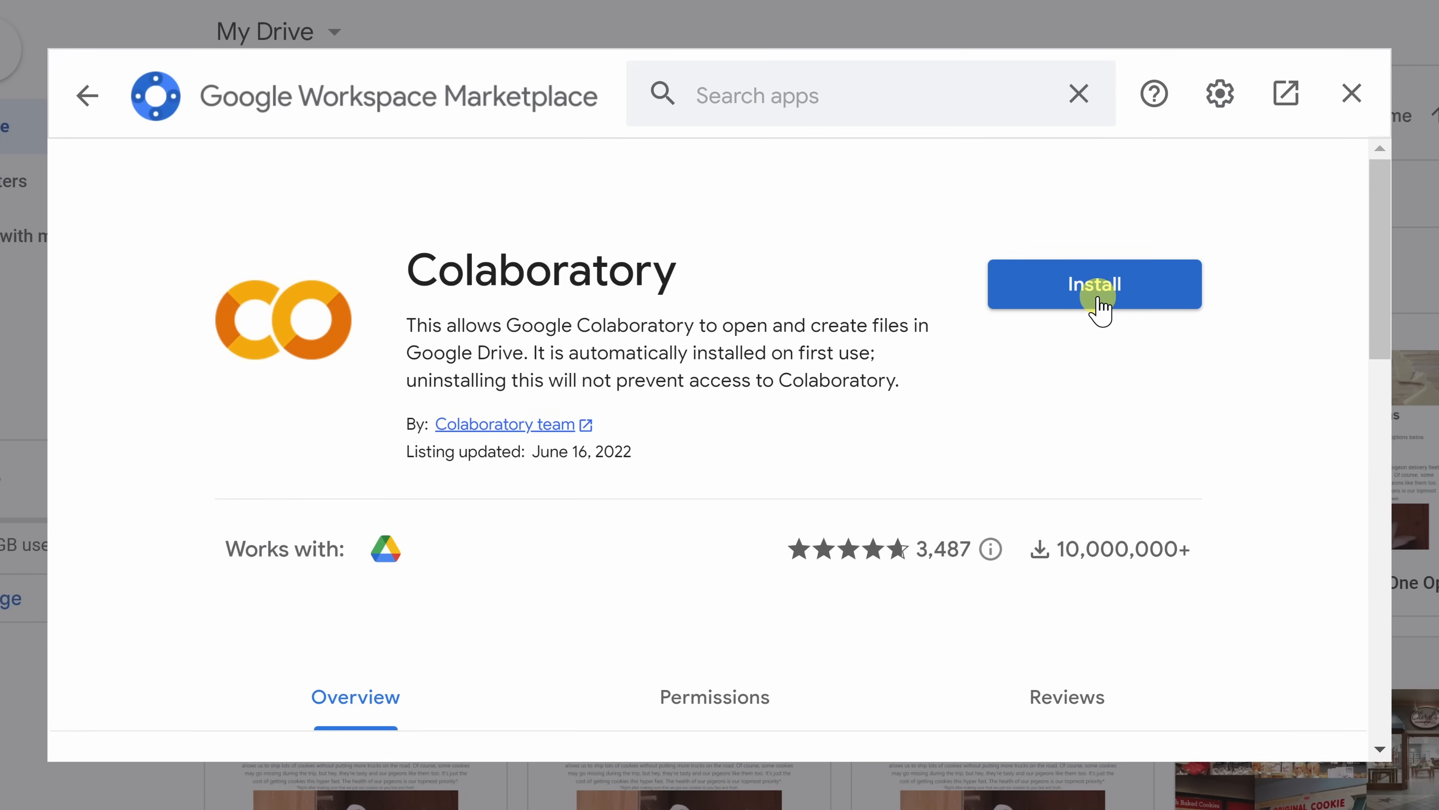
click(1093, 284)
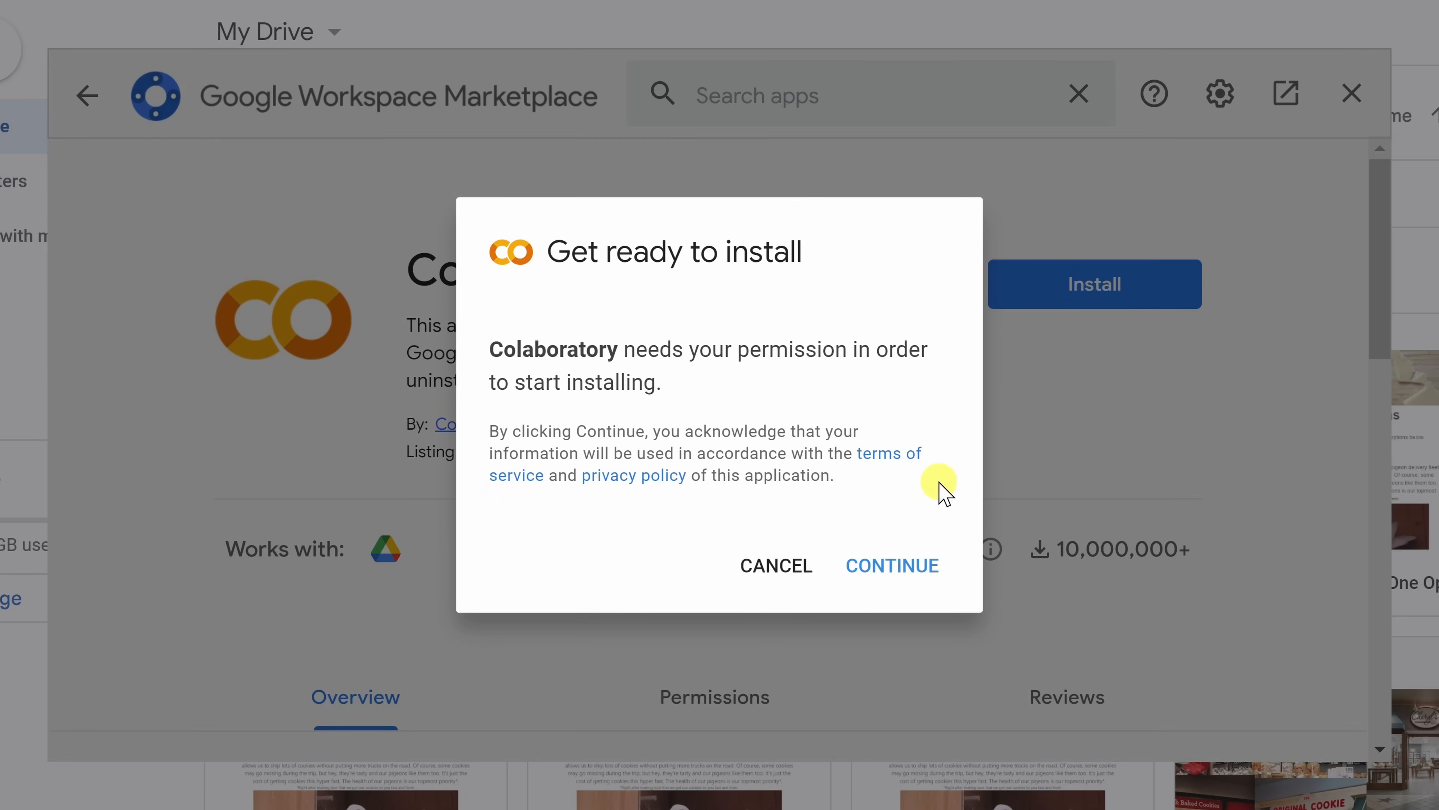
click(890, 564)
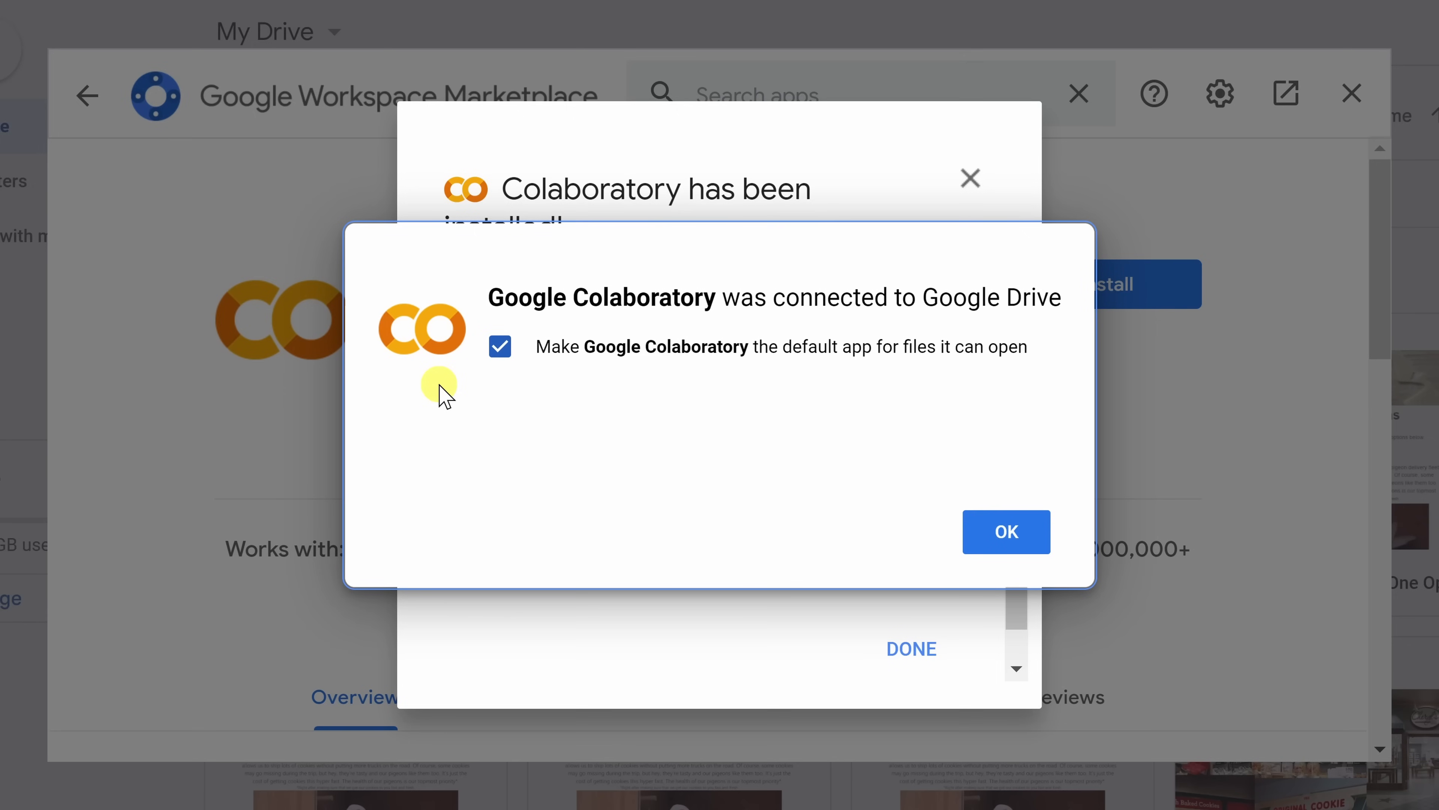
mouse_move(676, 332)
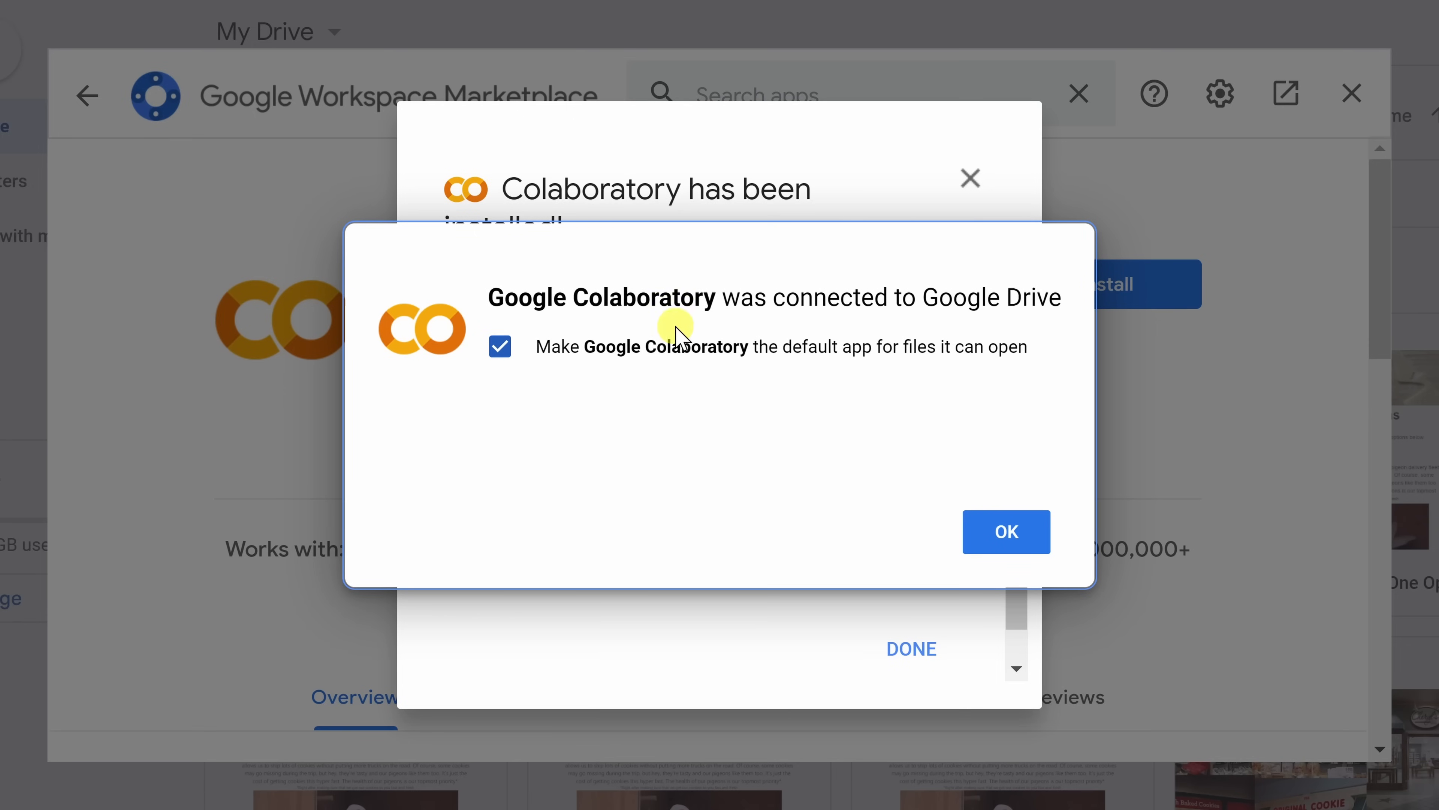
mouse_move(909, 422)
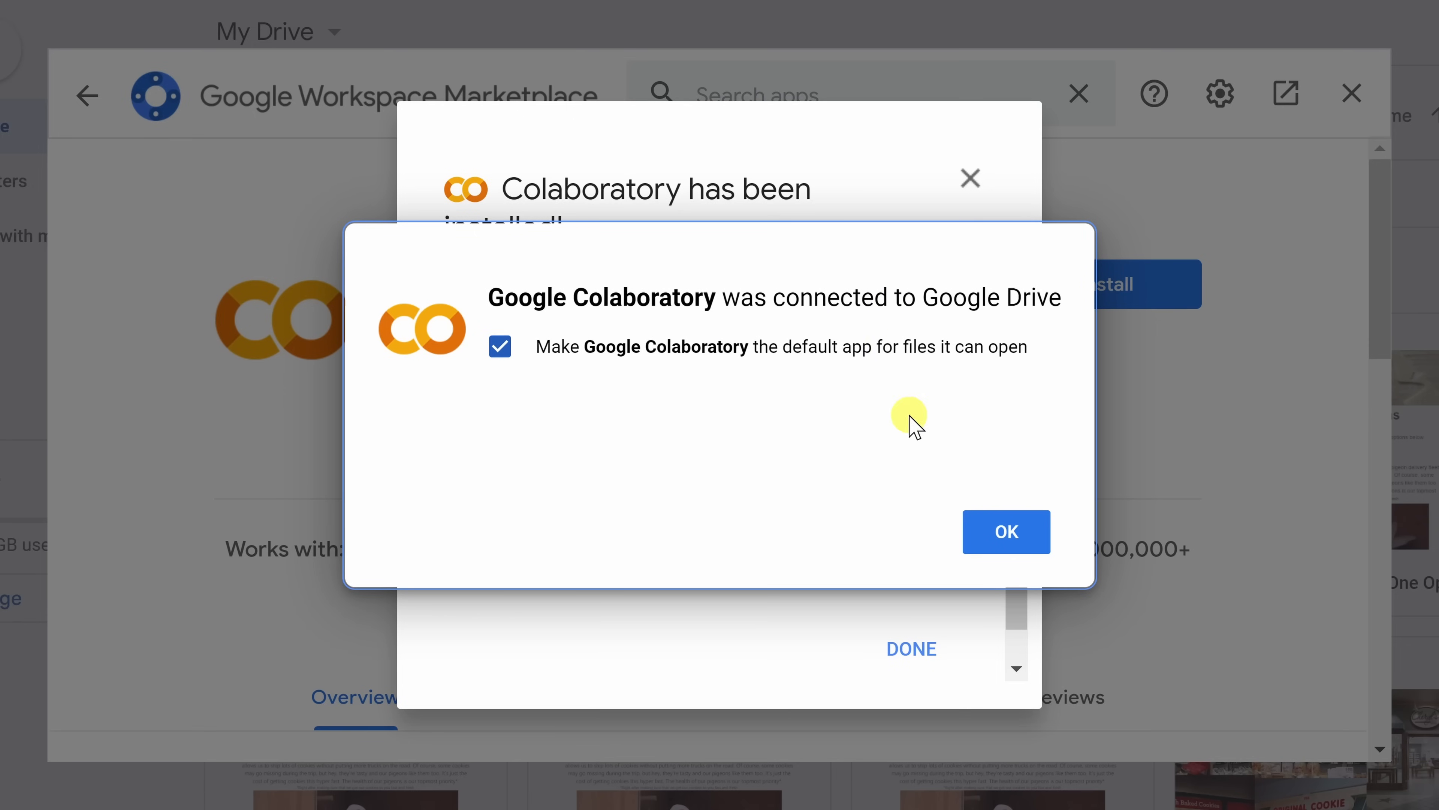
- Finish the Colaboratory install walkthrough and return to My Drive
click(1004, 531)
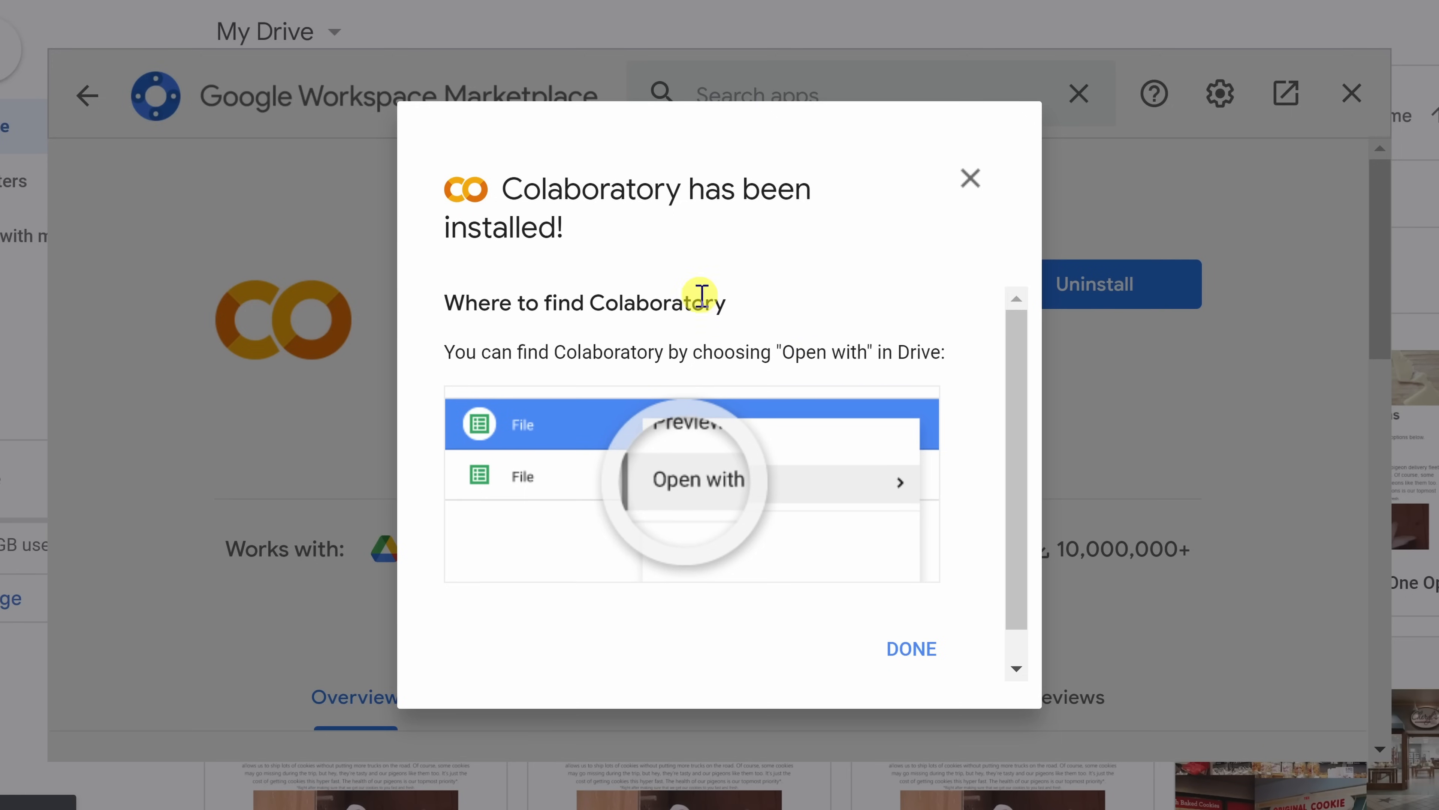
mouse_move(588, 241)
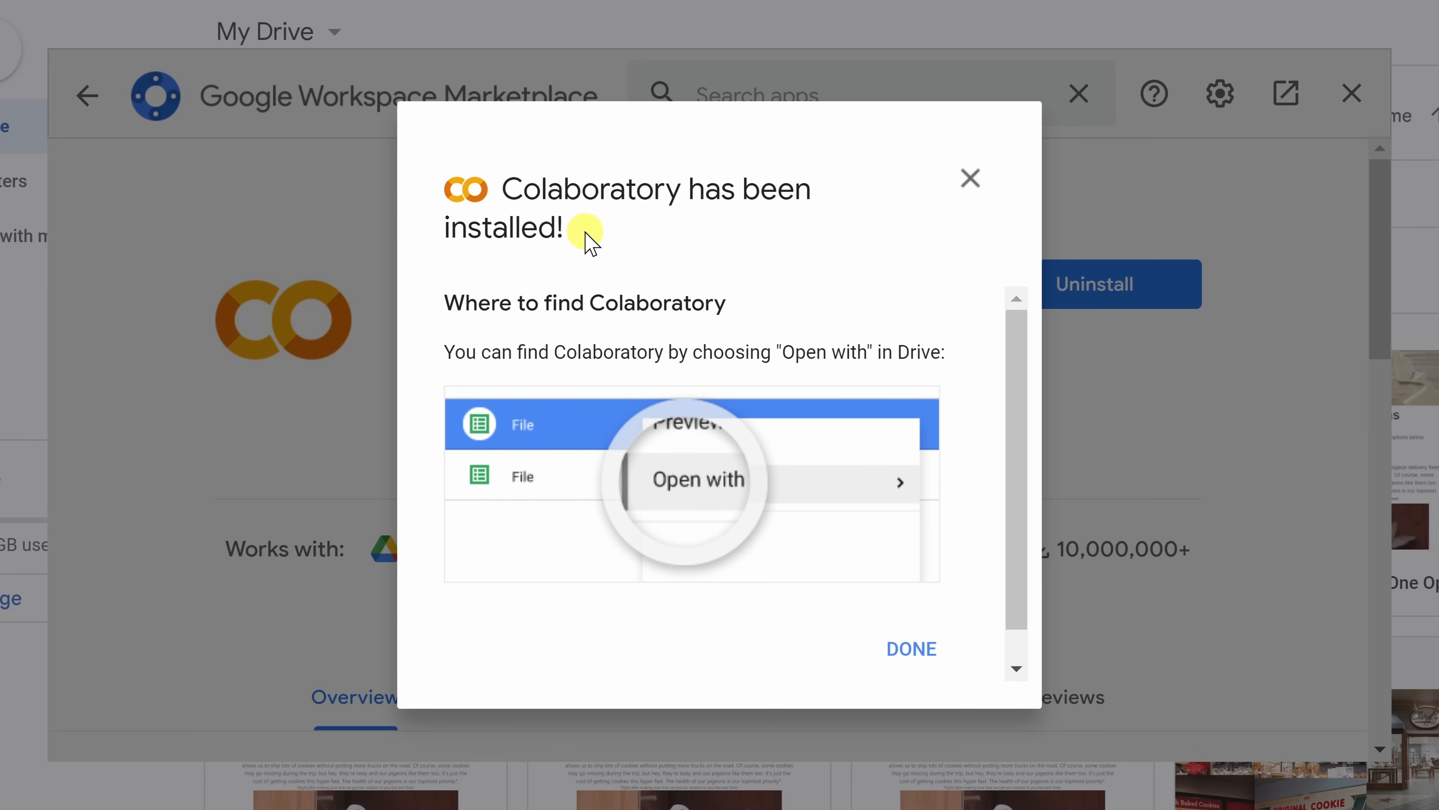
click(911, 647)
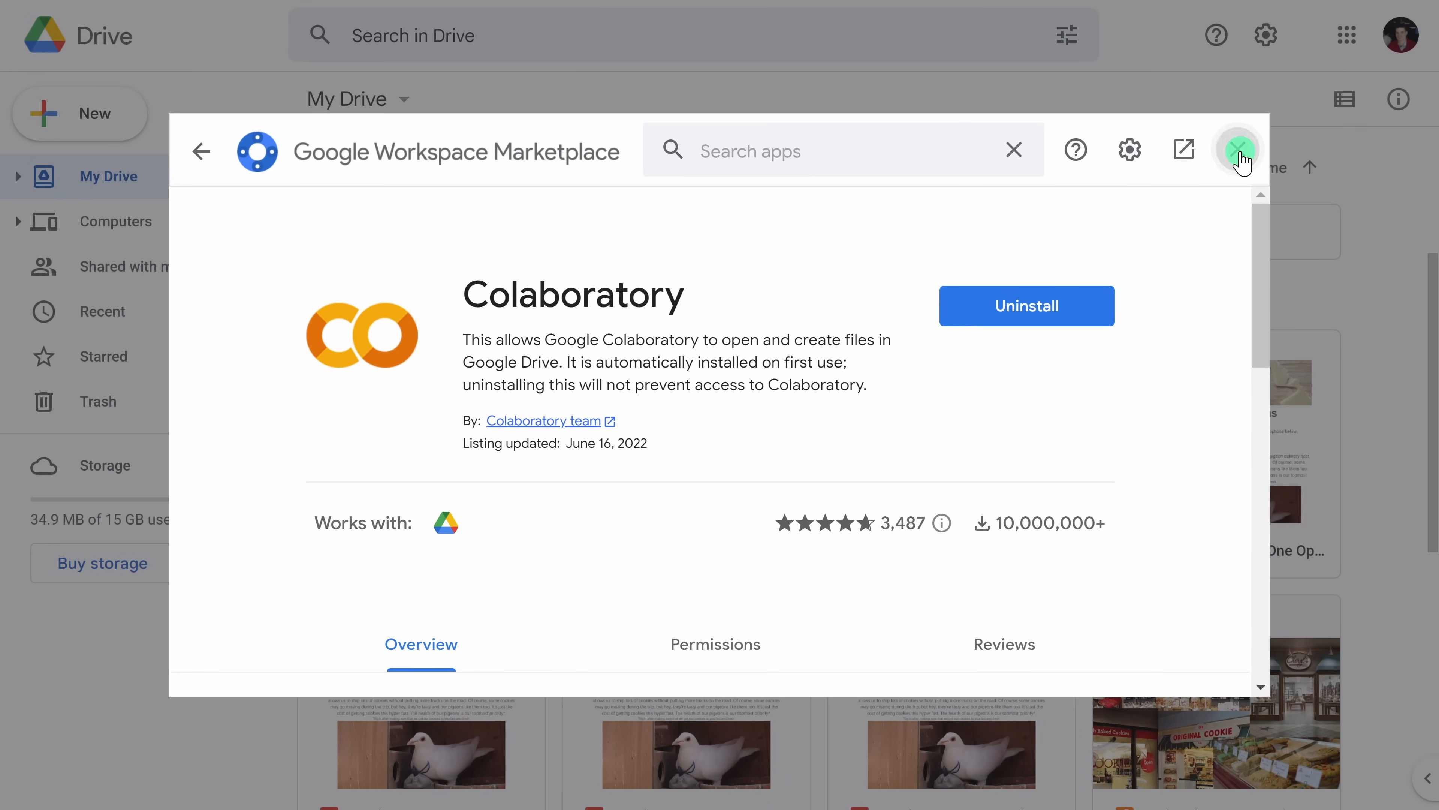
click(1236, 150)
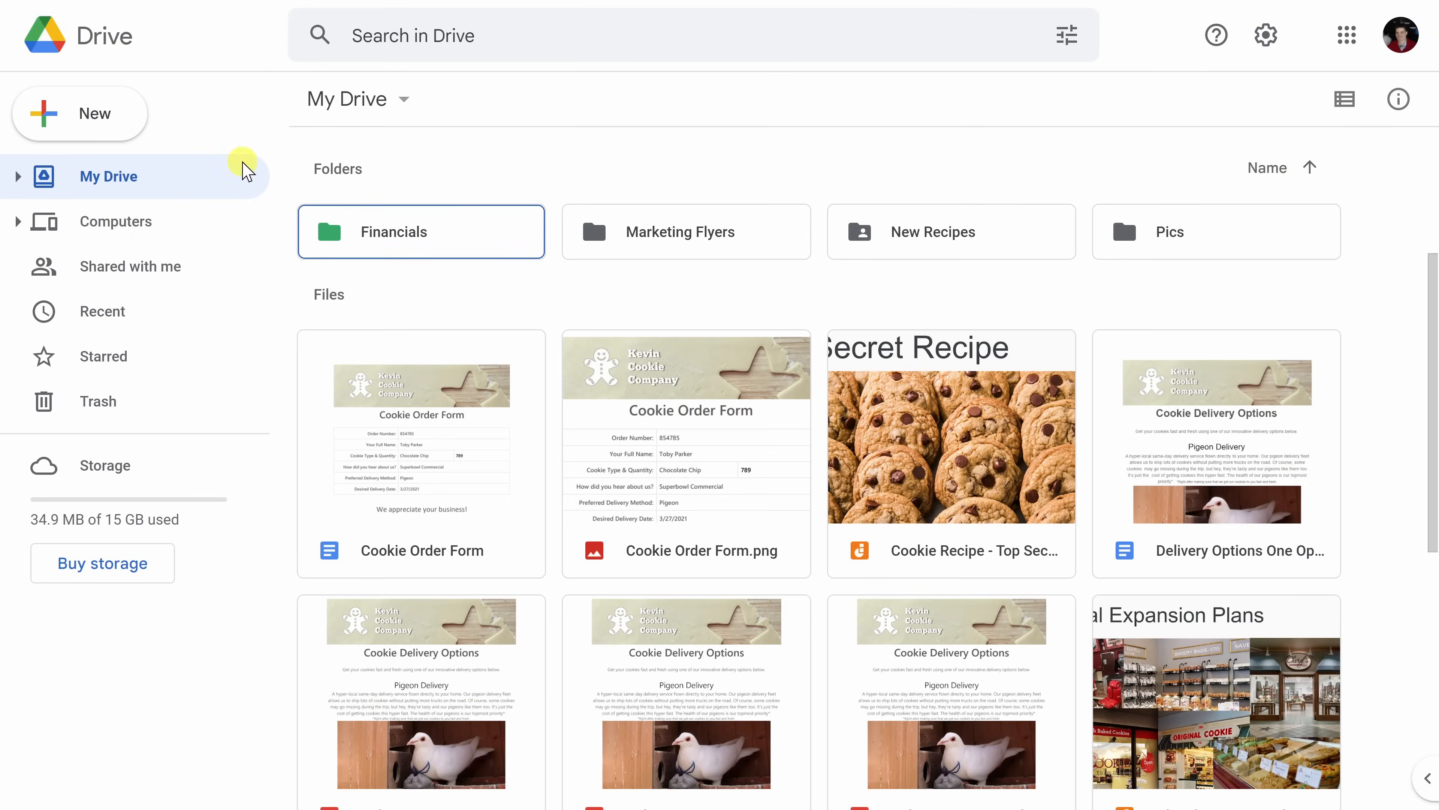
- Create a new Colaboratory notebook (Untitled0.ipynb) from Drive's New > More menu
click(80, 114)
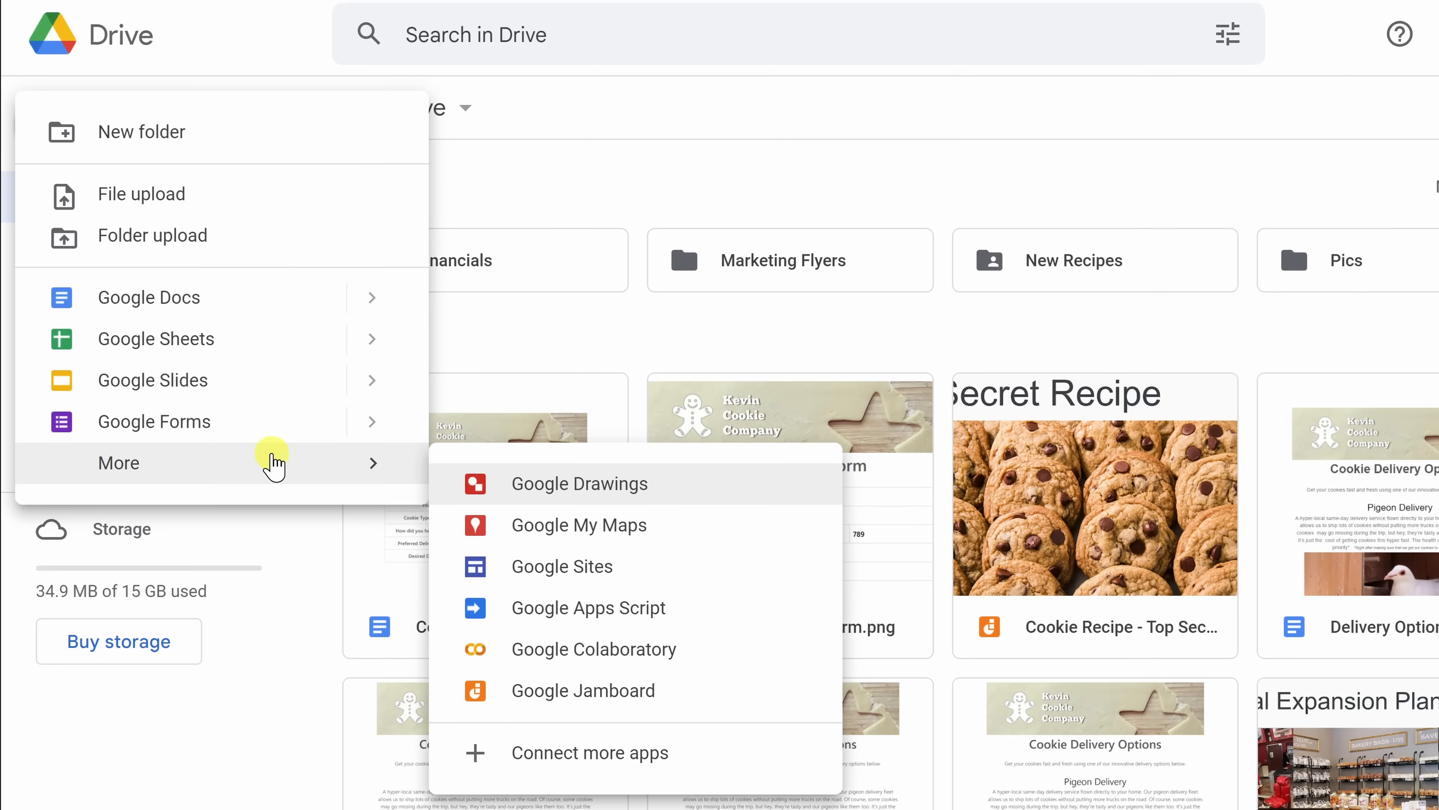
mouse_move(547, 658)
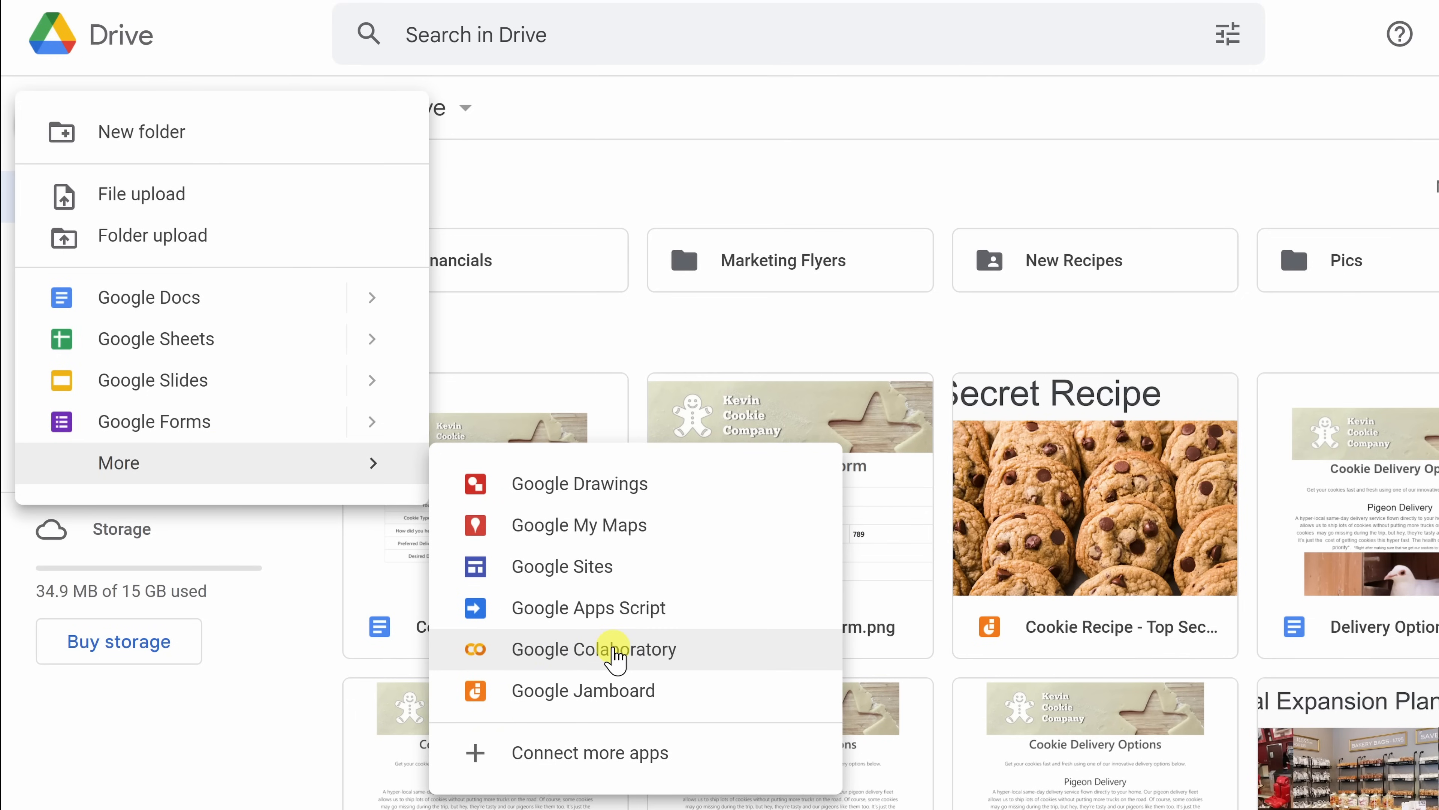
click(595, 649)
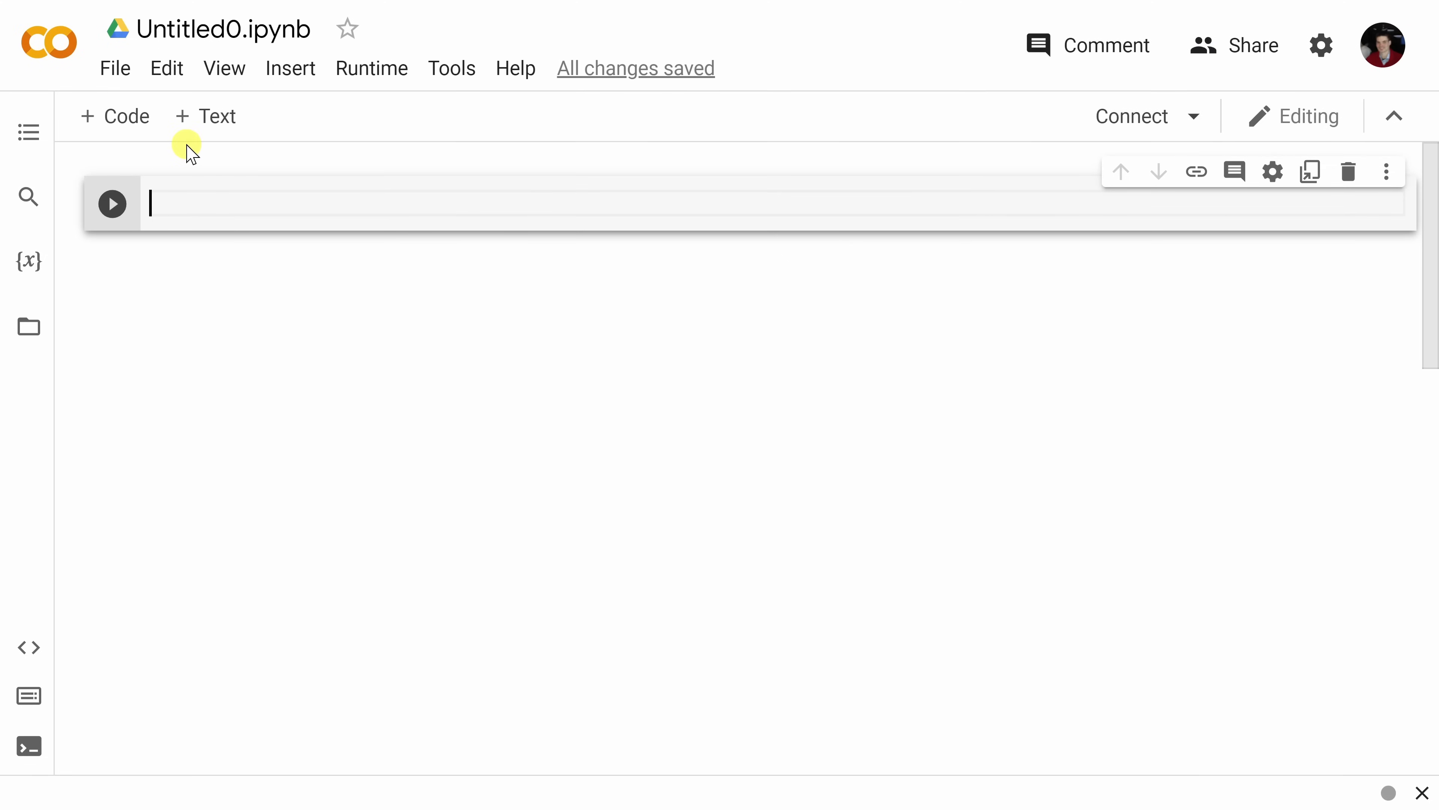
mouse_move(208, 156)
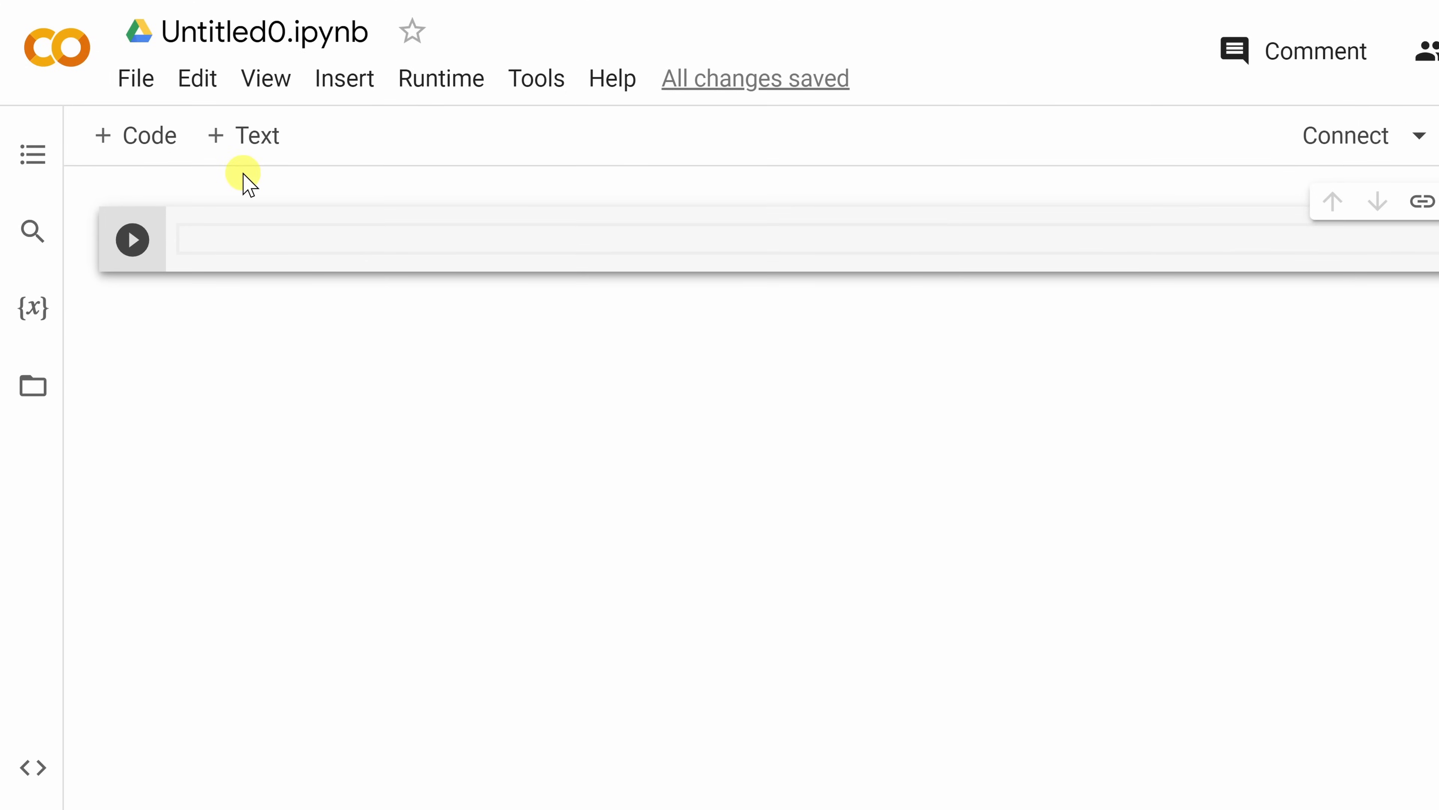
- Rename the notebook to TranscribeAudio.ipynb
click(261, 32)
text(TranscribeAudio)
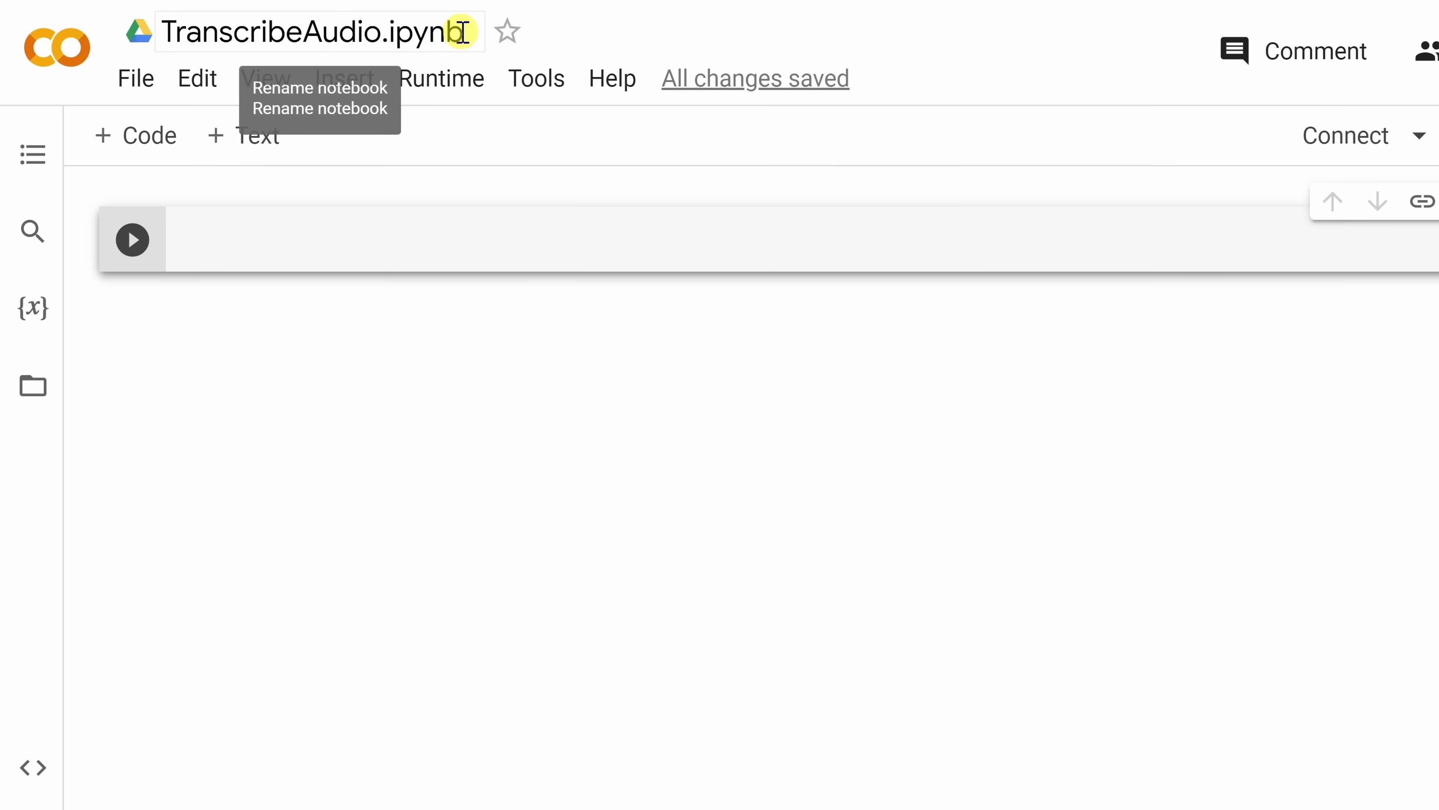
click(441, 78)
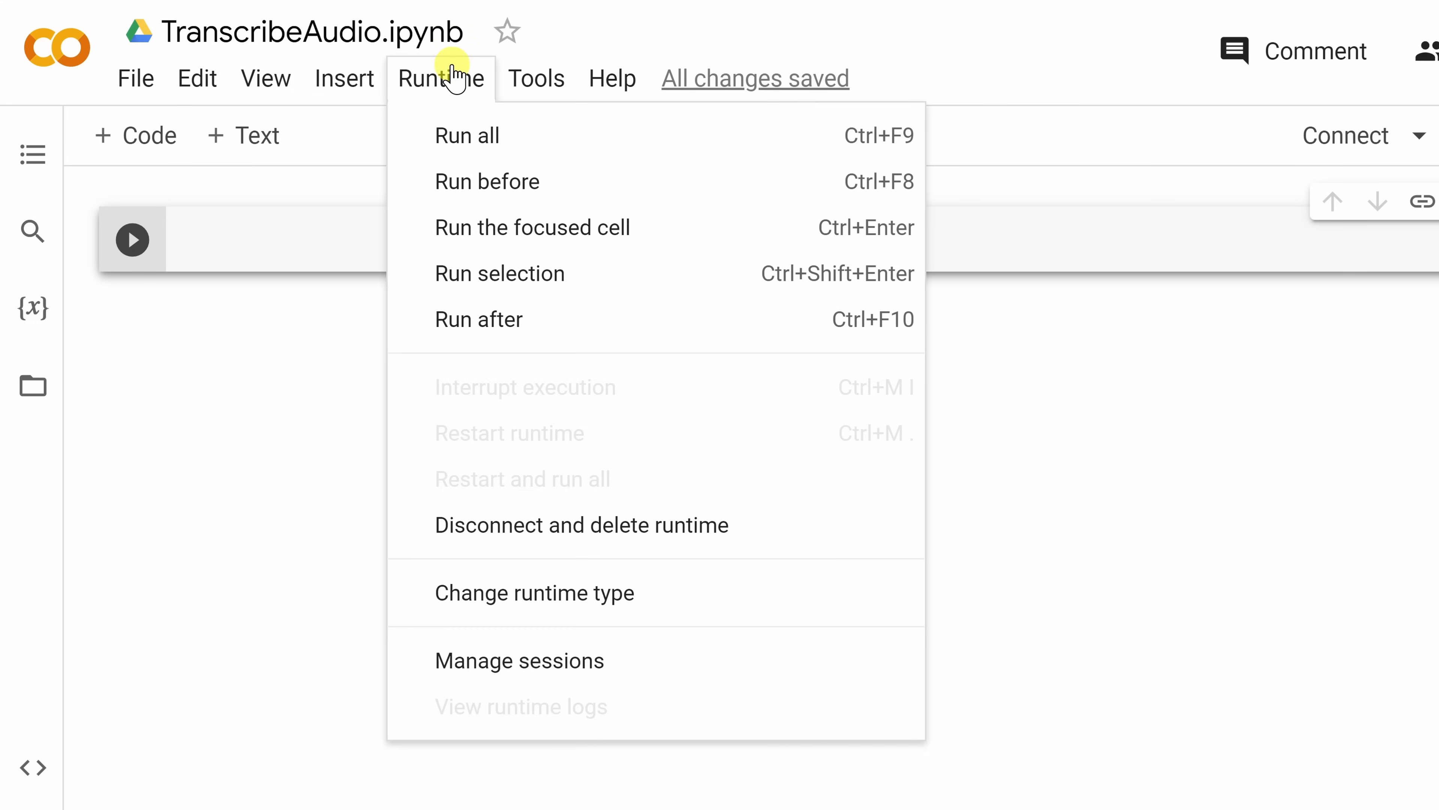
mouse_move(535, 592)
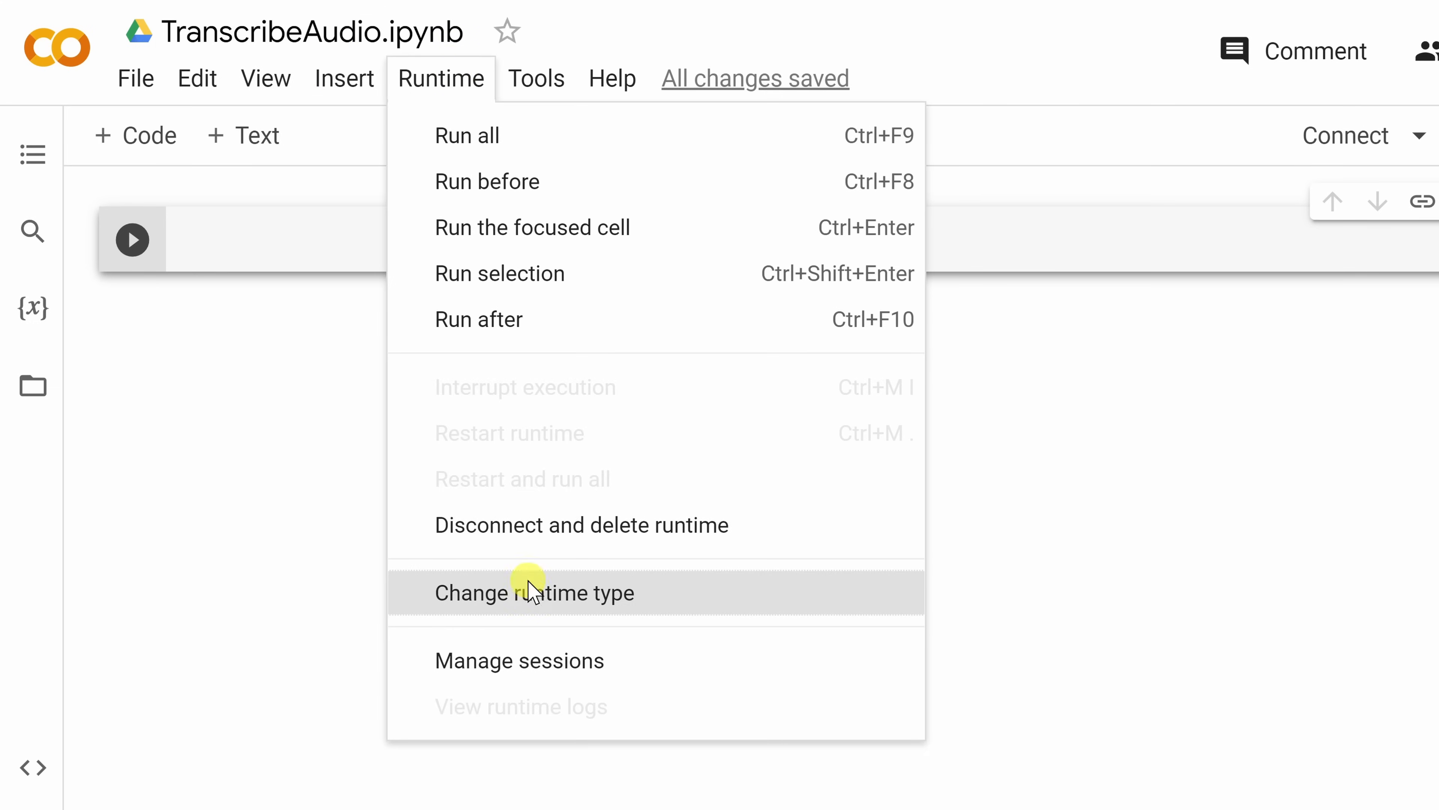
- Set the notebook's hardware accelerator to GPU and save the runtime setting
click(535, 593)
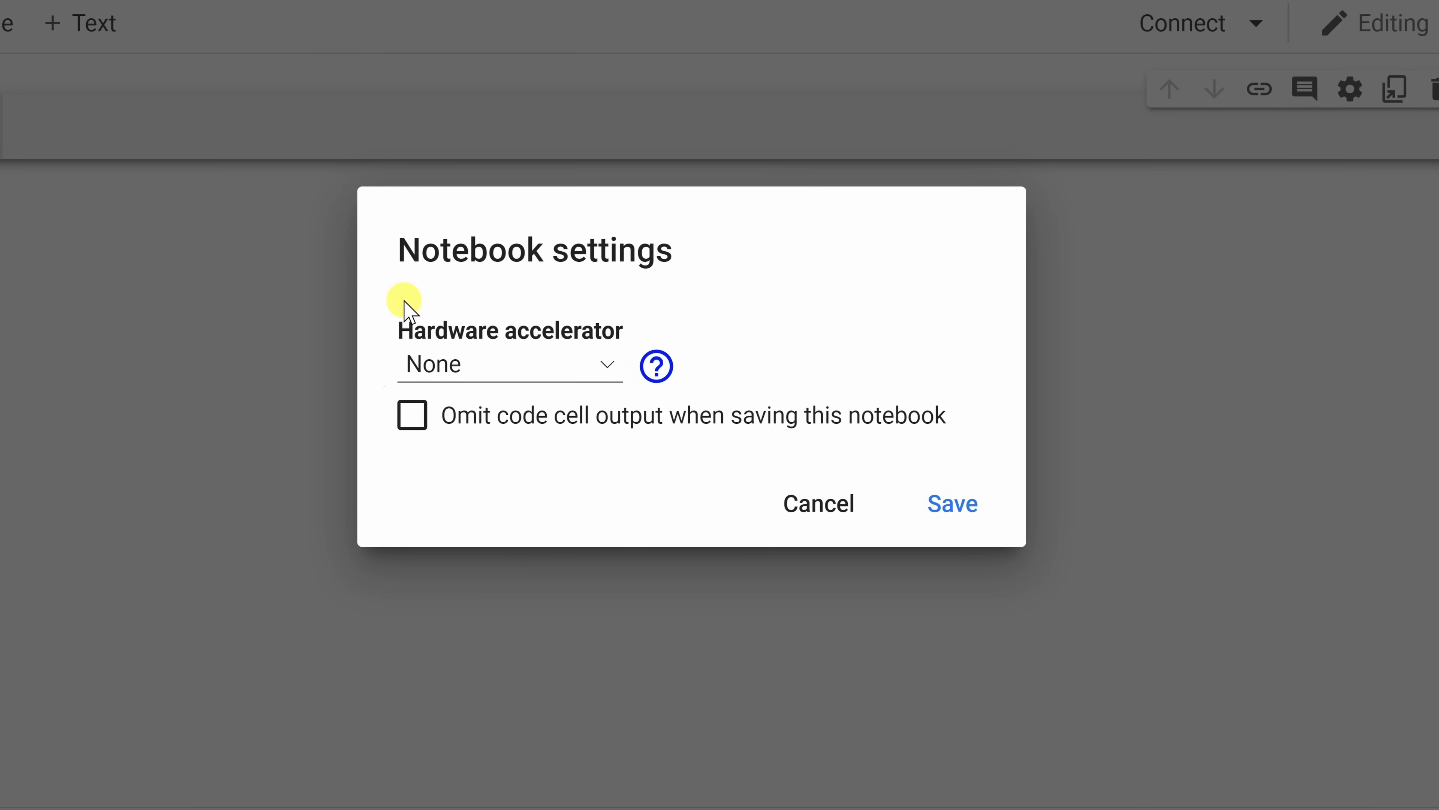
click(509, 365)
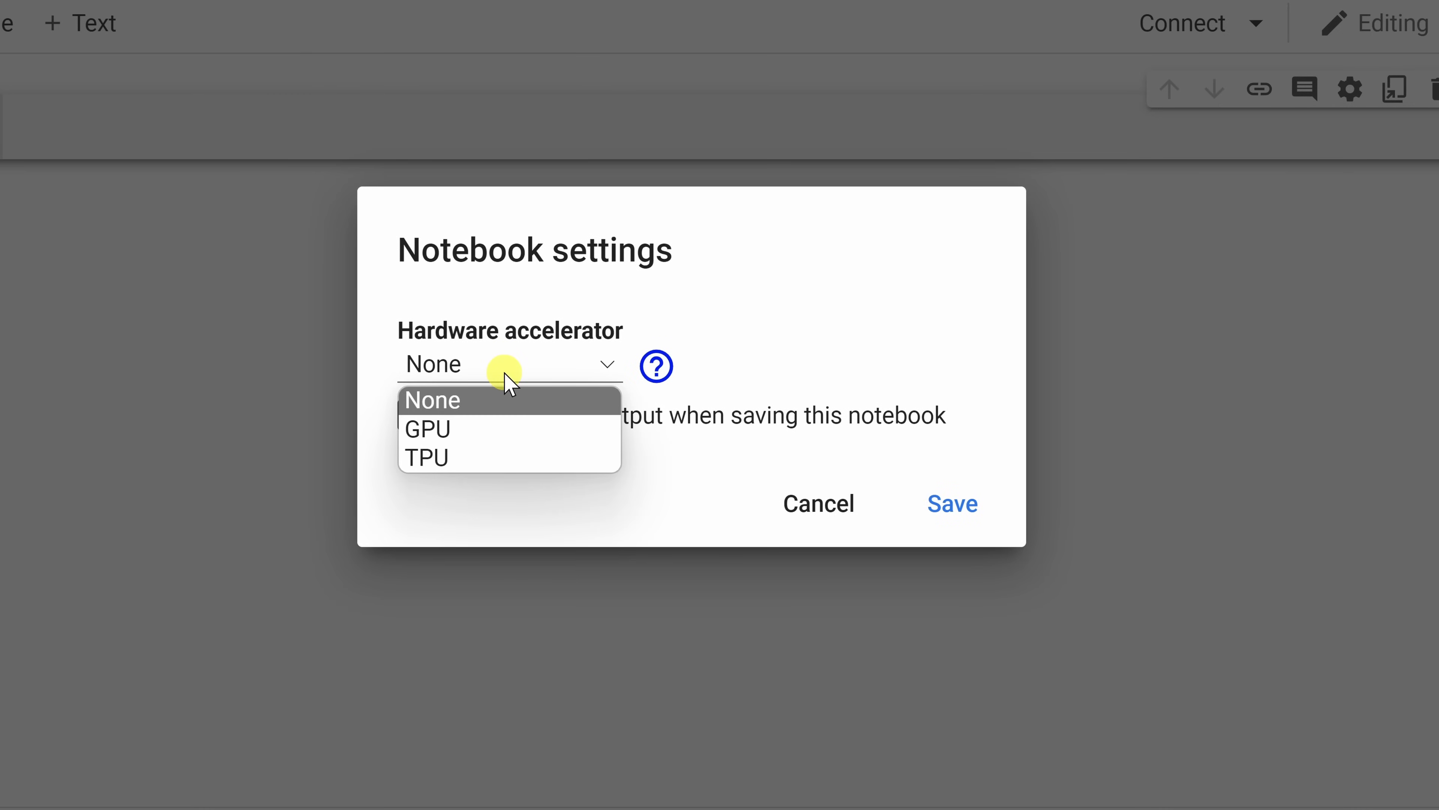
click(426, 428)
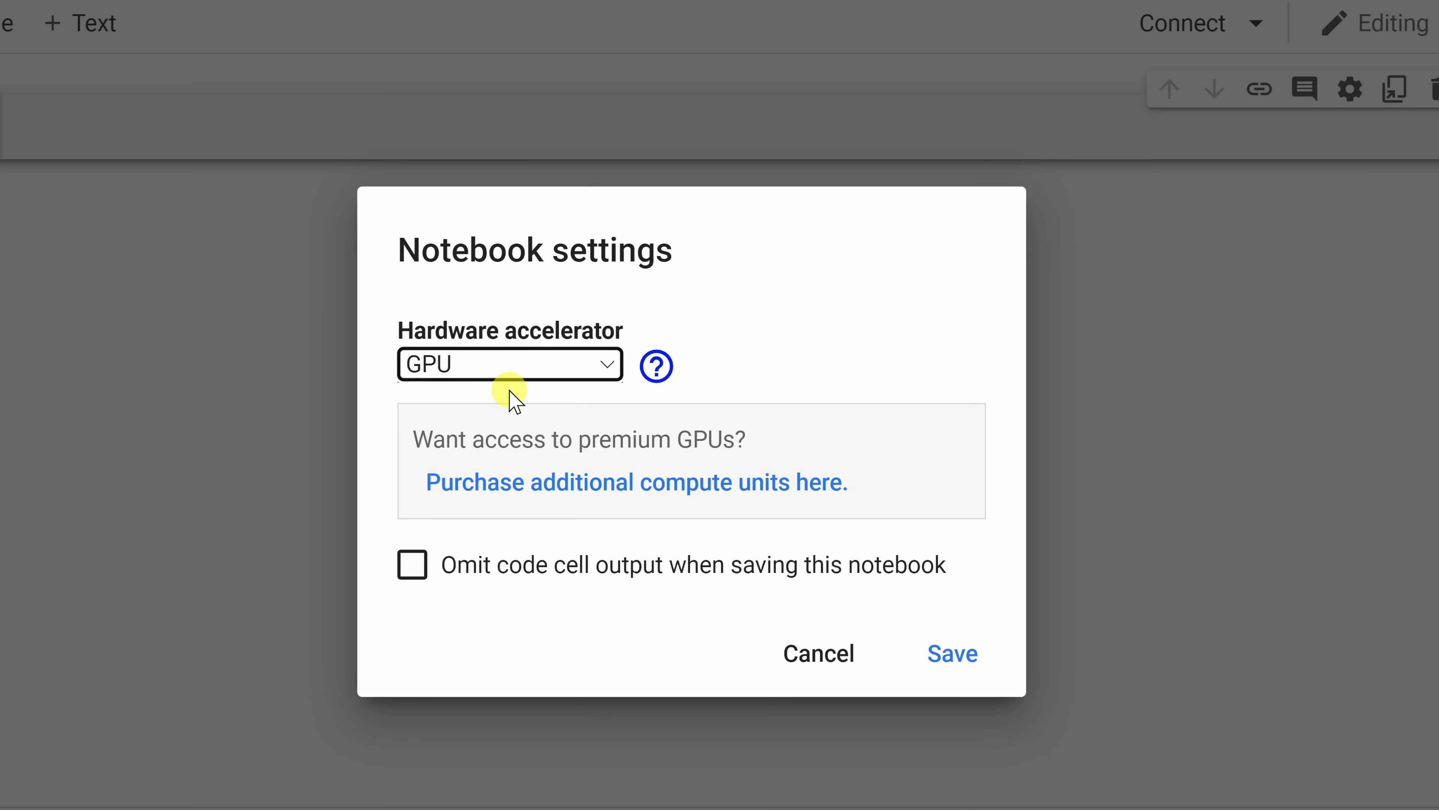
click(952, 654)
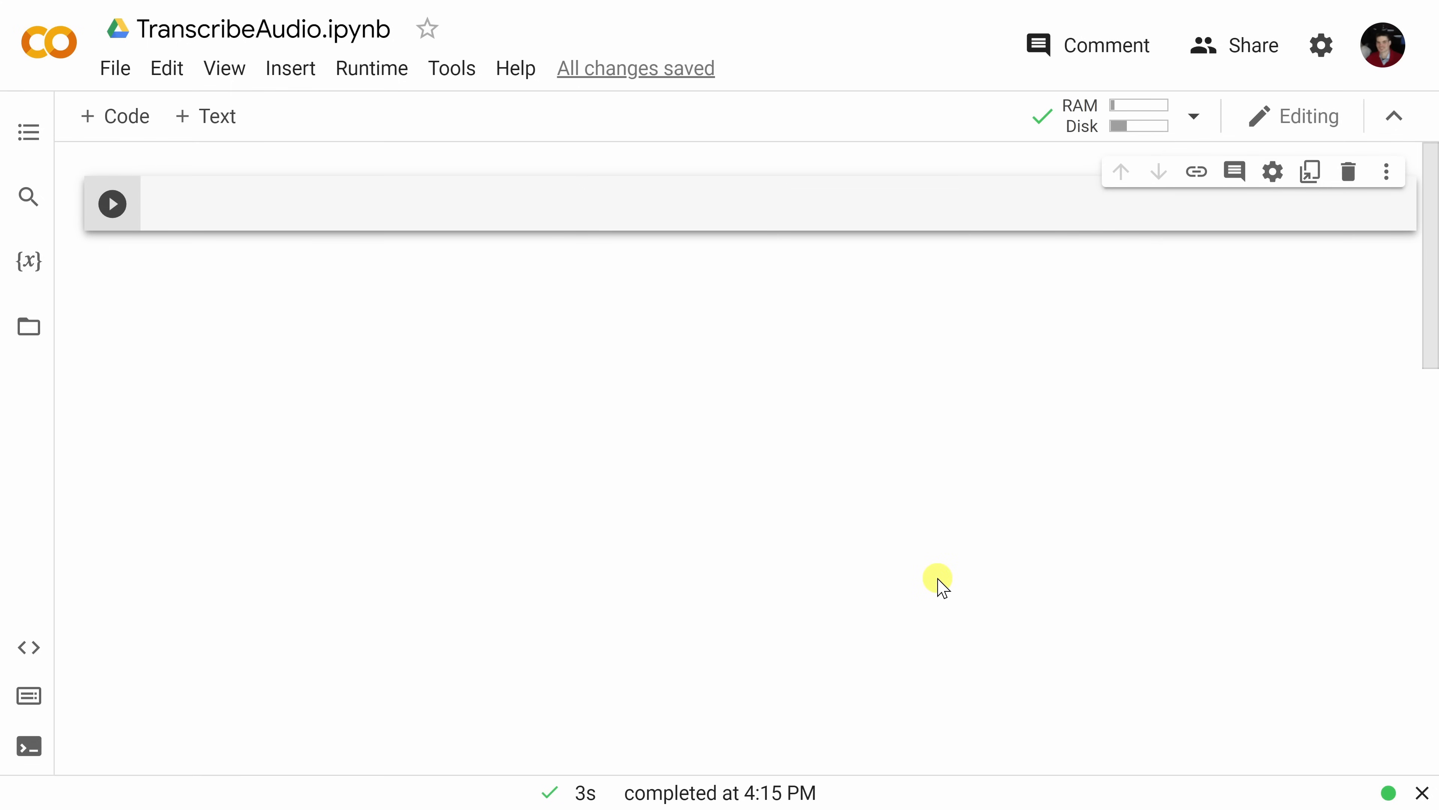
- Write the cell commands: !pip install Whisper from its GitHub repo and sudo apt install ffmpeg
click(193, 203)
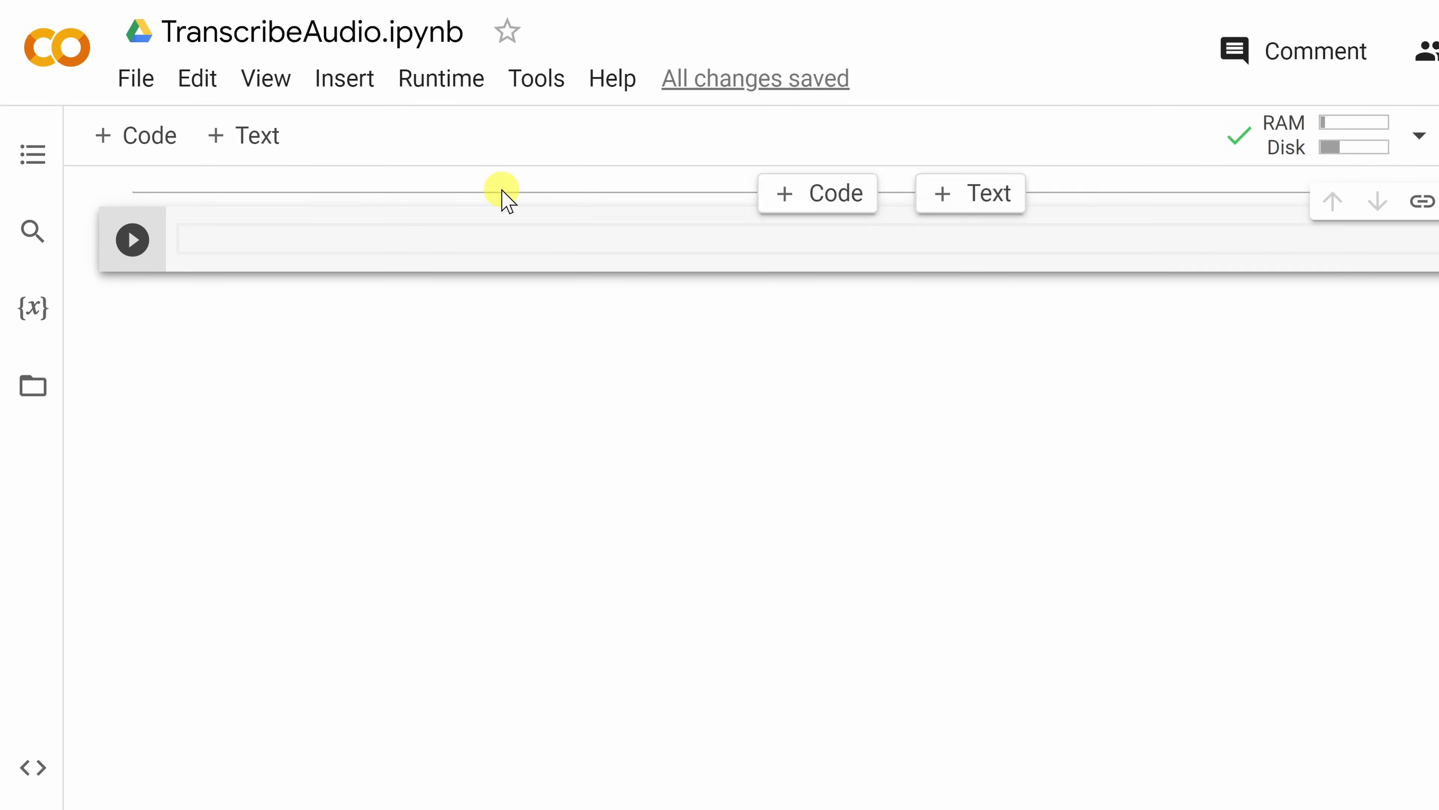
text(!pip install git+https://github.com/openai/whisper.git)
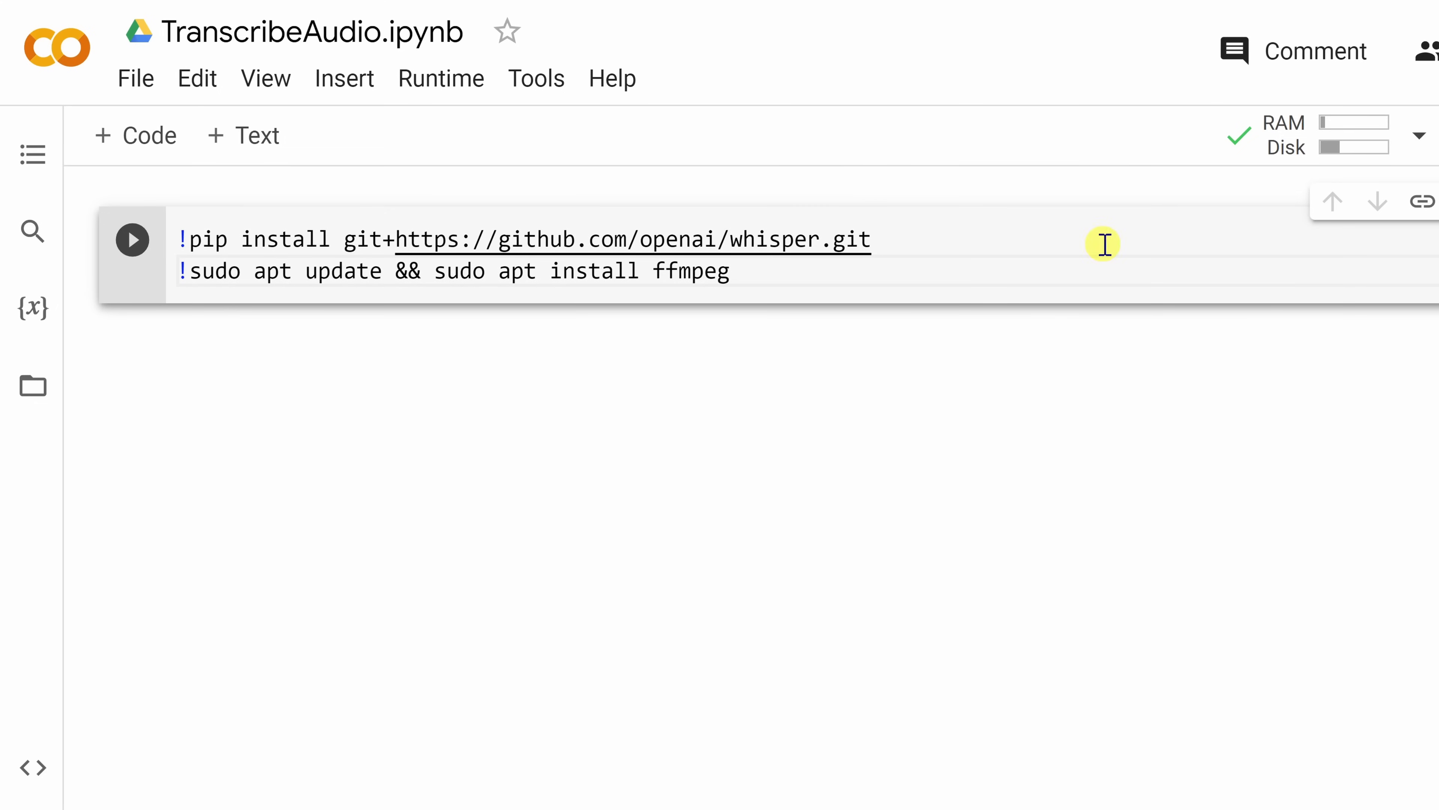
mouse_move(606, 240)
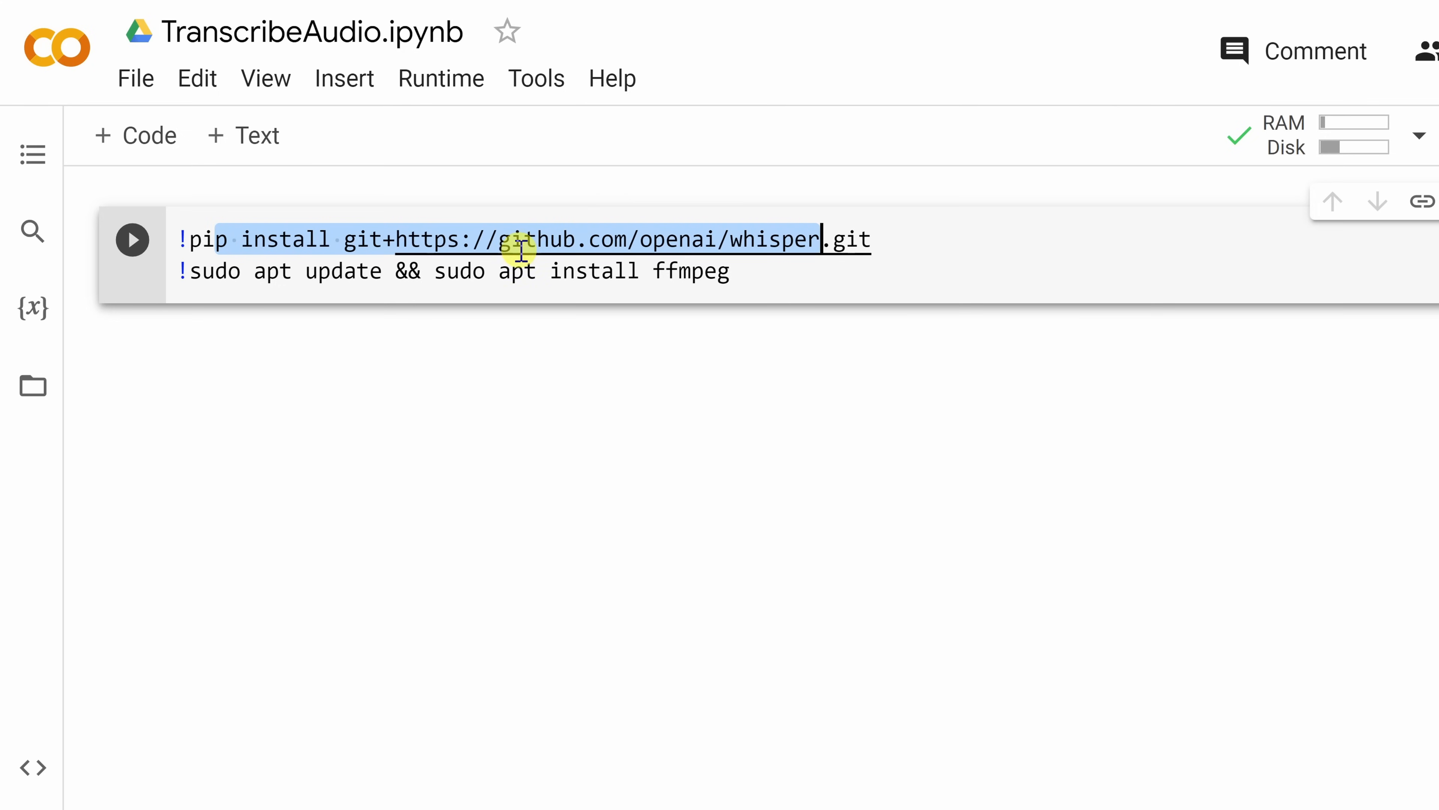
mouse_move(583, 241)
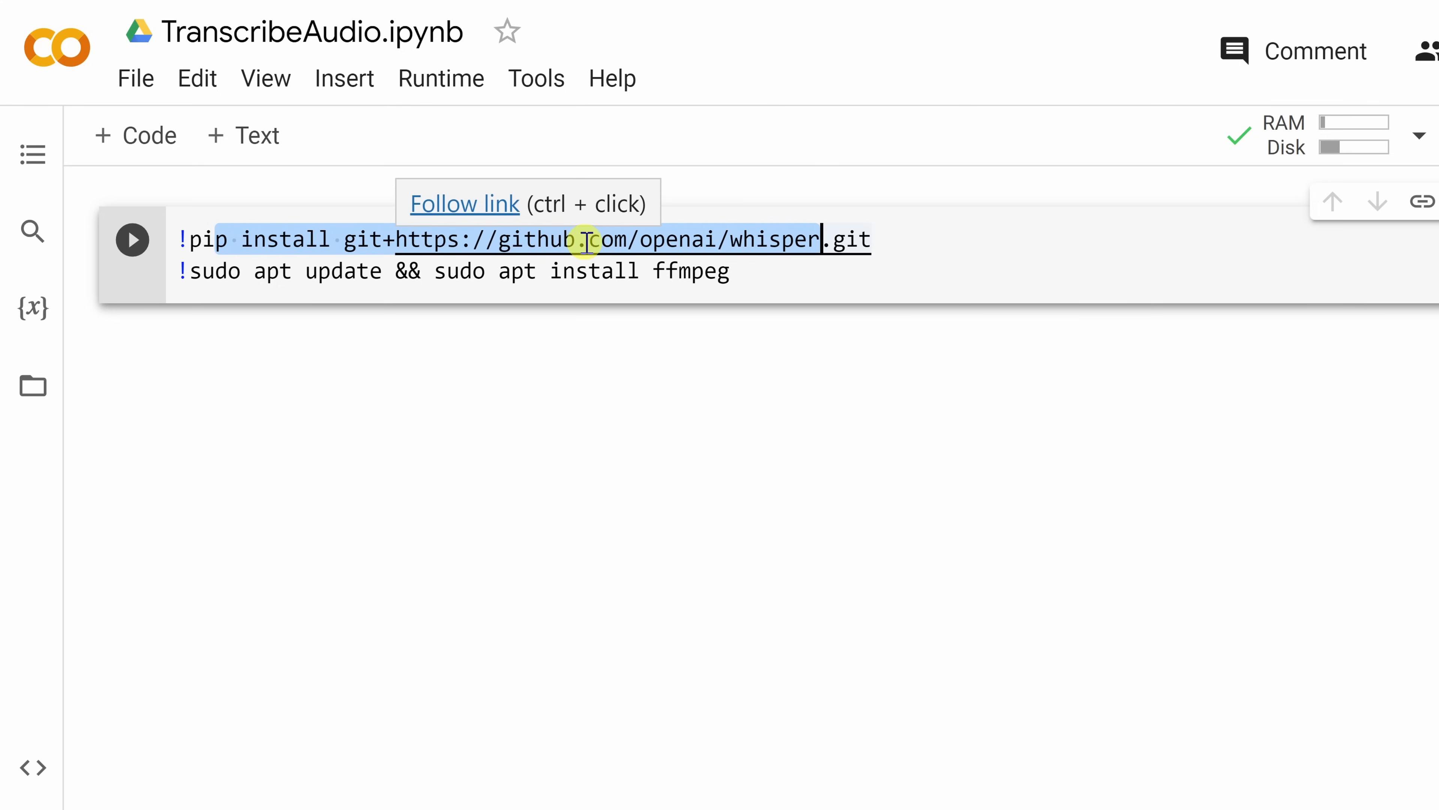
mouse_move(495, 271)
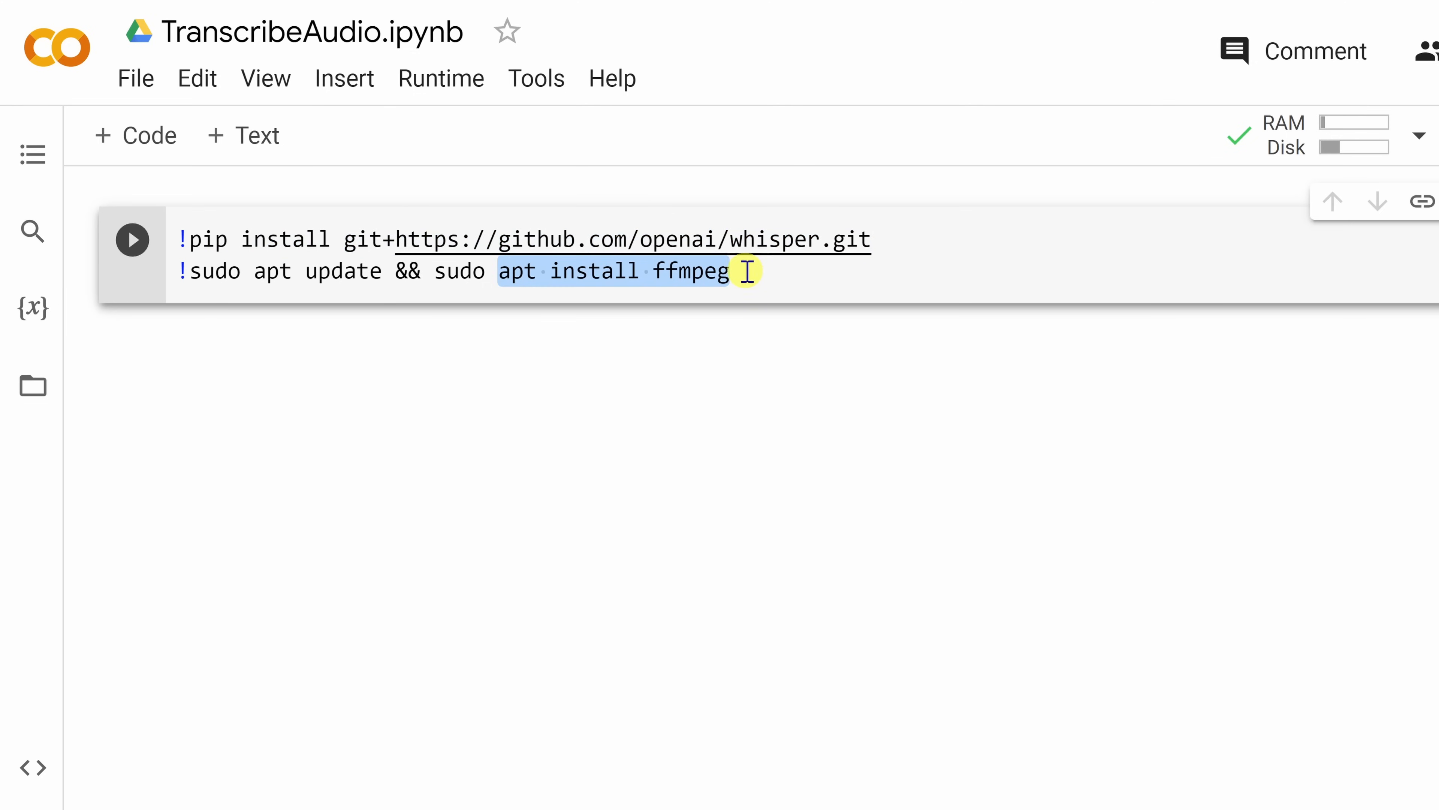
mouse_move(760, 281)
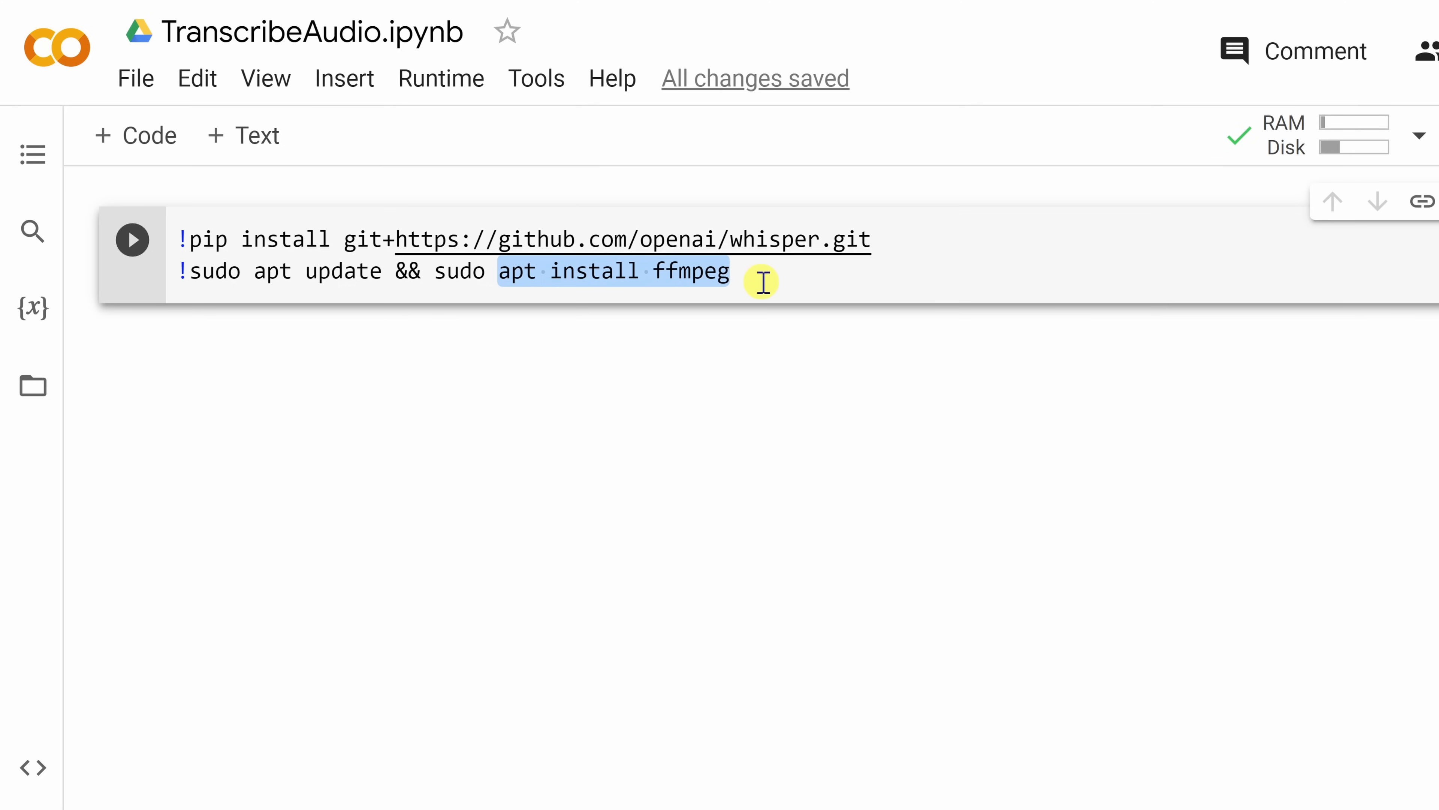
mouse_move(719, 351)
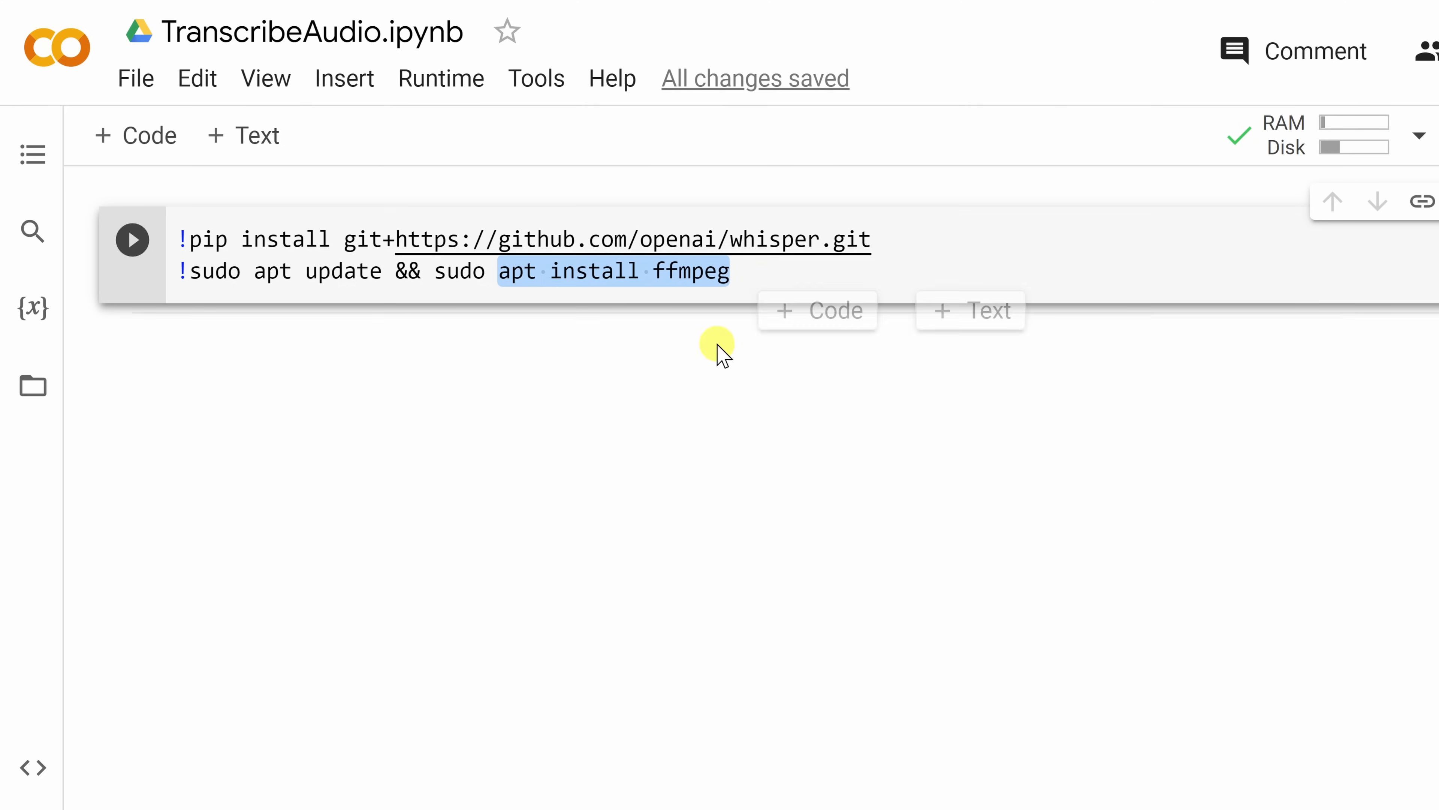
mouse_move(712, 326)
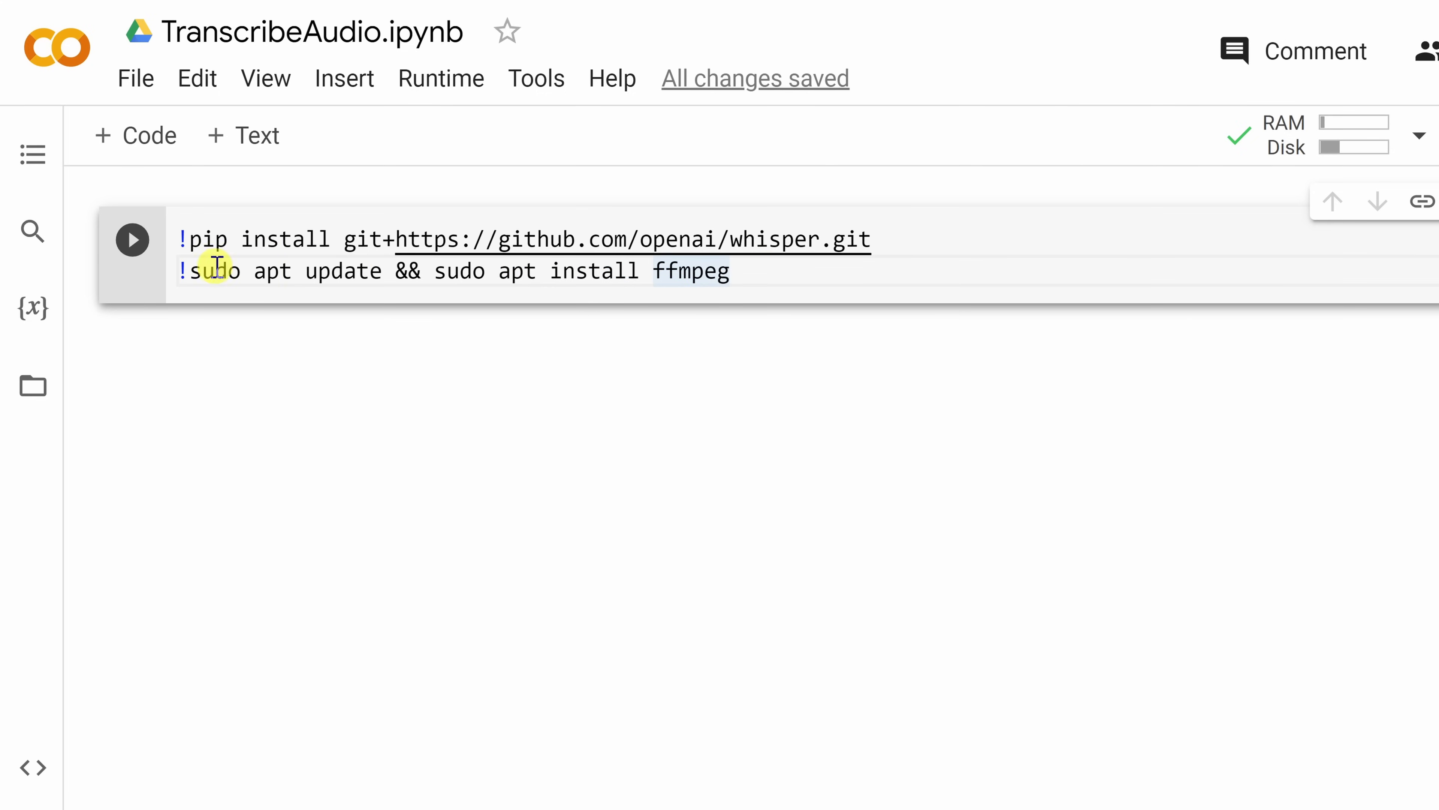
mouse_move(132, 240)
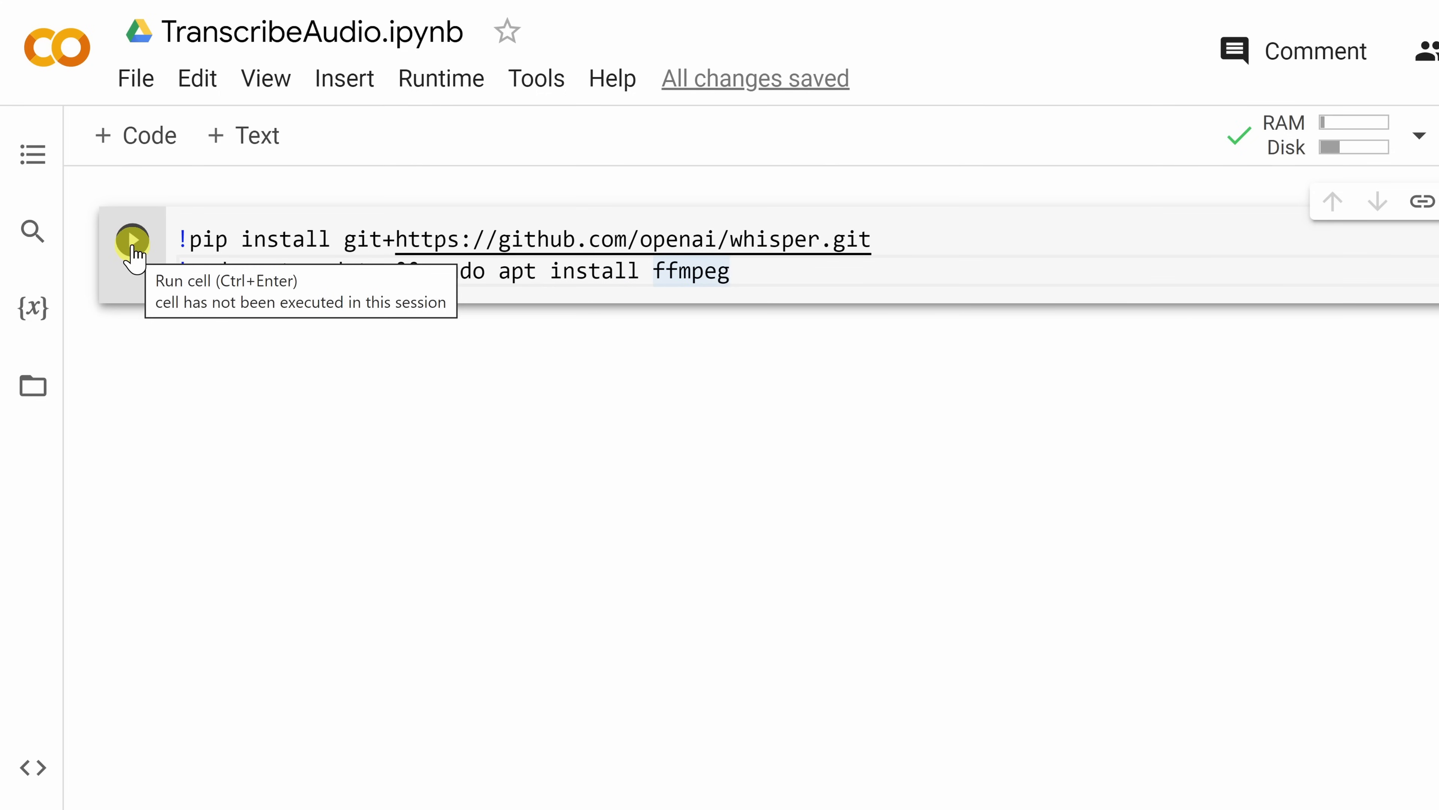
- Run the install cell and show the session's Files pane
click(131, 241)
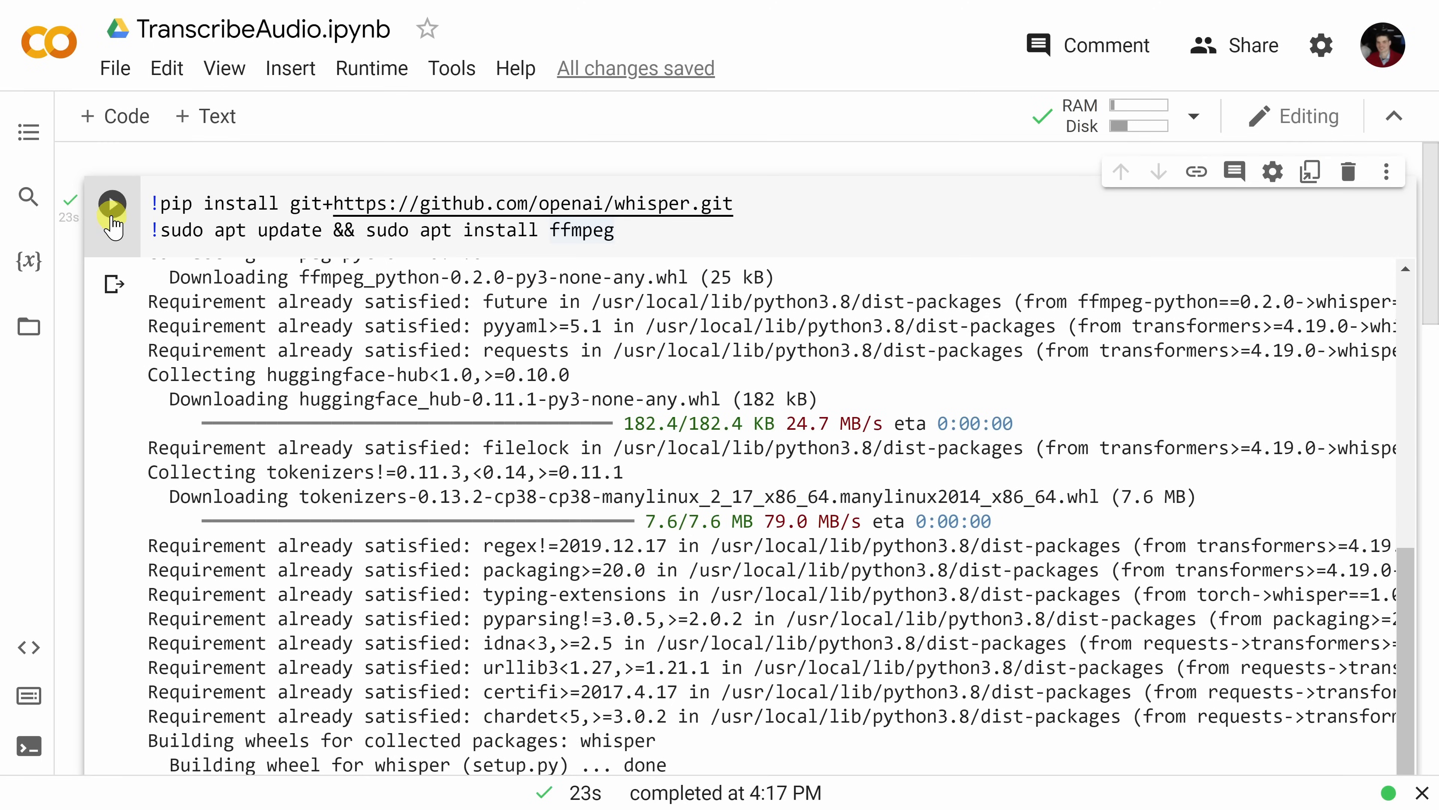
mouse_move(111, 204)
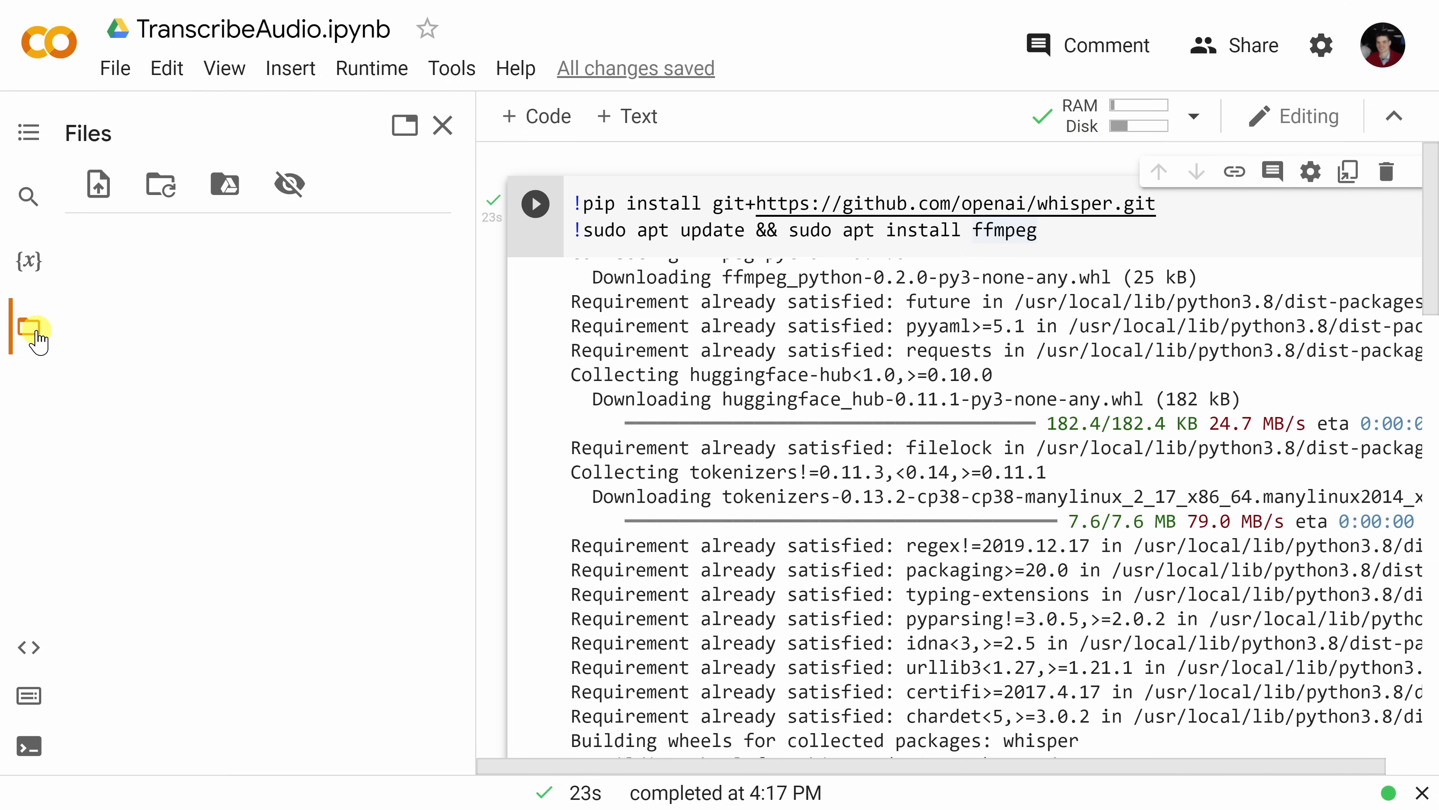
click(30, 328)
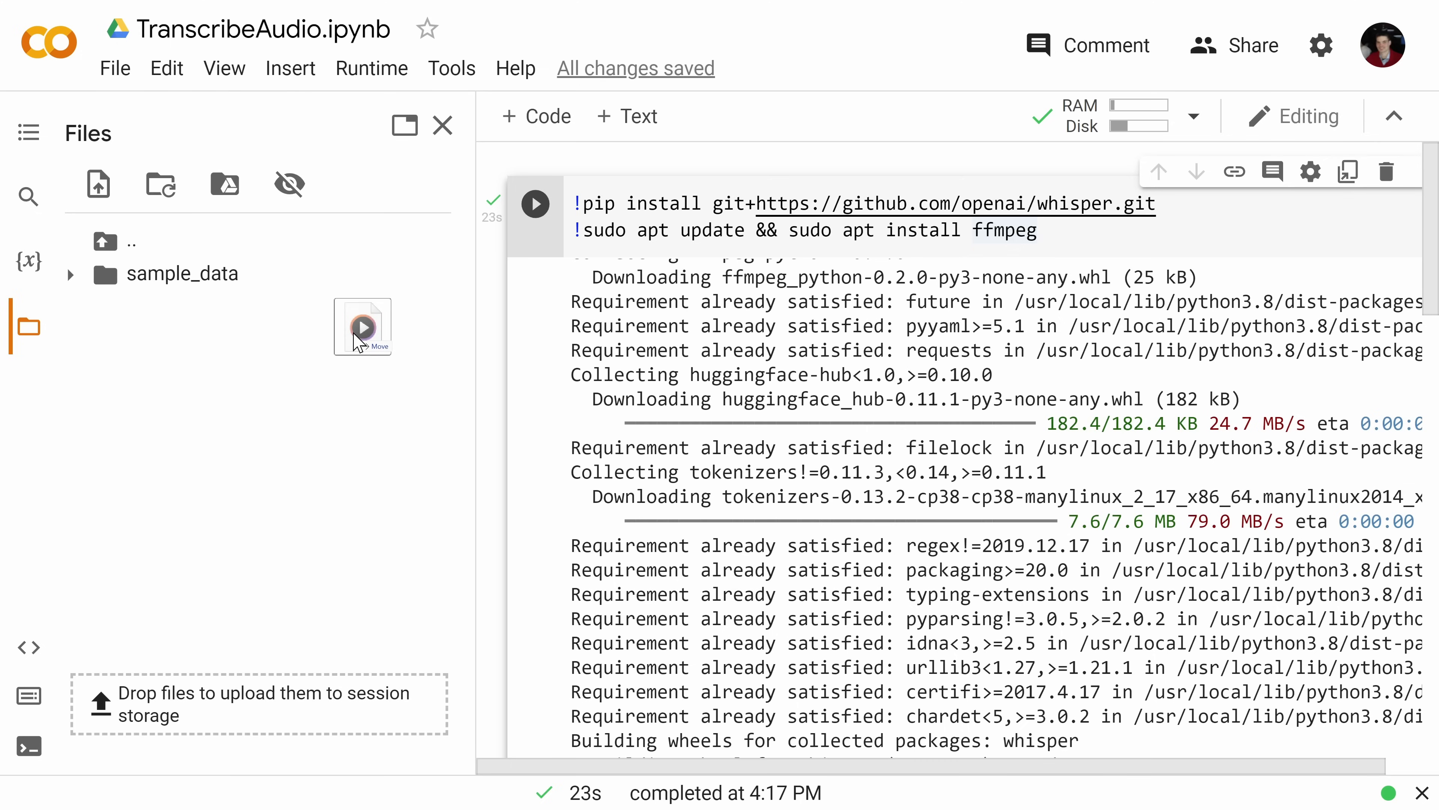
- Upload cookies.mp3 into session storage, accepting the runtime-recycling reminder
drag(362, 327, 259, 379)
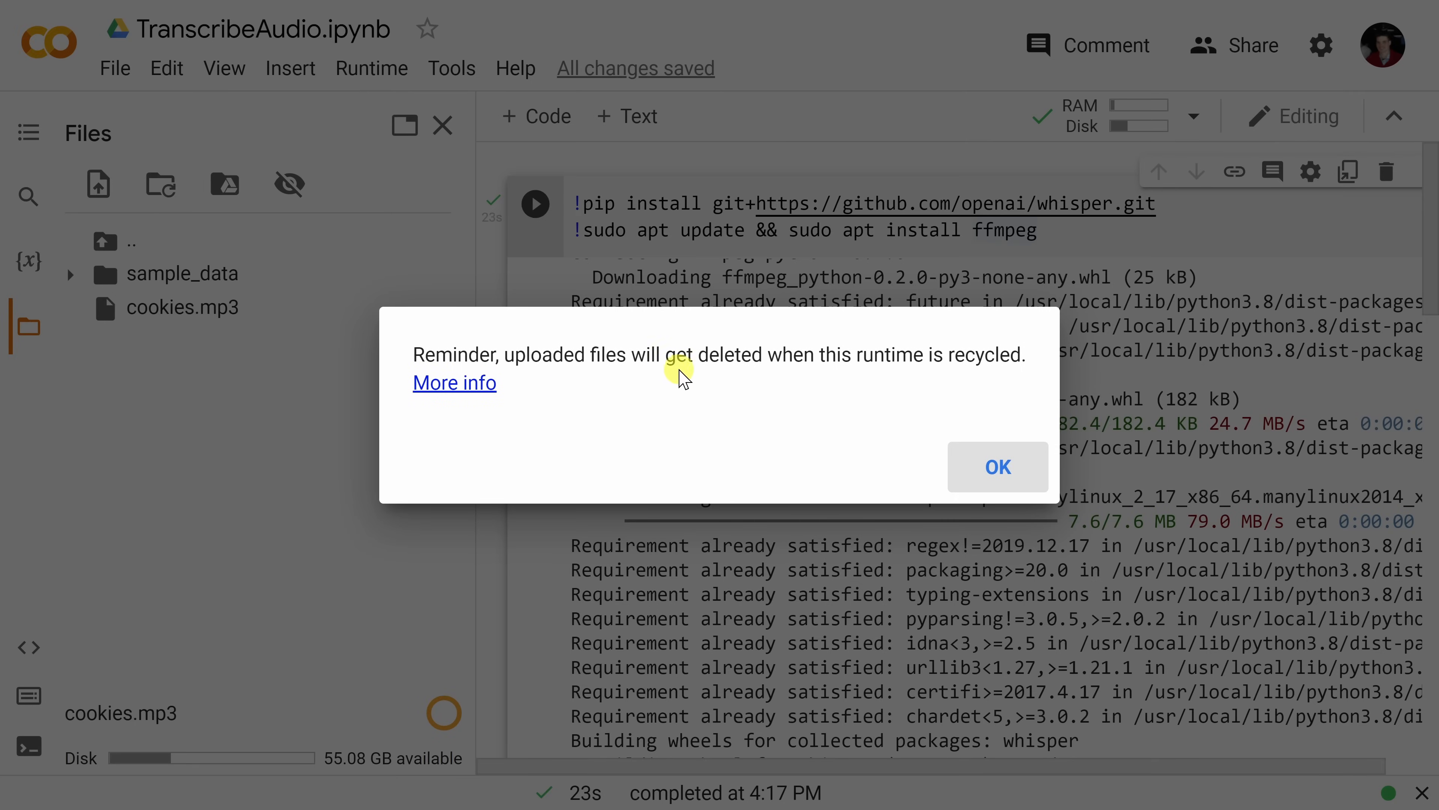
mouse_move(959, 384)
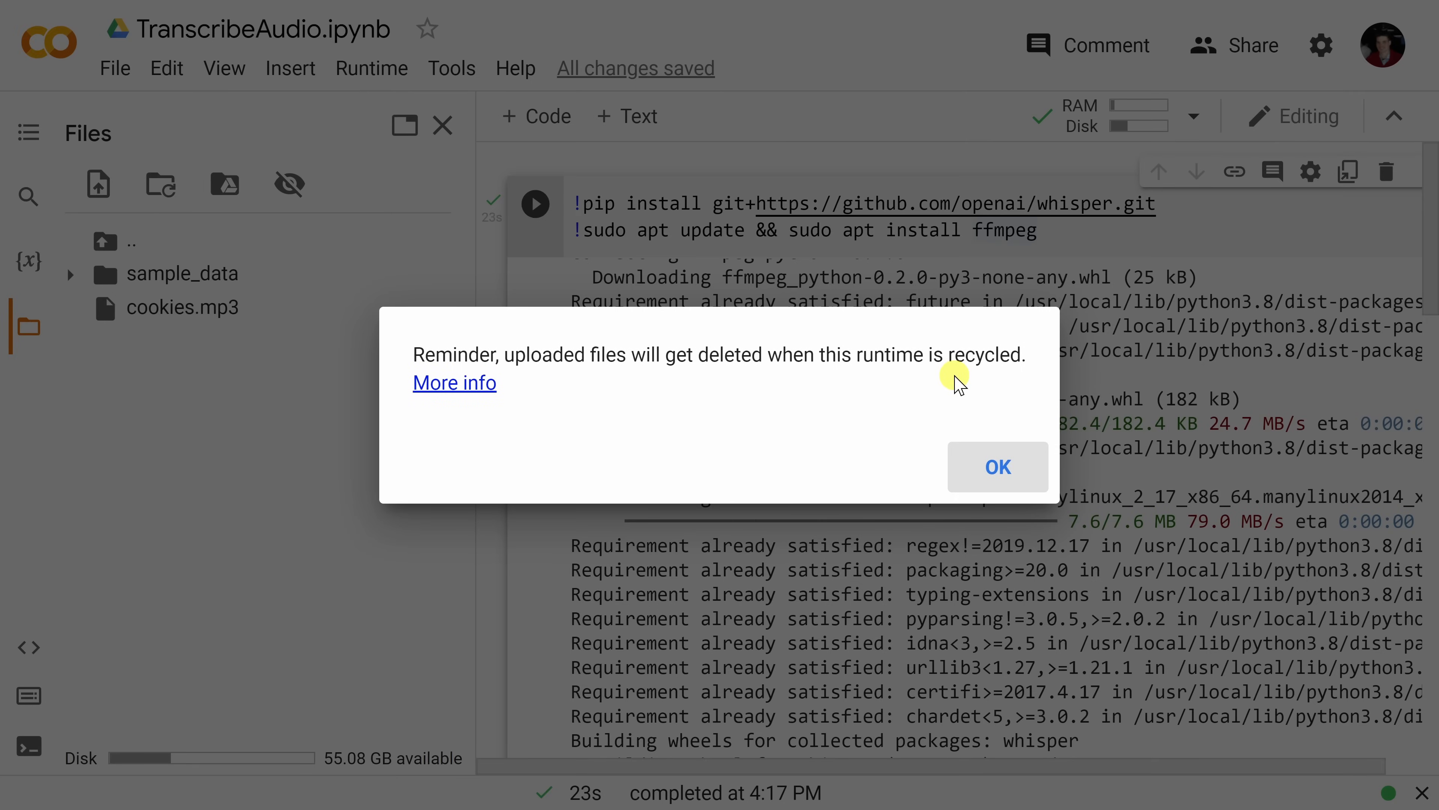
click(997, 466)
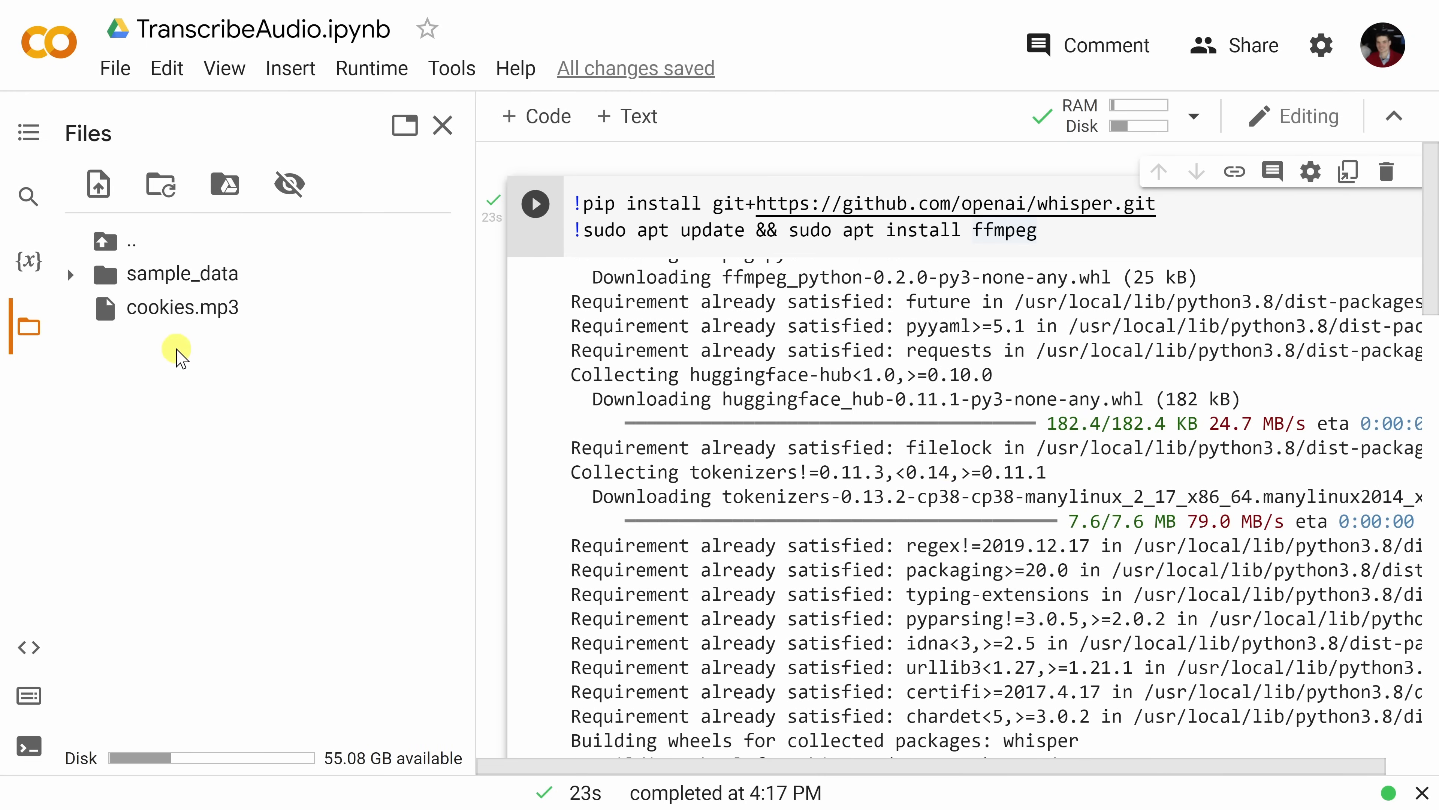
mouse_move(237, 314)
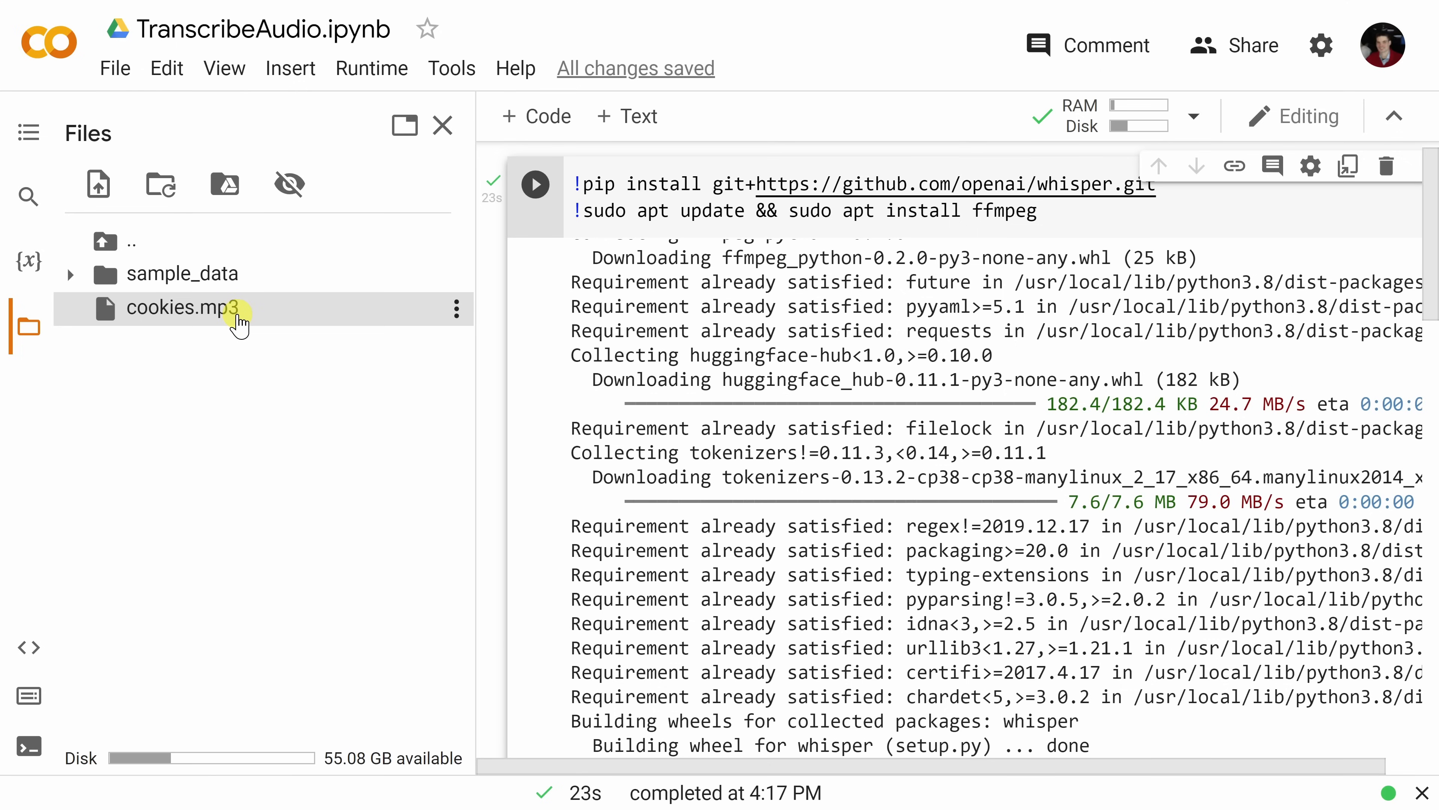
mouse_move(201, 331)
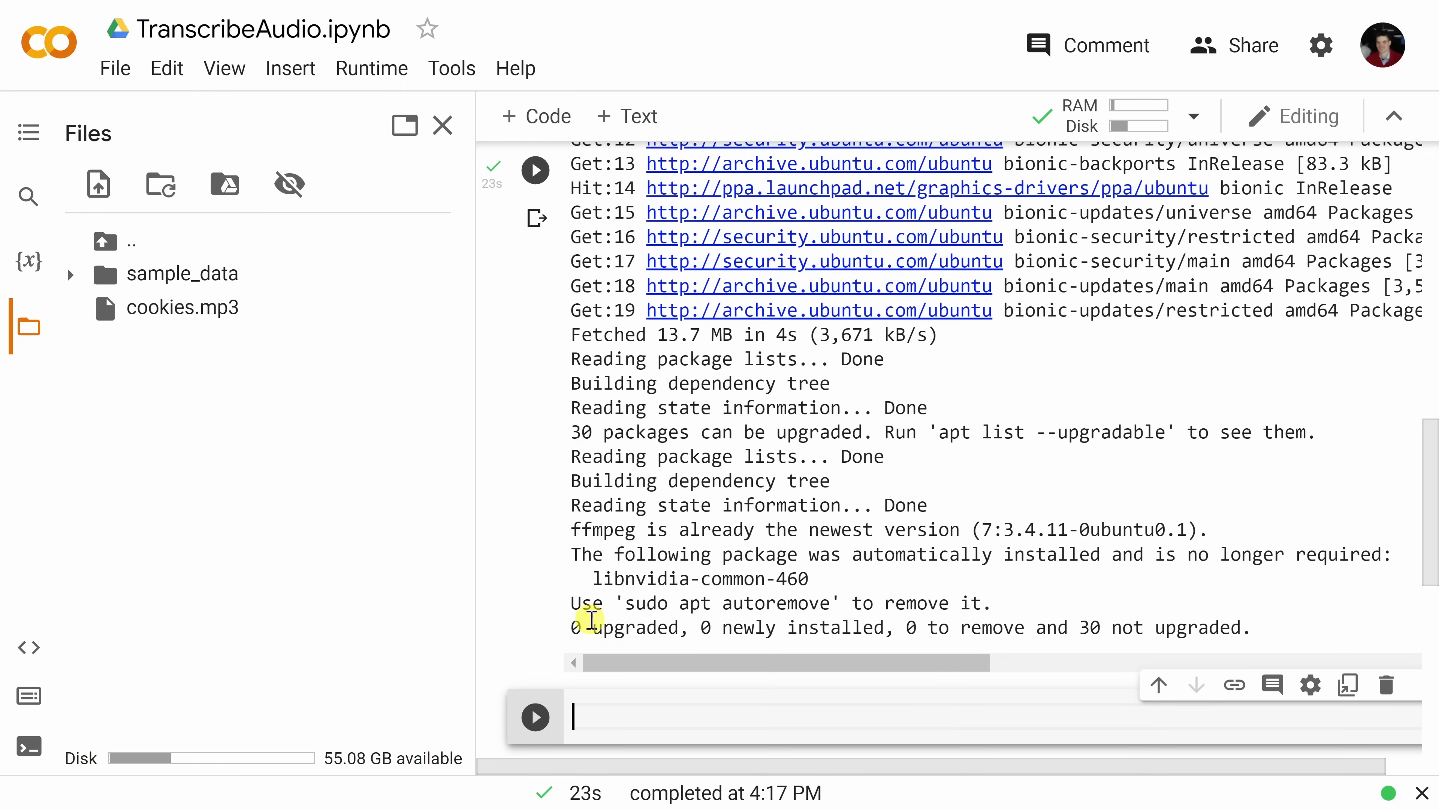
- Enter !whisper "cookies.mp3" --model medium.en in a new cell, highlighting the file and model names
text(!whisper "cookies.mp3" --model medium.en)
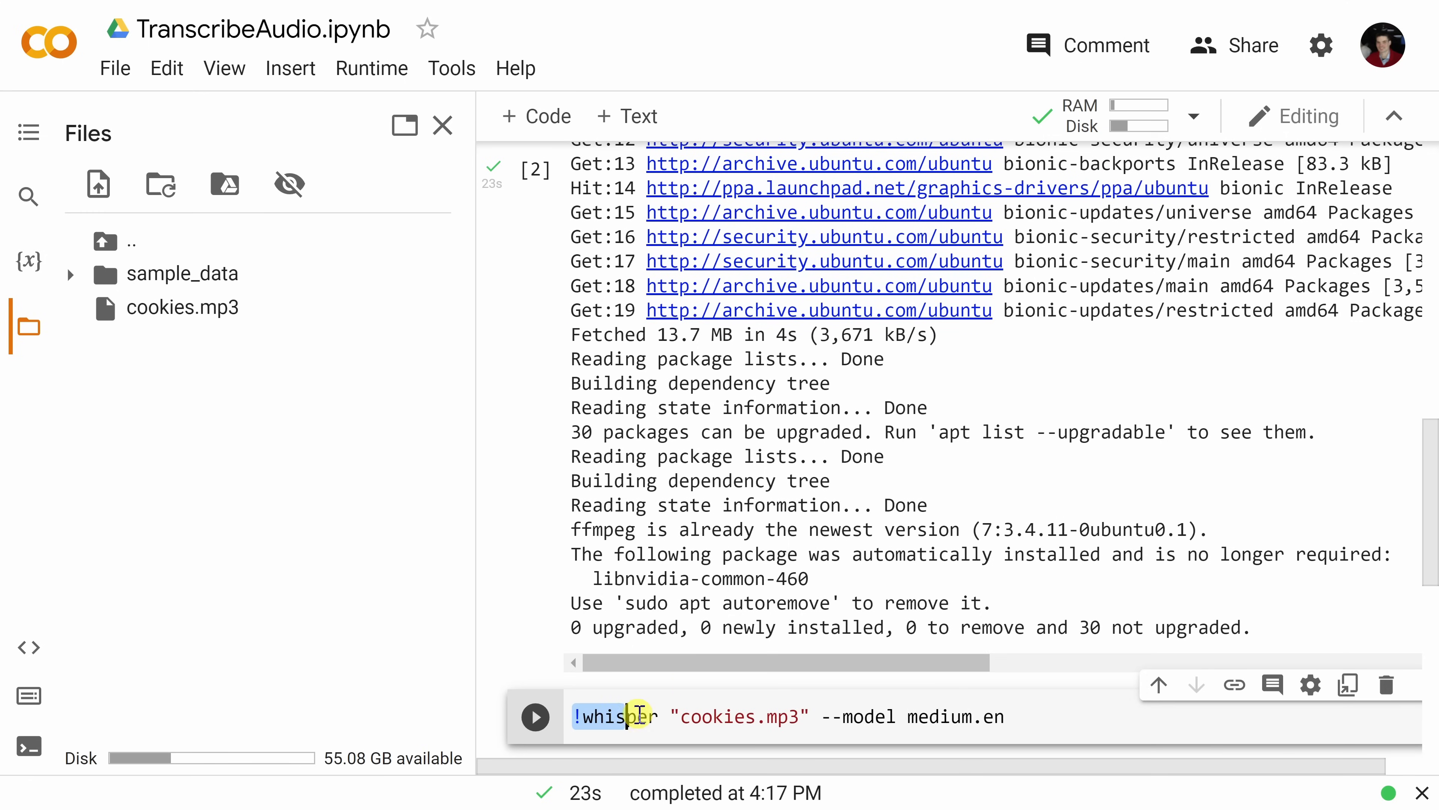
click(678, 716)
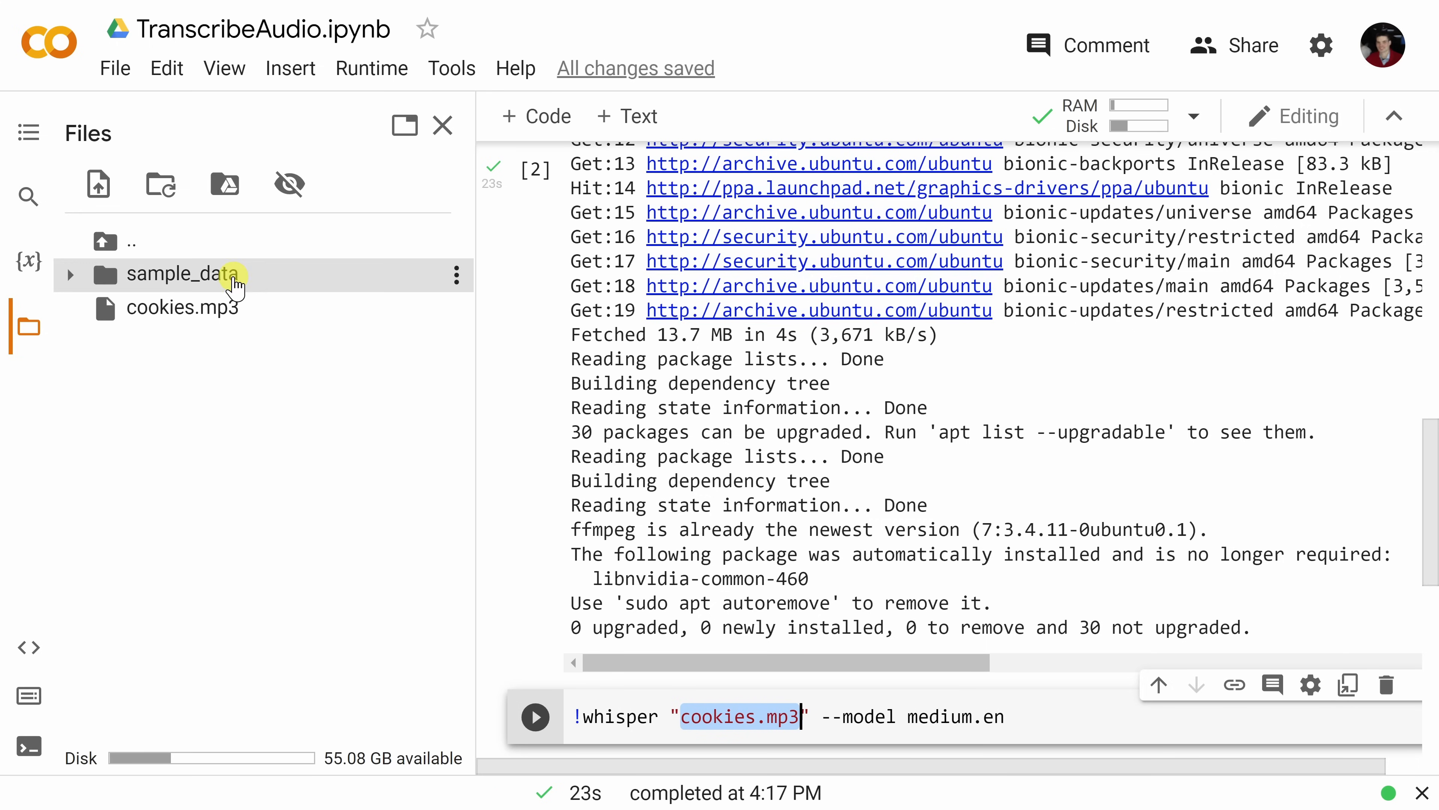
mouse_move(183, 307)
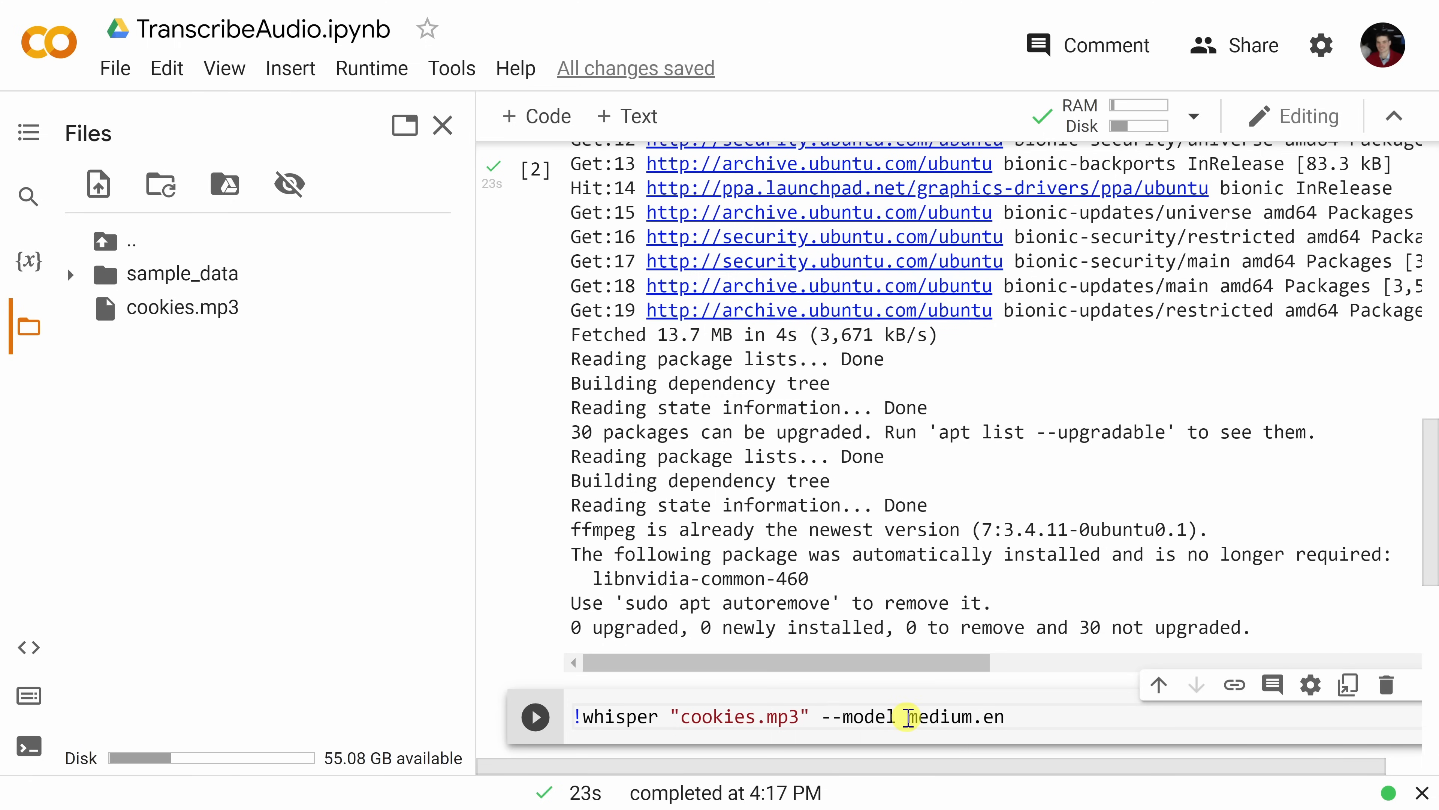
double_click(955, 716)
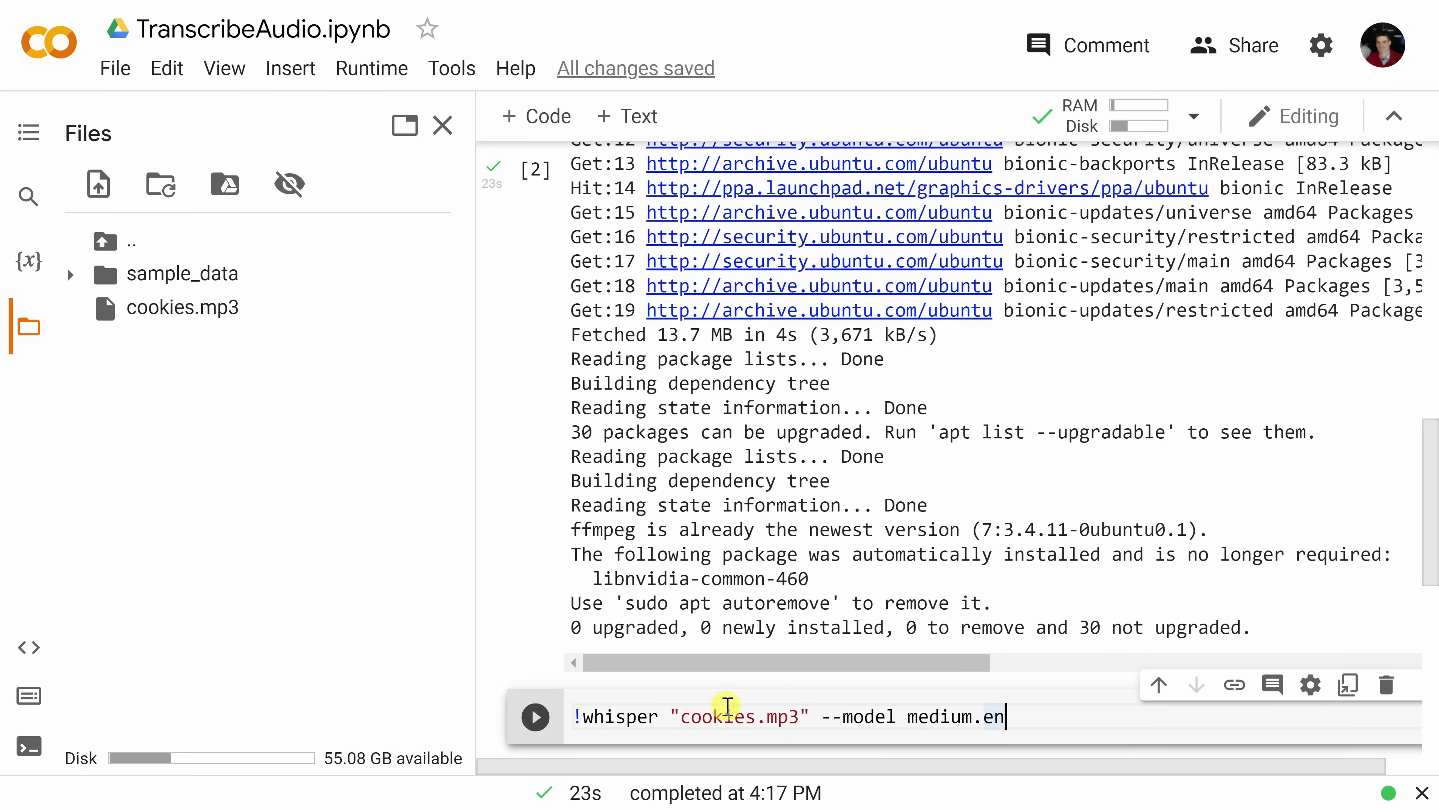
- Run the Whisper cell so cookies.mp3.srt, .txt and .vtt transcripts appear in Files
click(535, 716)
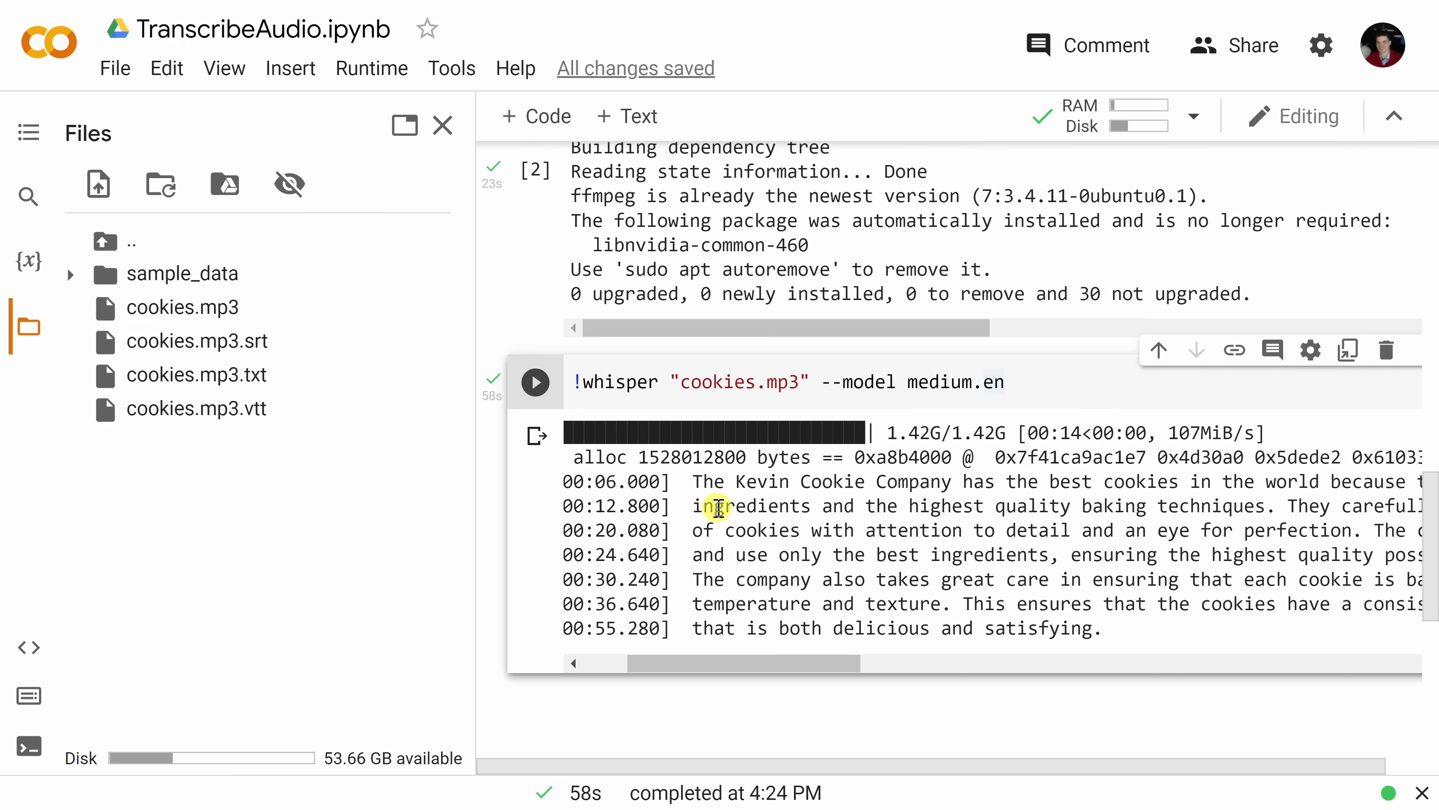
mouse_move(934, 636)
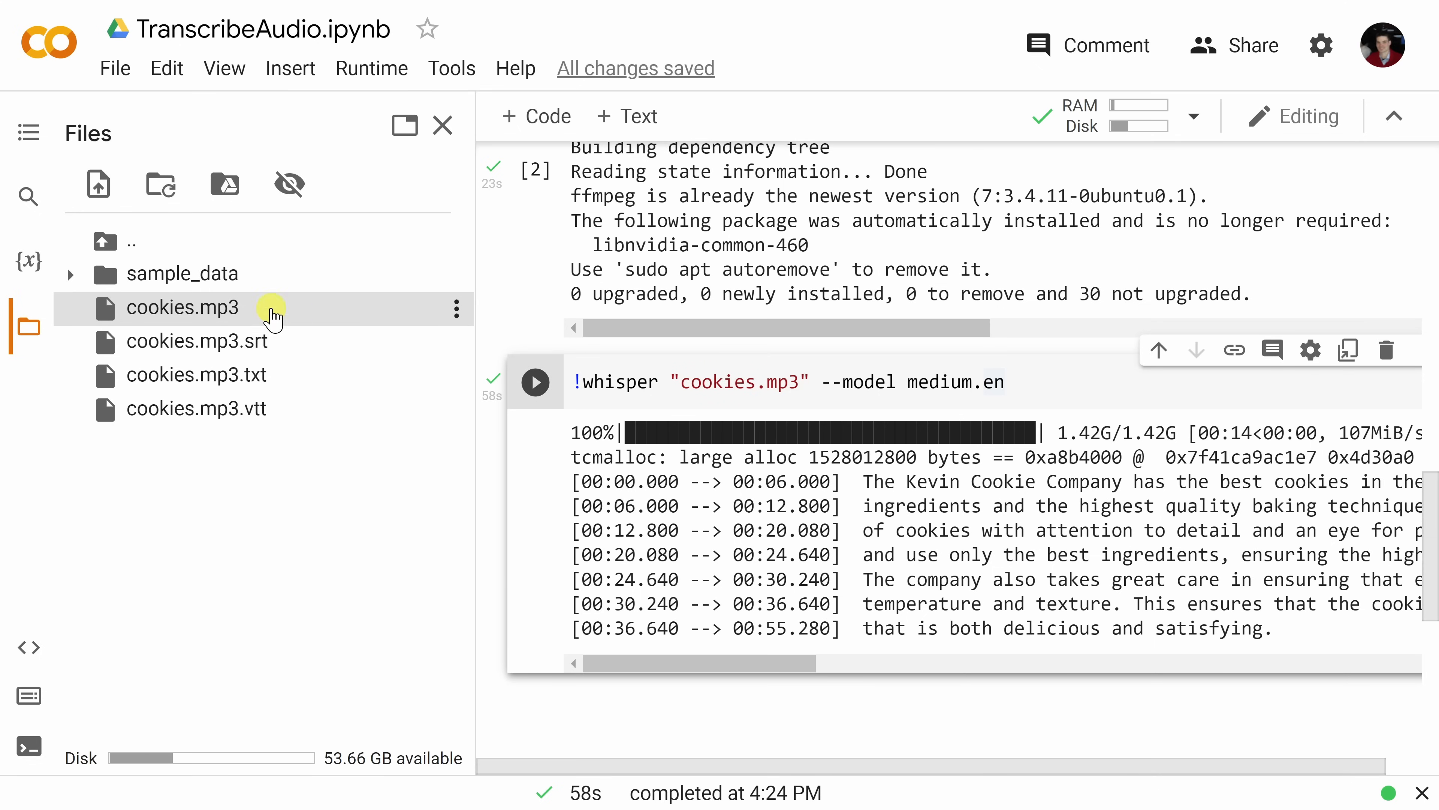
mouse_move(161, 184)
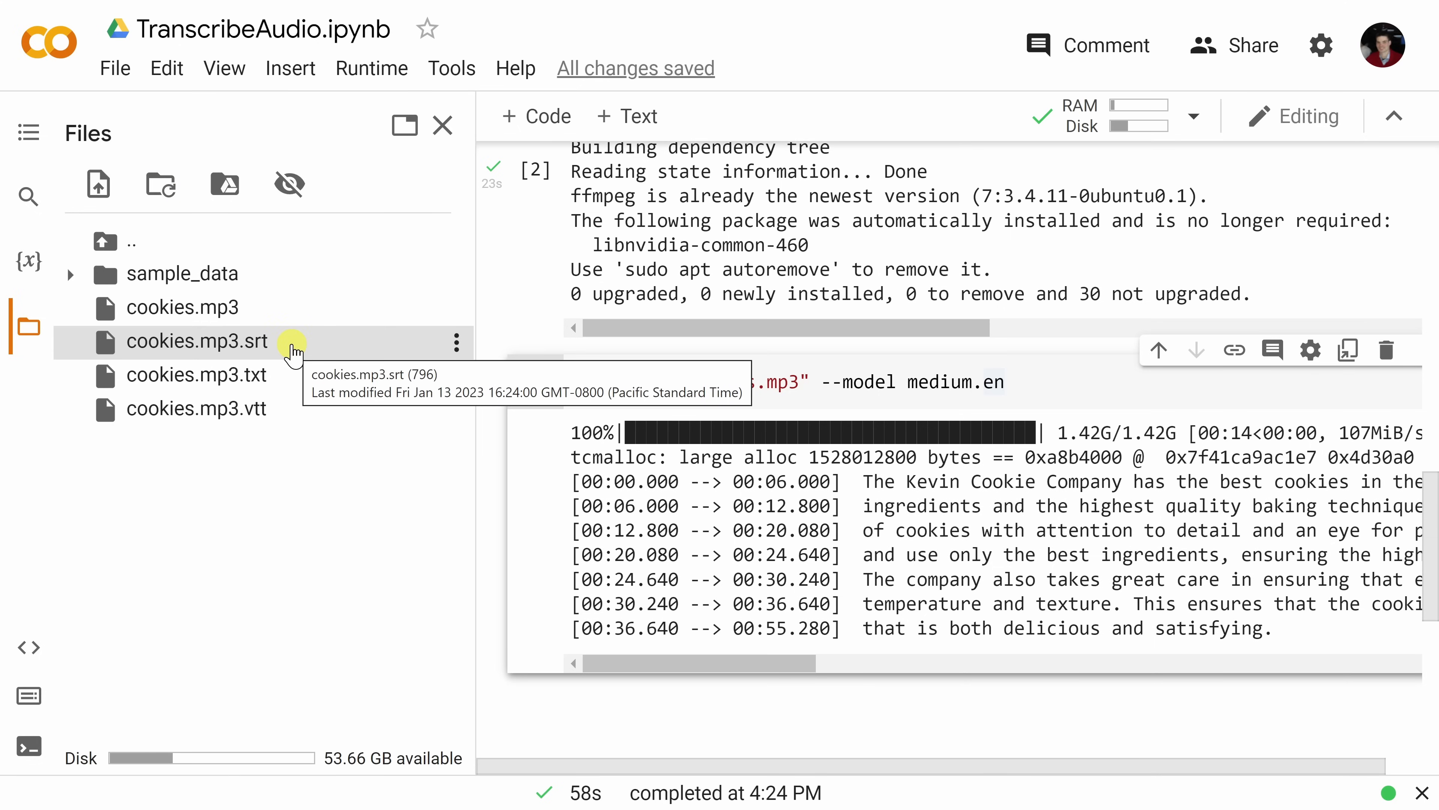
mouse_move(286, 408)
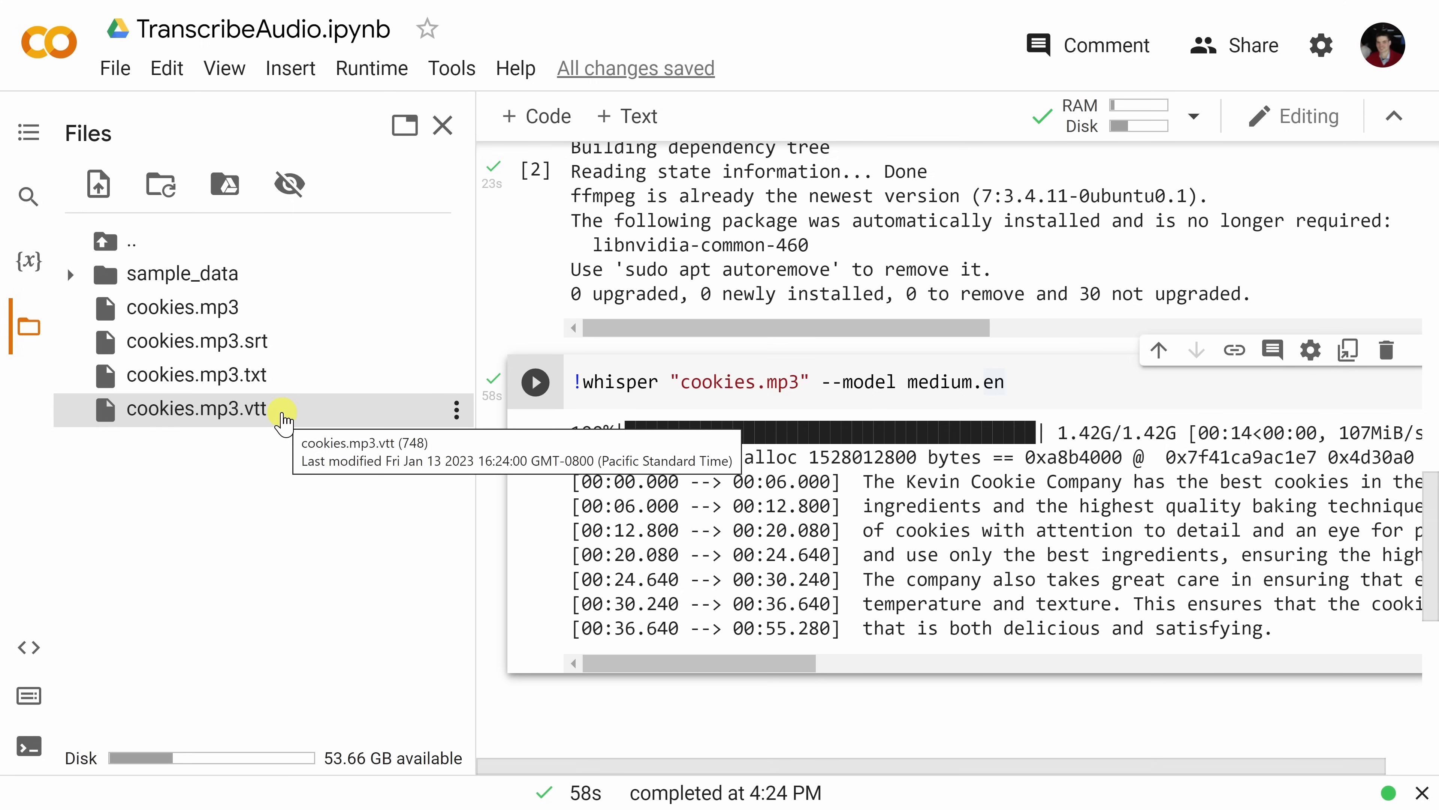
mouse_move(291, 377)
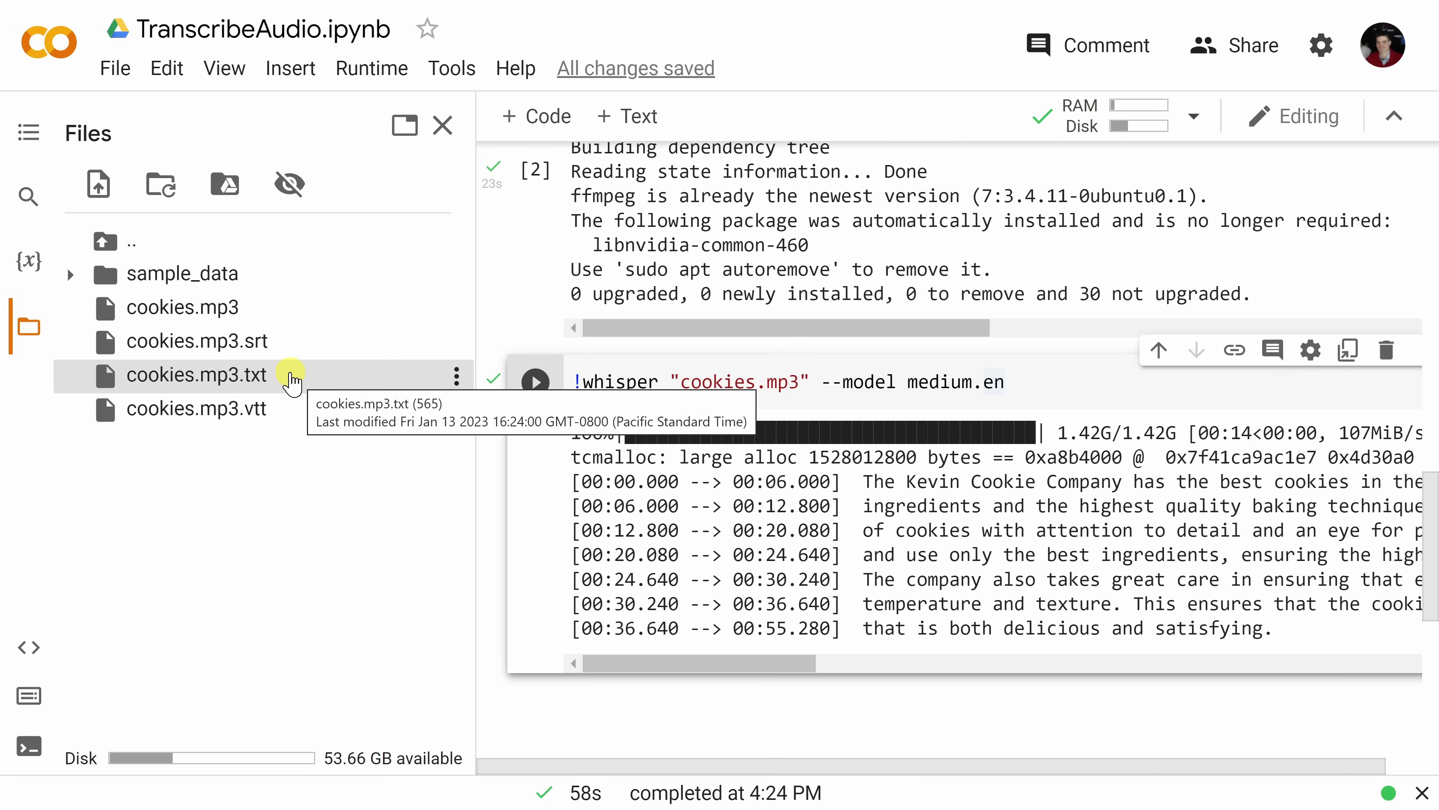
mouse_move(306, 350)
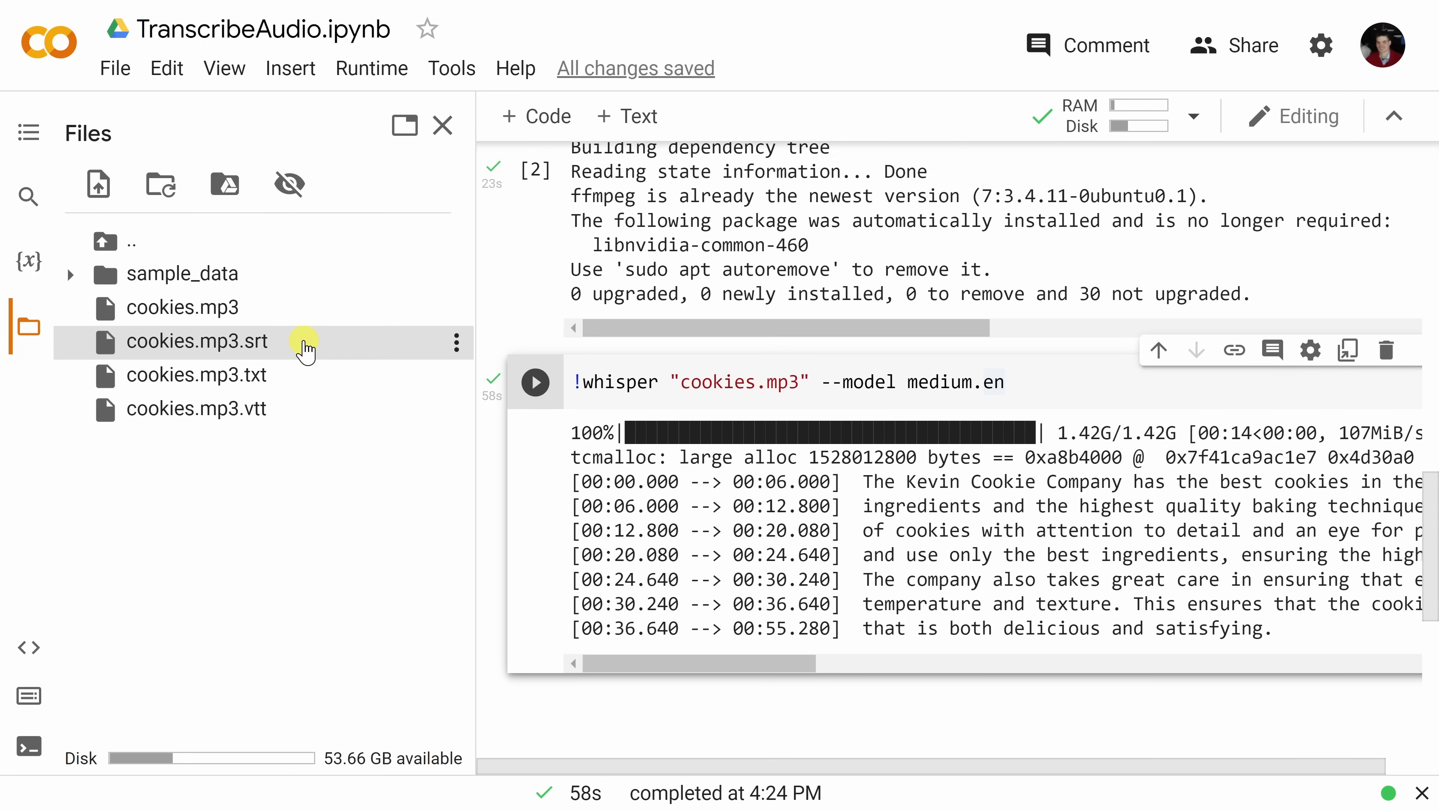
mouse_move(304, 408)
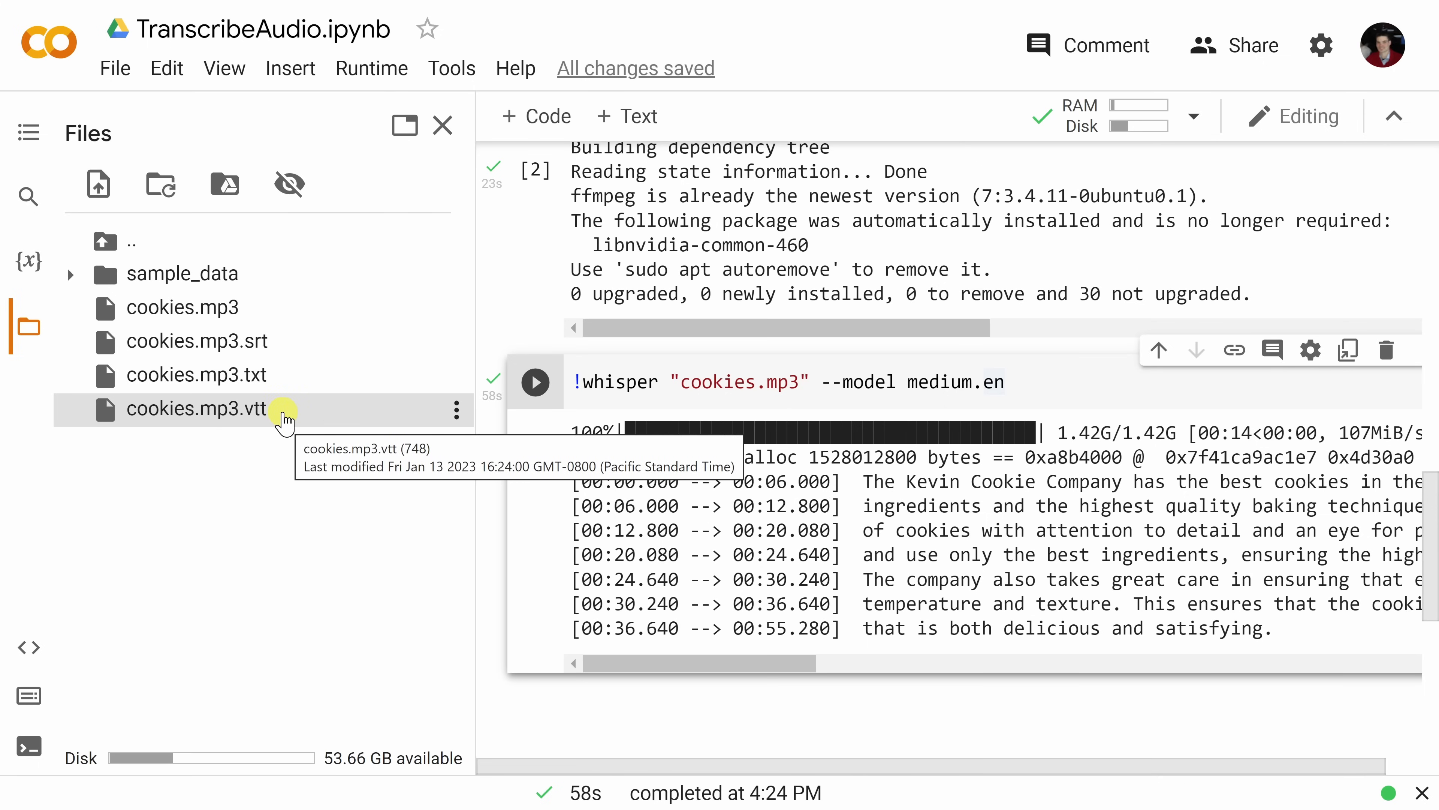
mouse_move(353, 332)
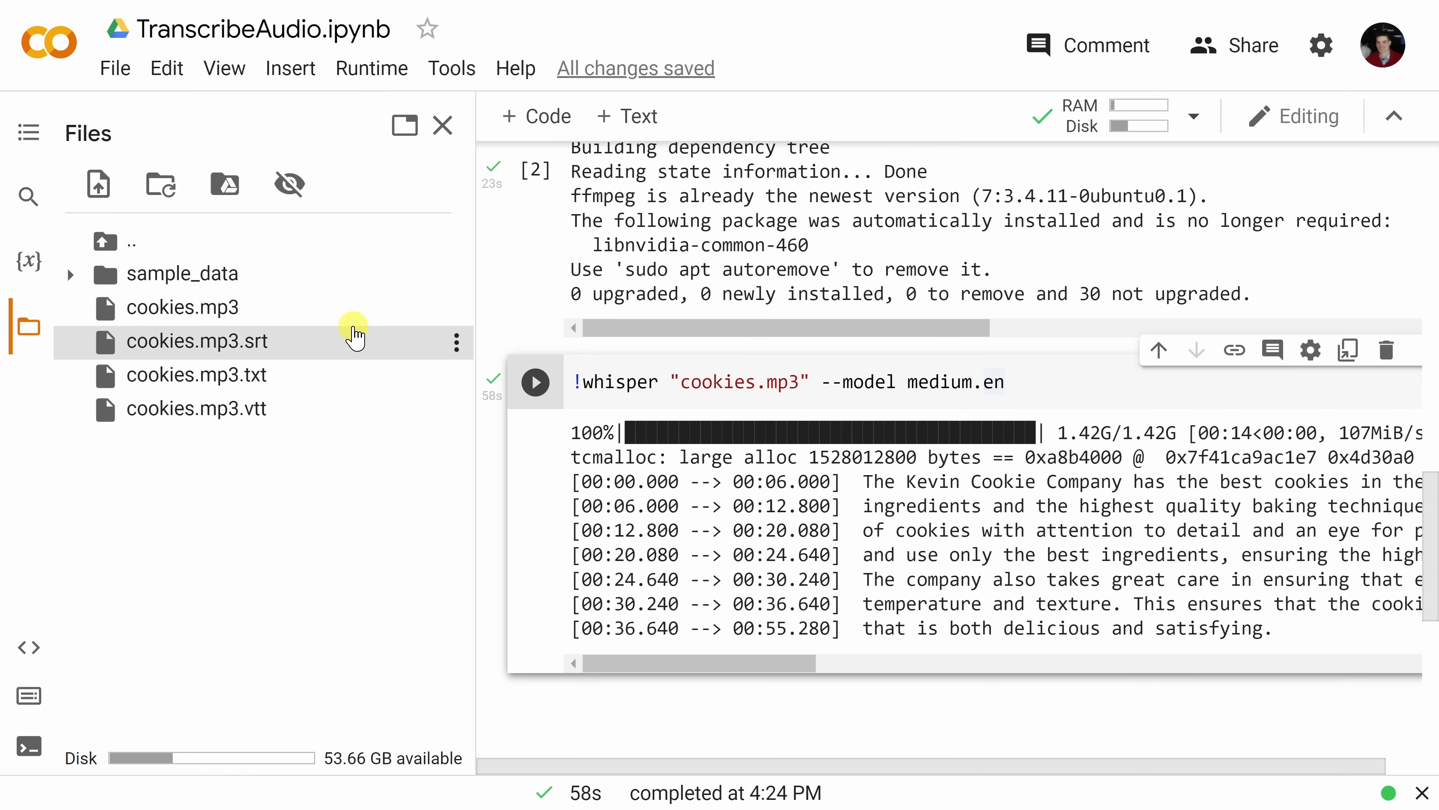
mouse_move(457, 343)
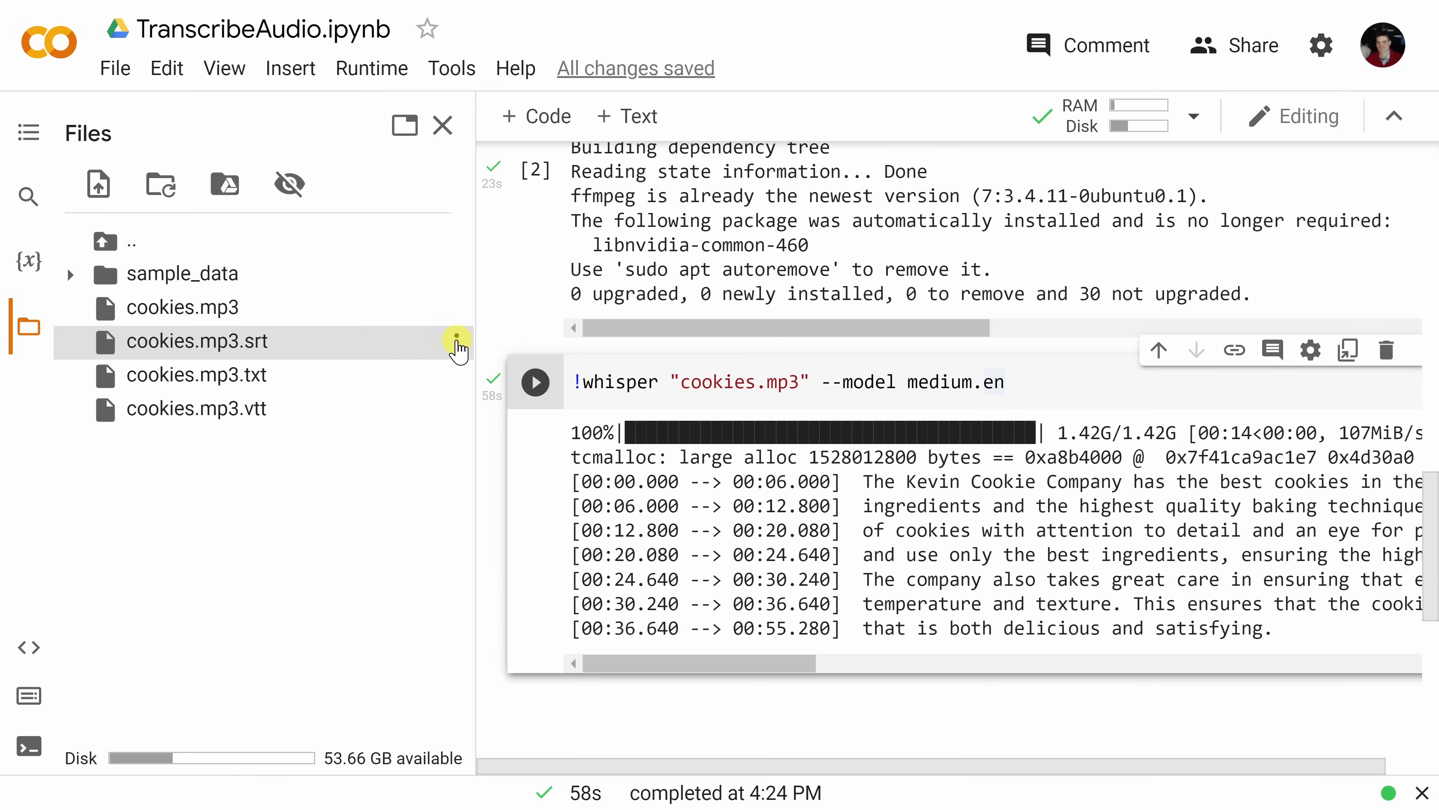
- Download cookies.mp3.srt and cookies.mp3.txt from the Files sidebar via their ⋮ menus
click(458, 342)
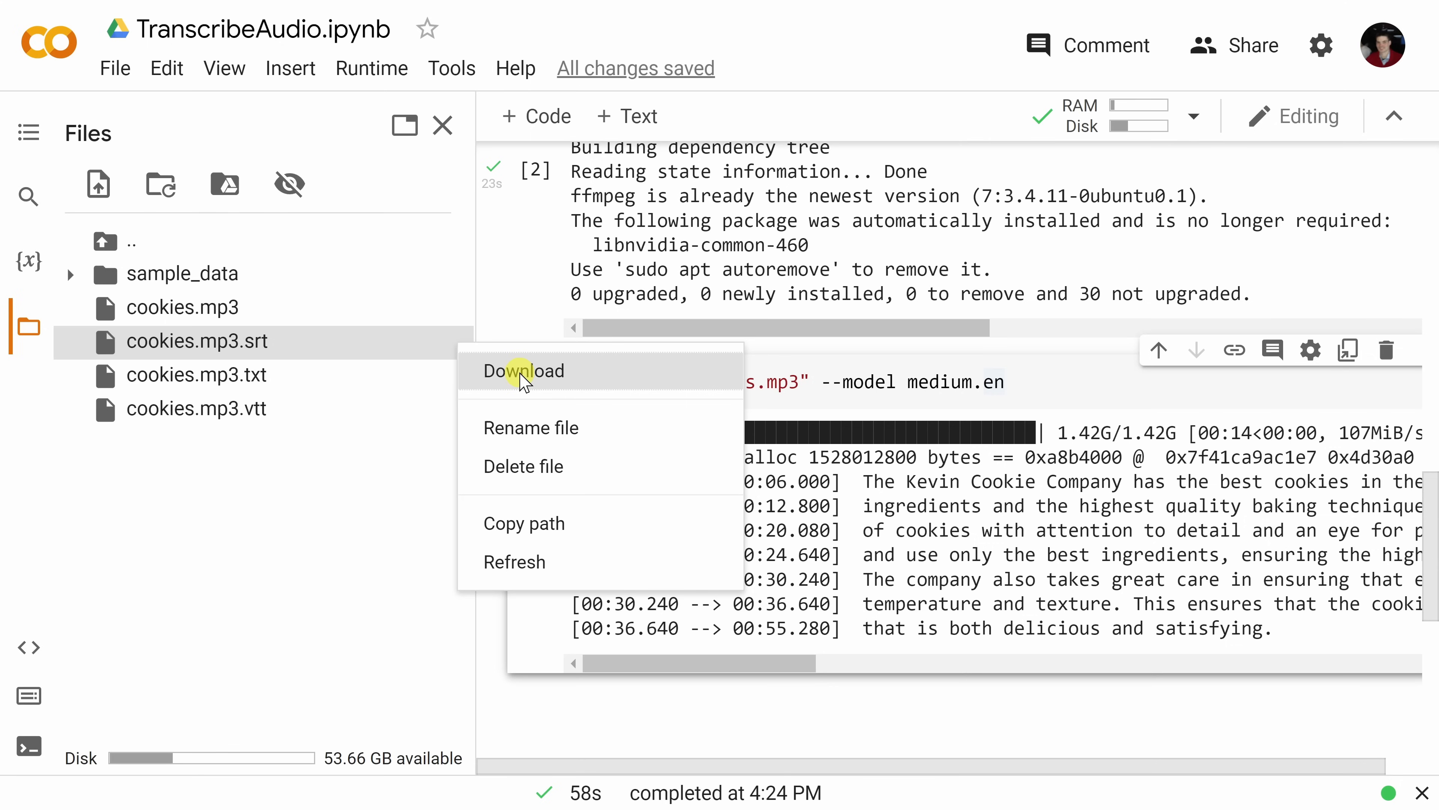
click(522, 371)
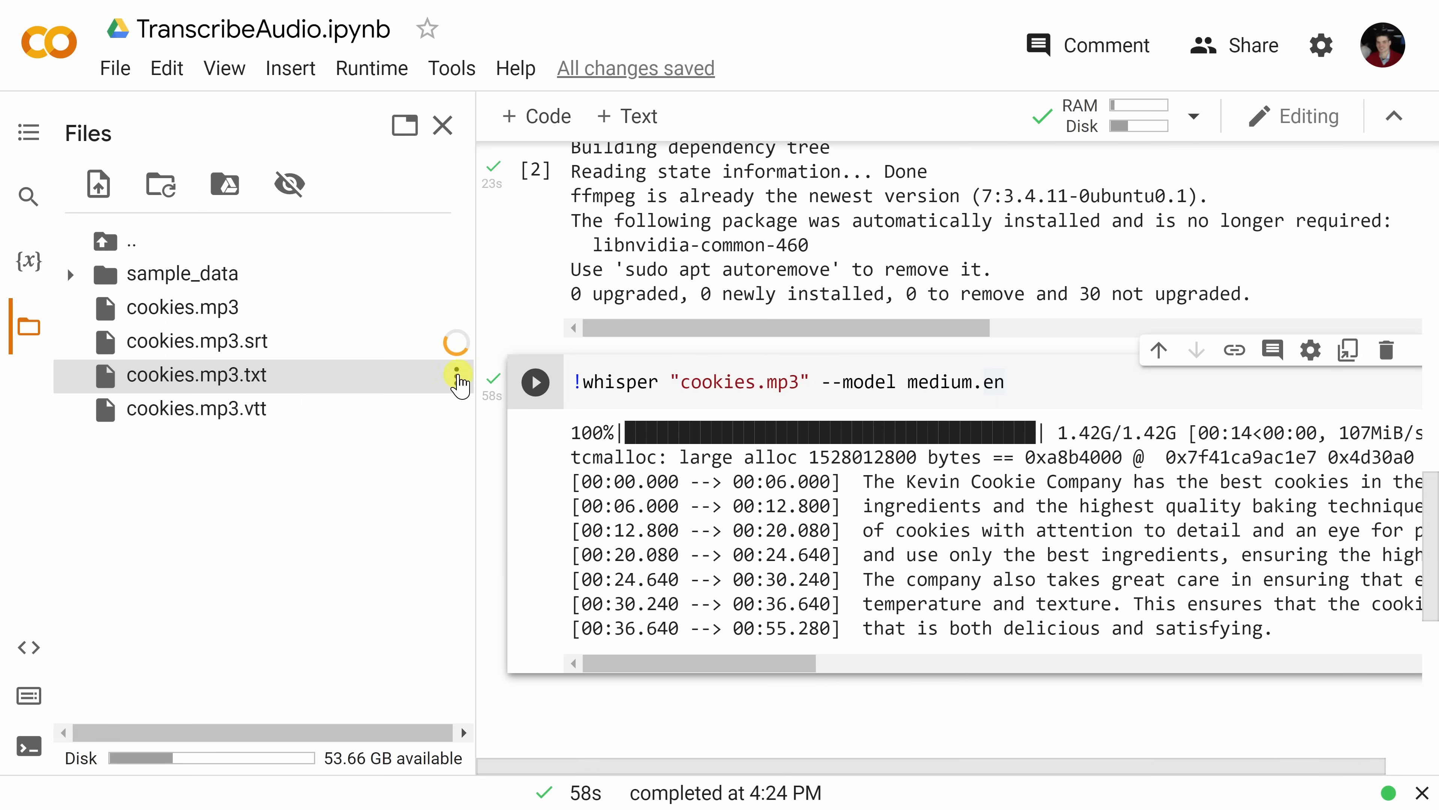
click(457, 375)
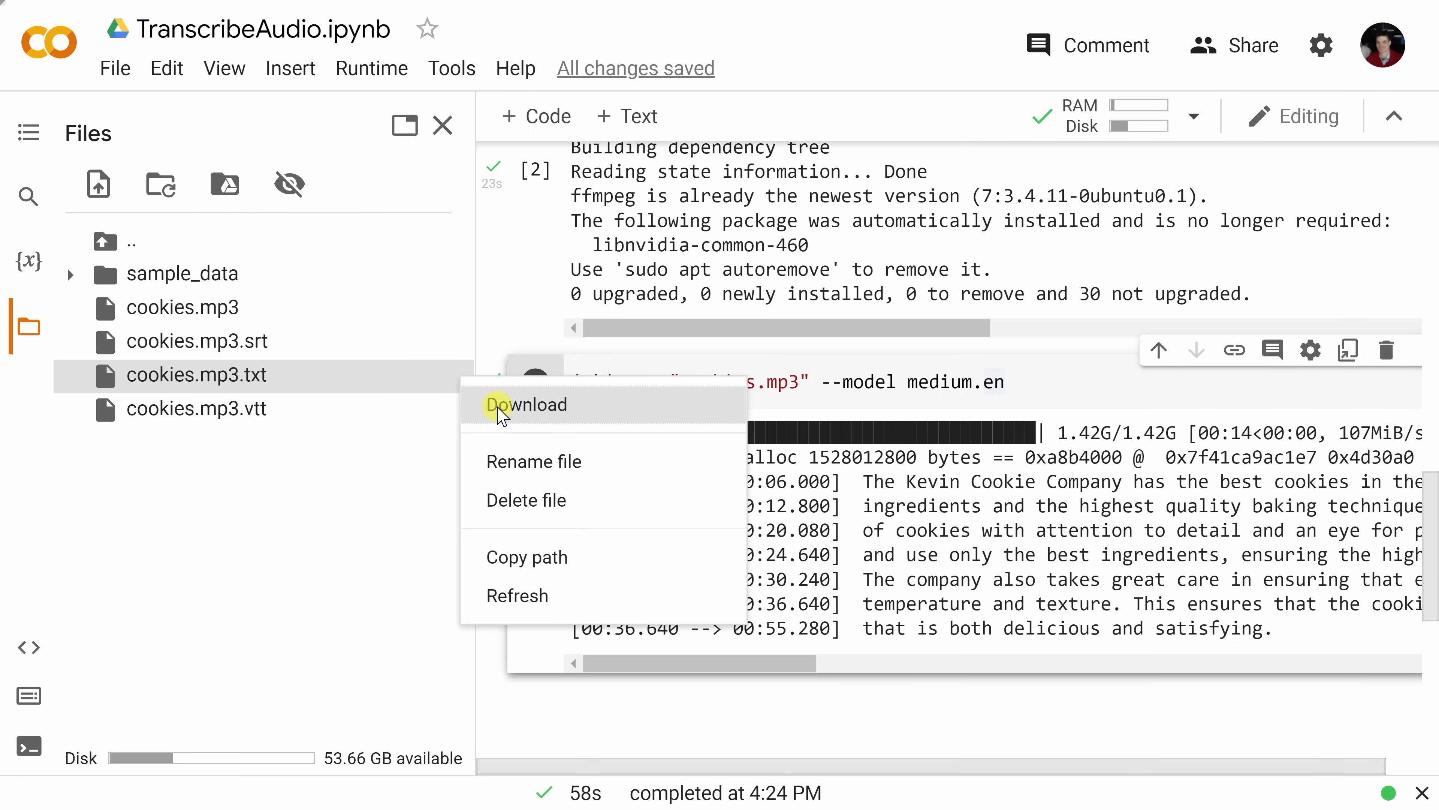
click(526, 404)
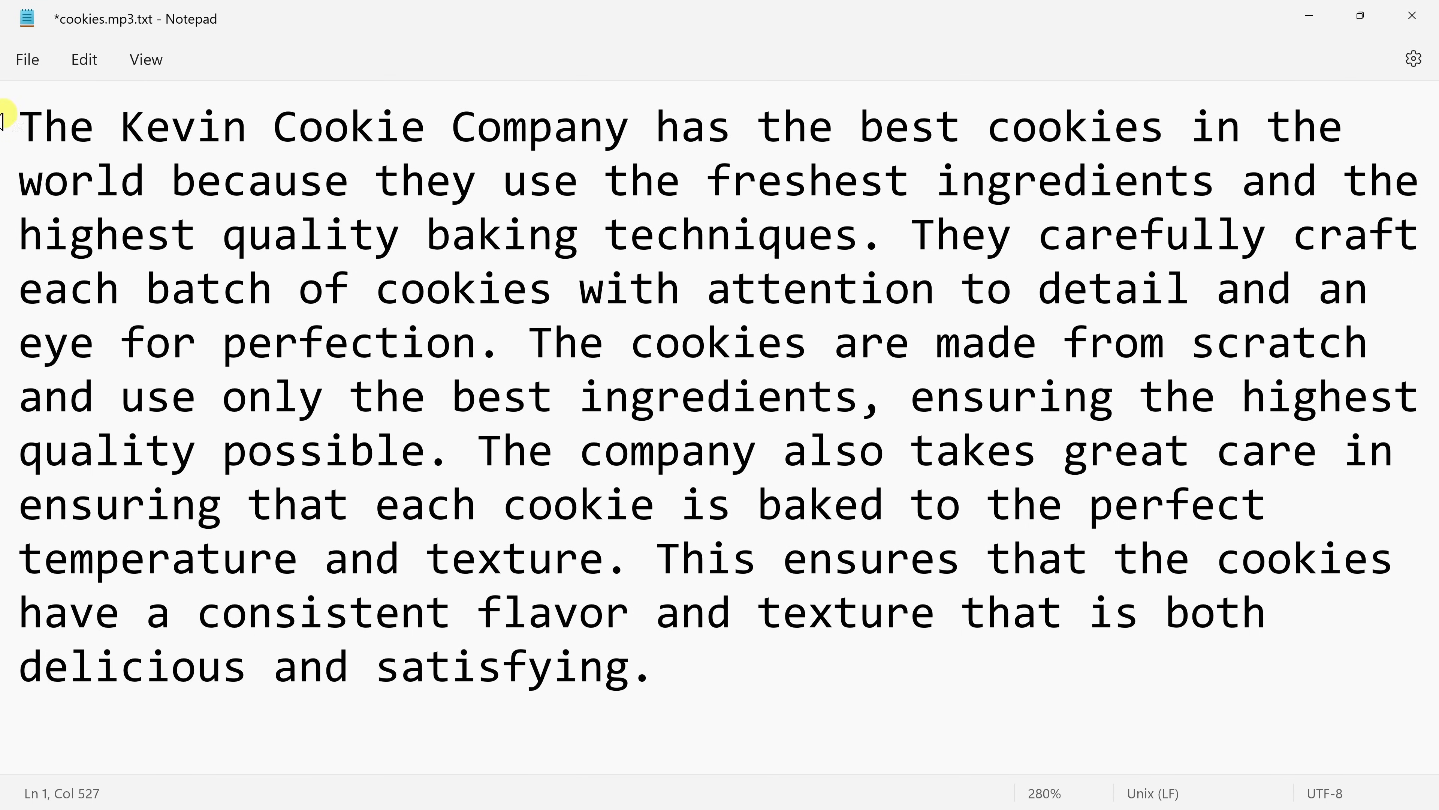
- Review the cookies.mp3.txt transcript in Notepad, then view cookies.mp3.srt's seven timestamped captions
click(700, 558)
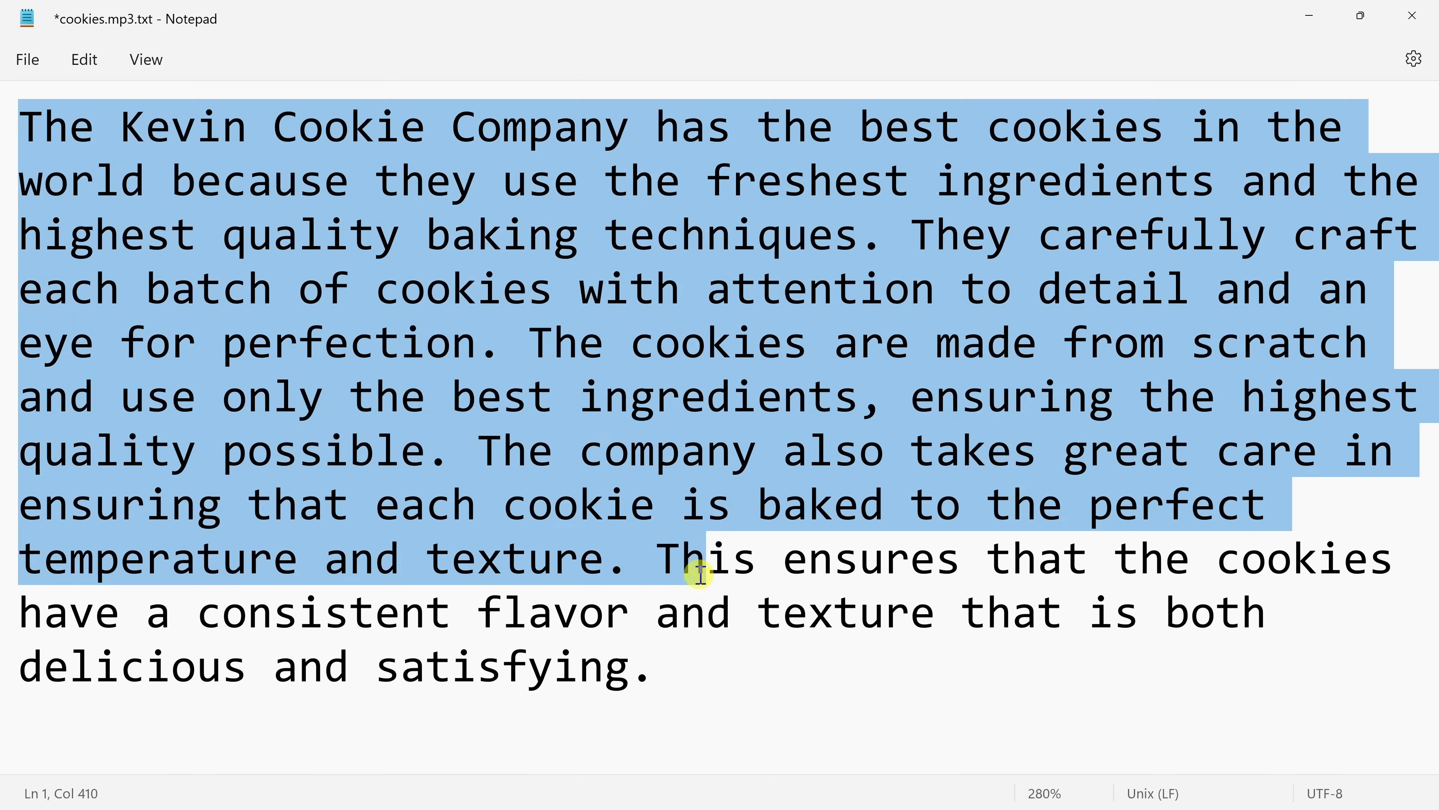
click(655, 666)
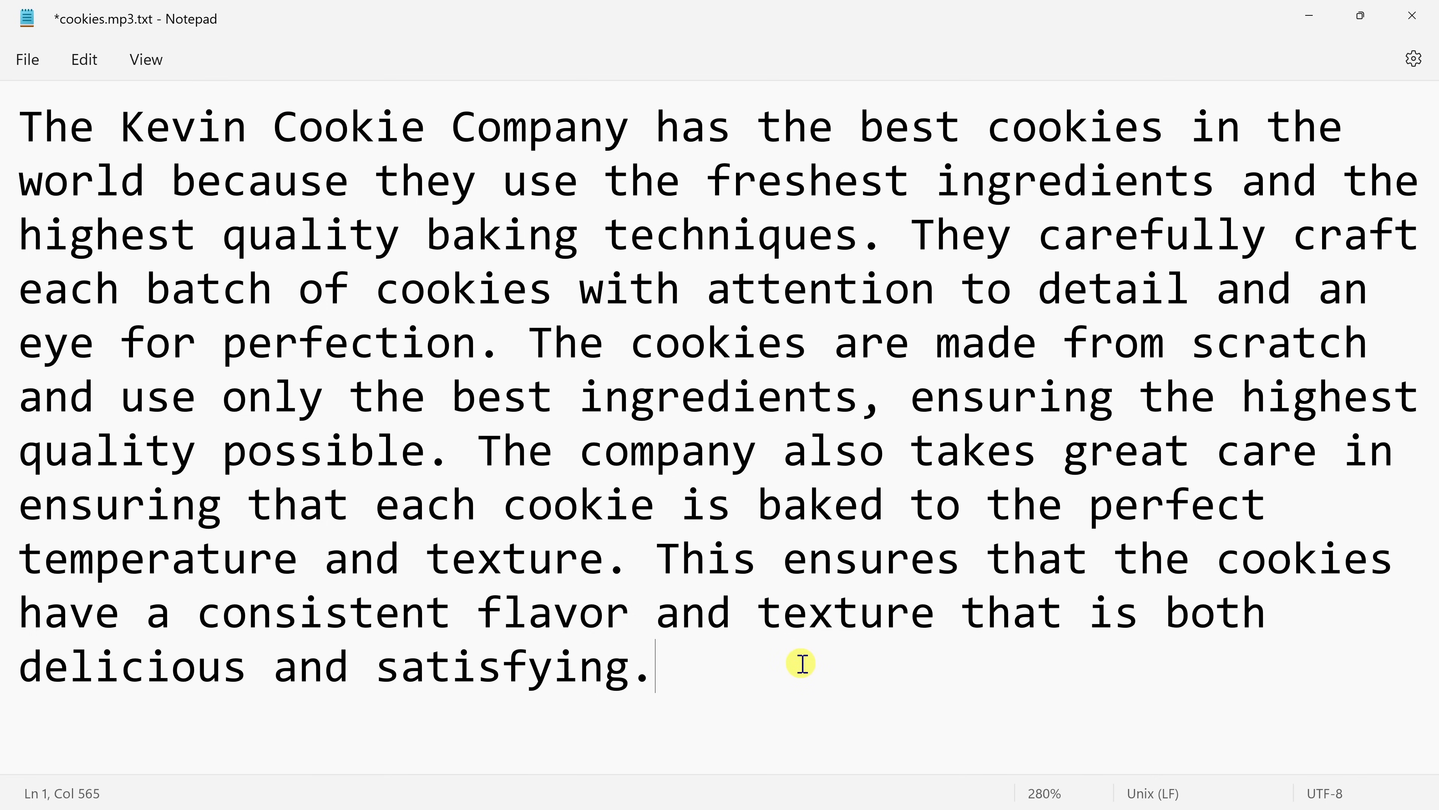
double_click(178, 126)
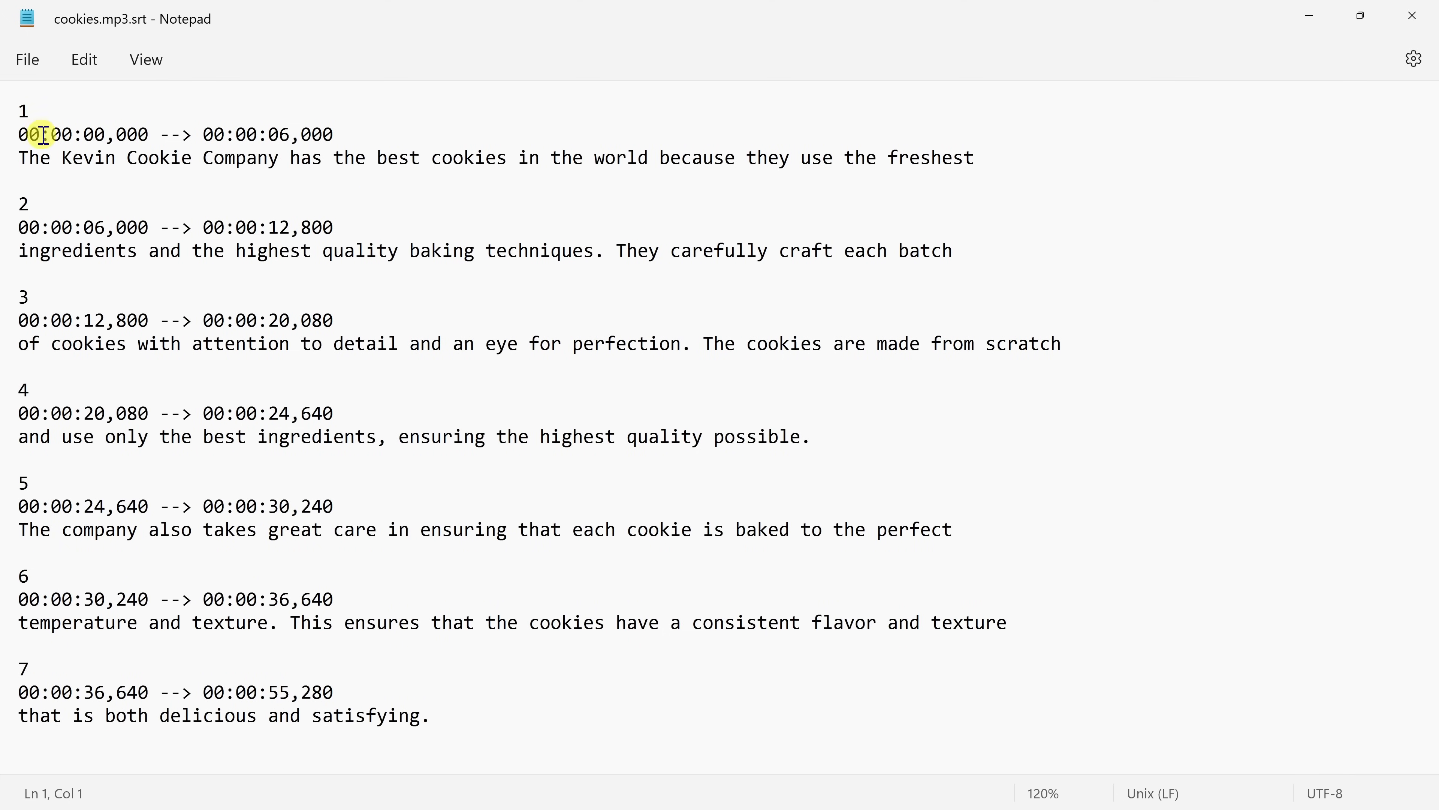
drag(41, 157, 982, 157)
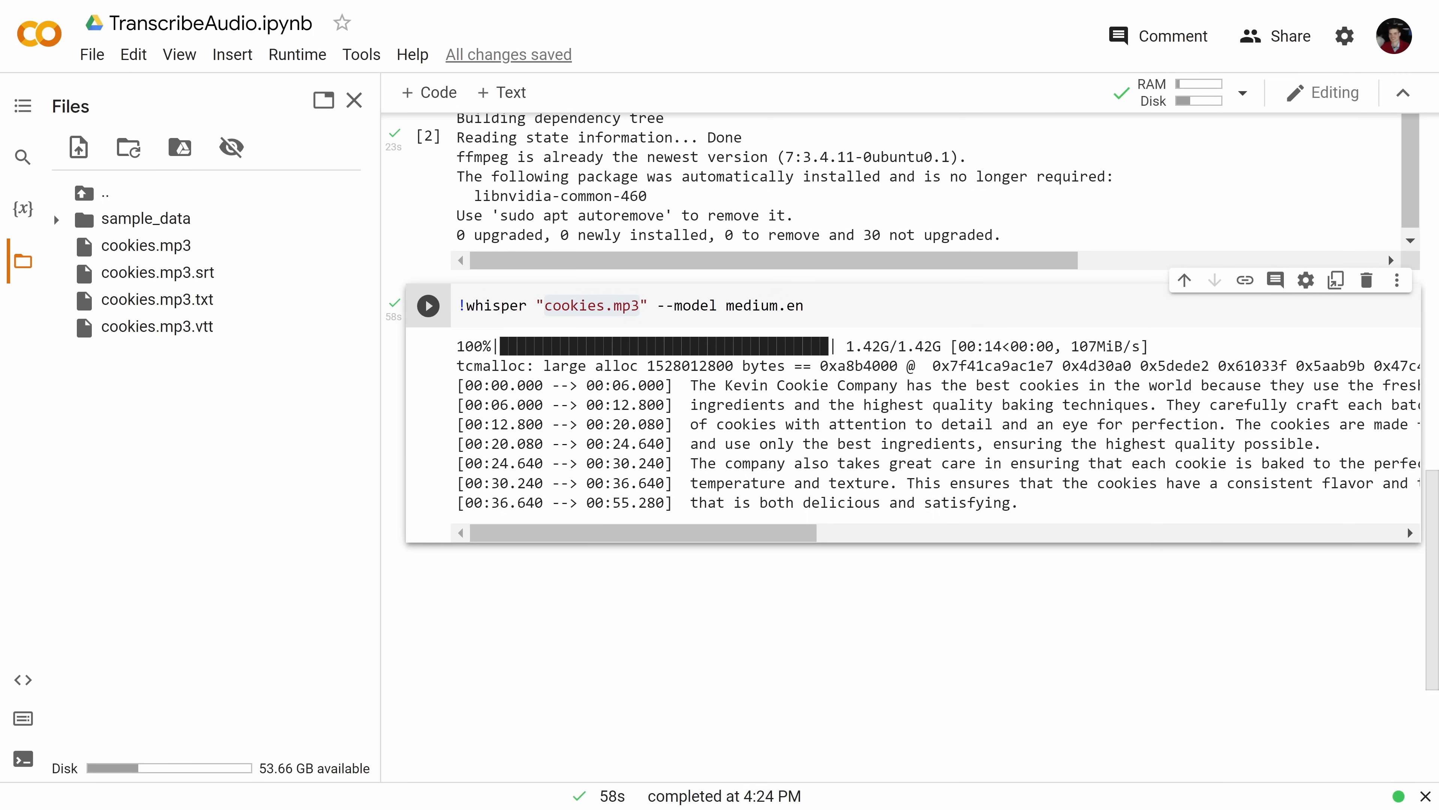
drag(144, 245, 241, 449)
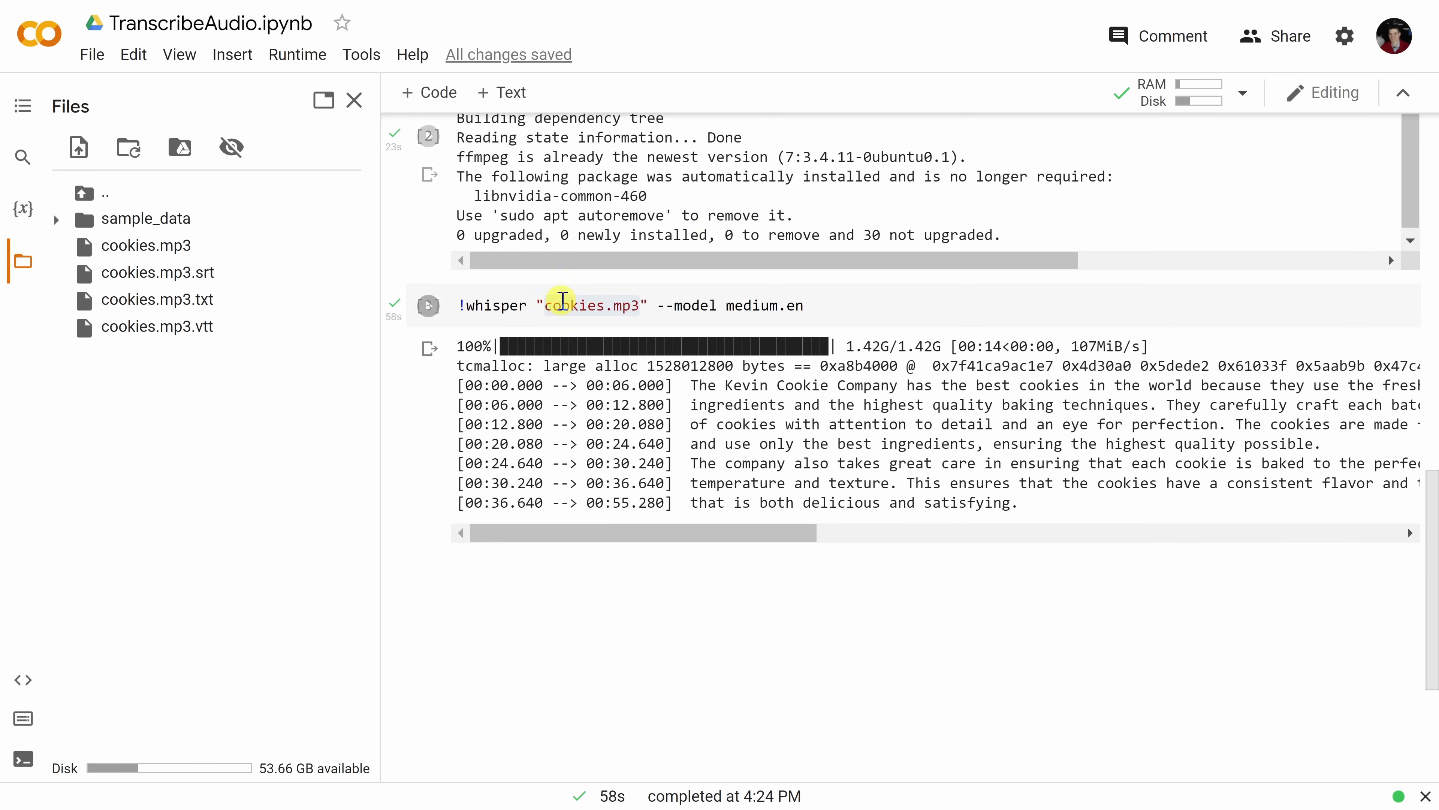
double_click(590, 305)
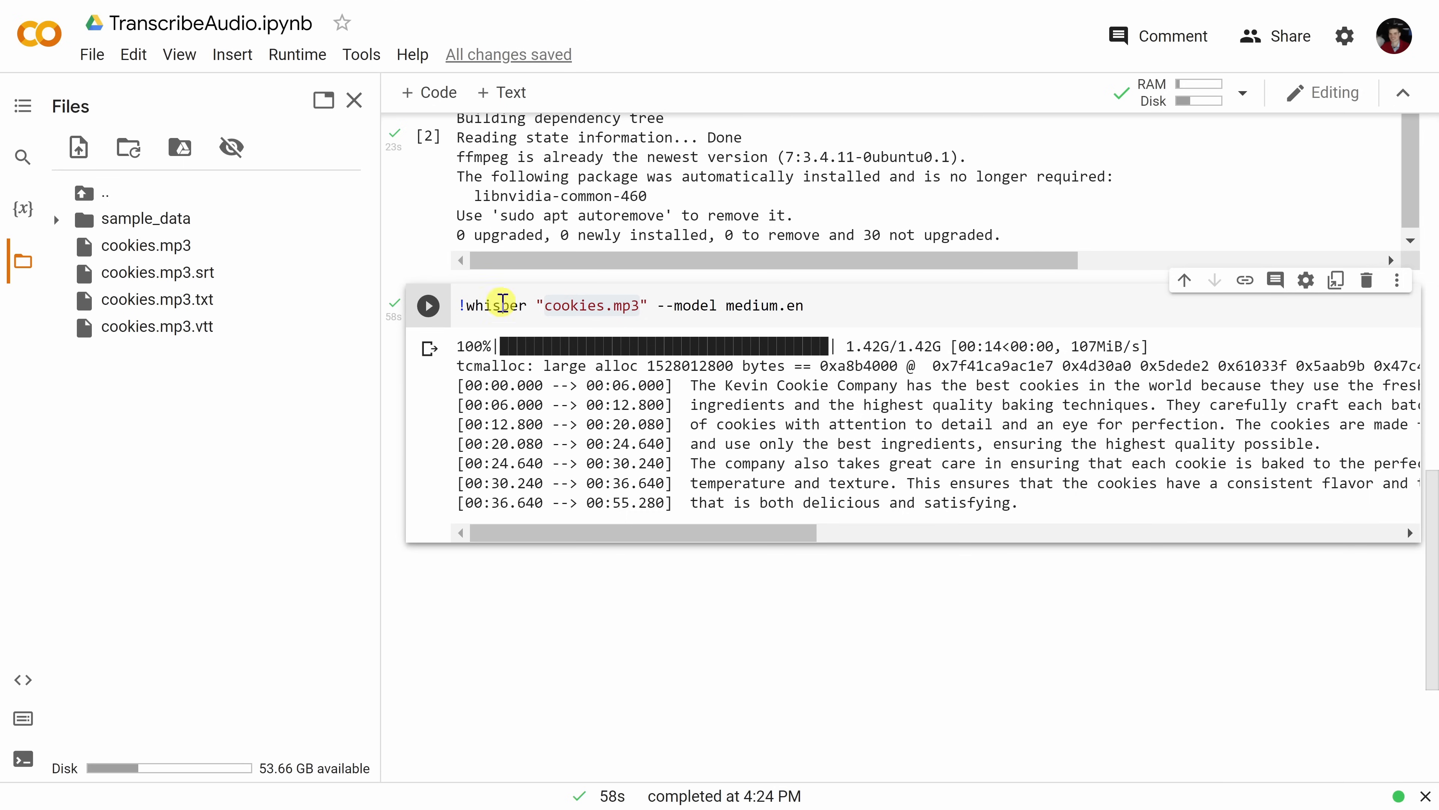
mouse_move(786, 307)
text(!whisper -)
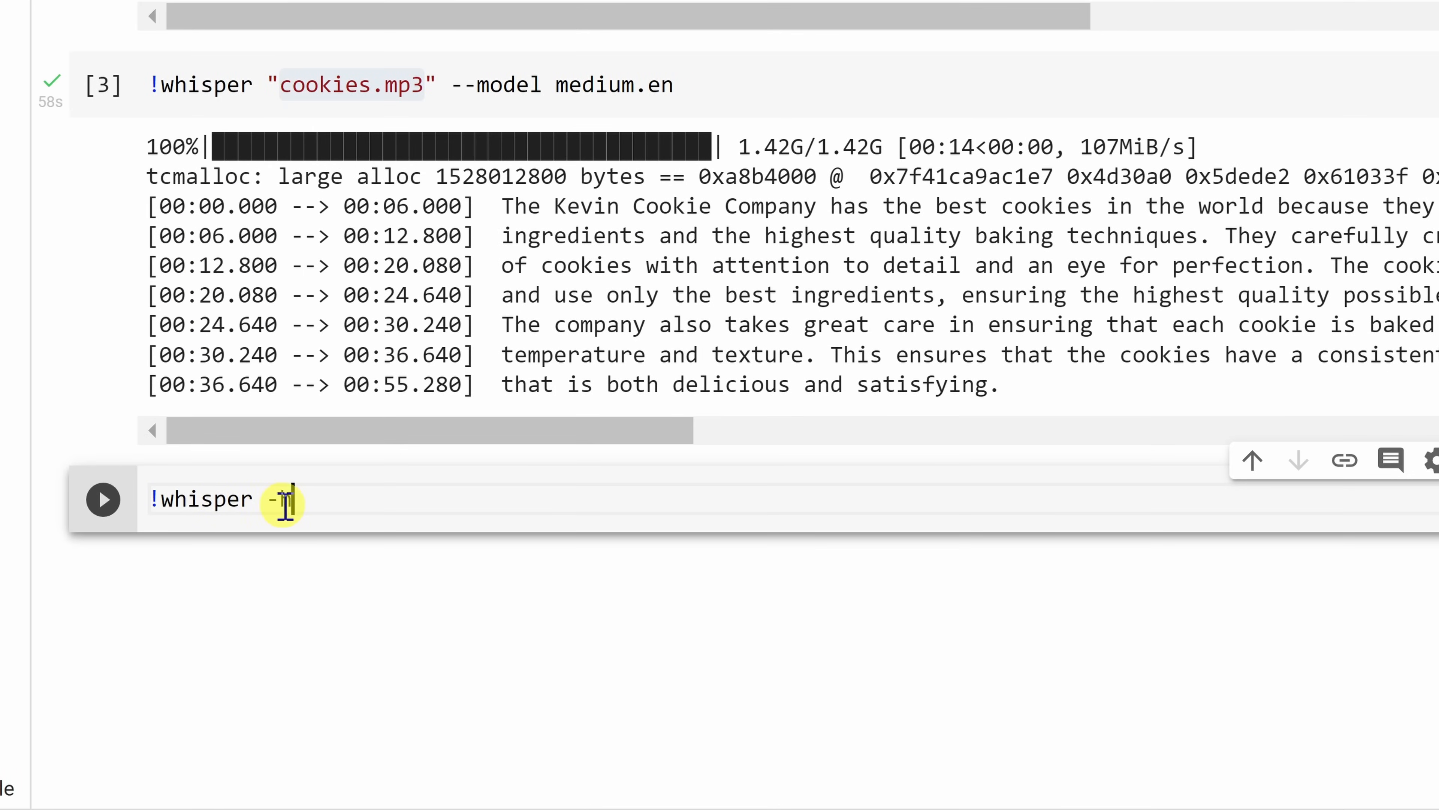
- Run !whisper -h in a new cell and scroll its usage listing --model, --language and other options
text(h)
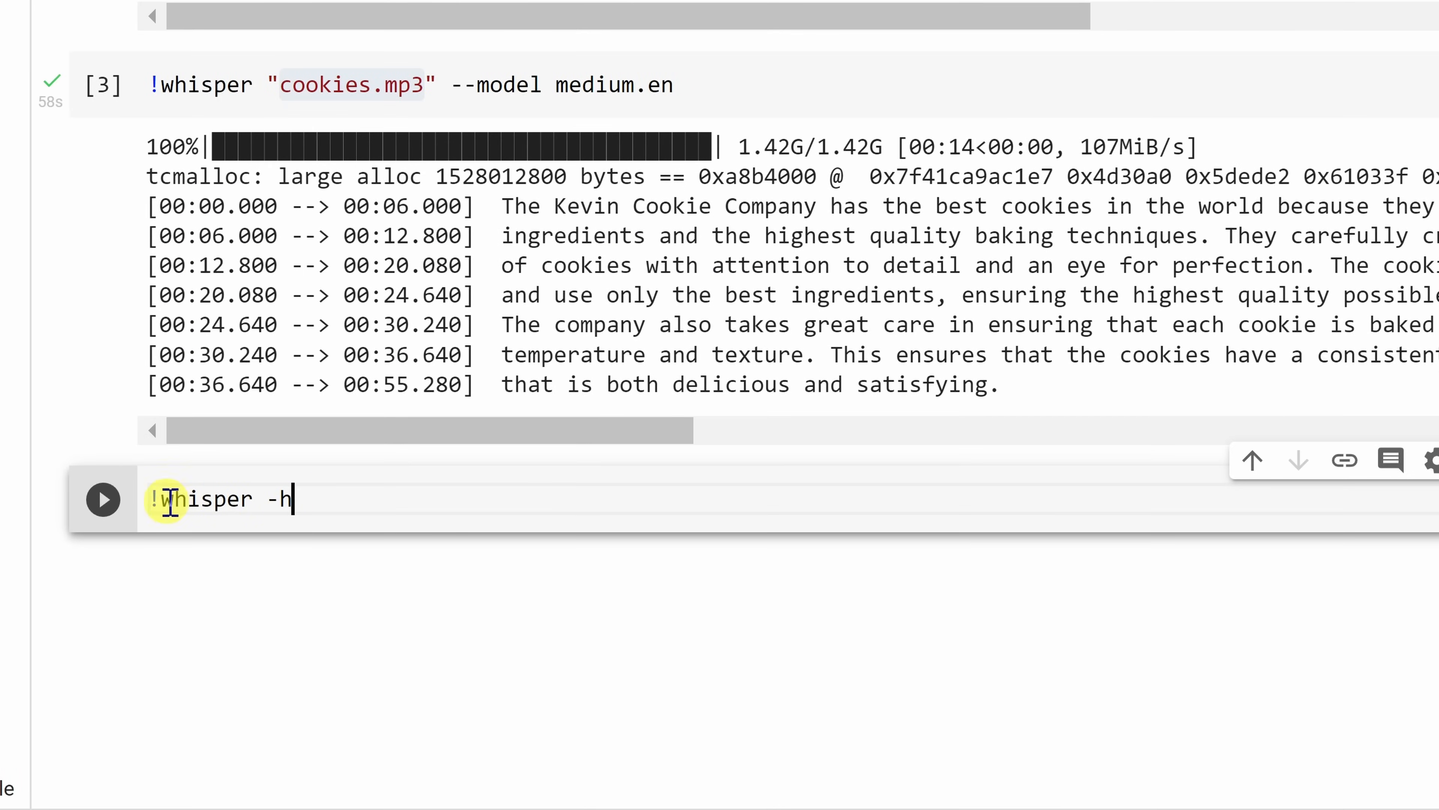
mouse_move(102, 498)
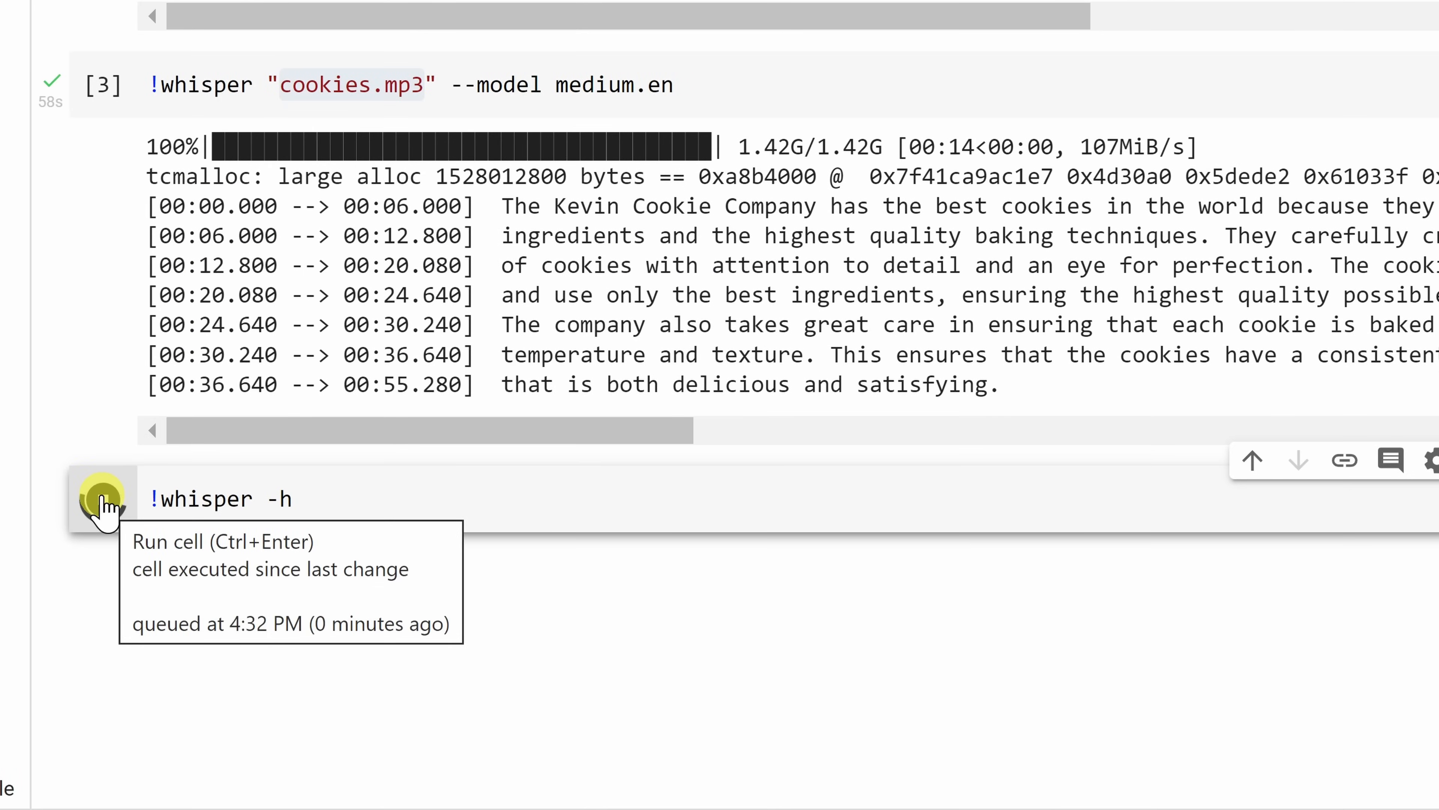
click(101, 499)
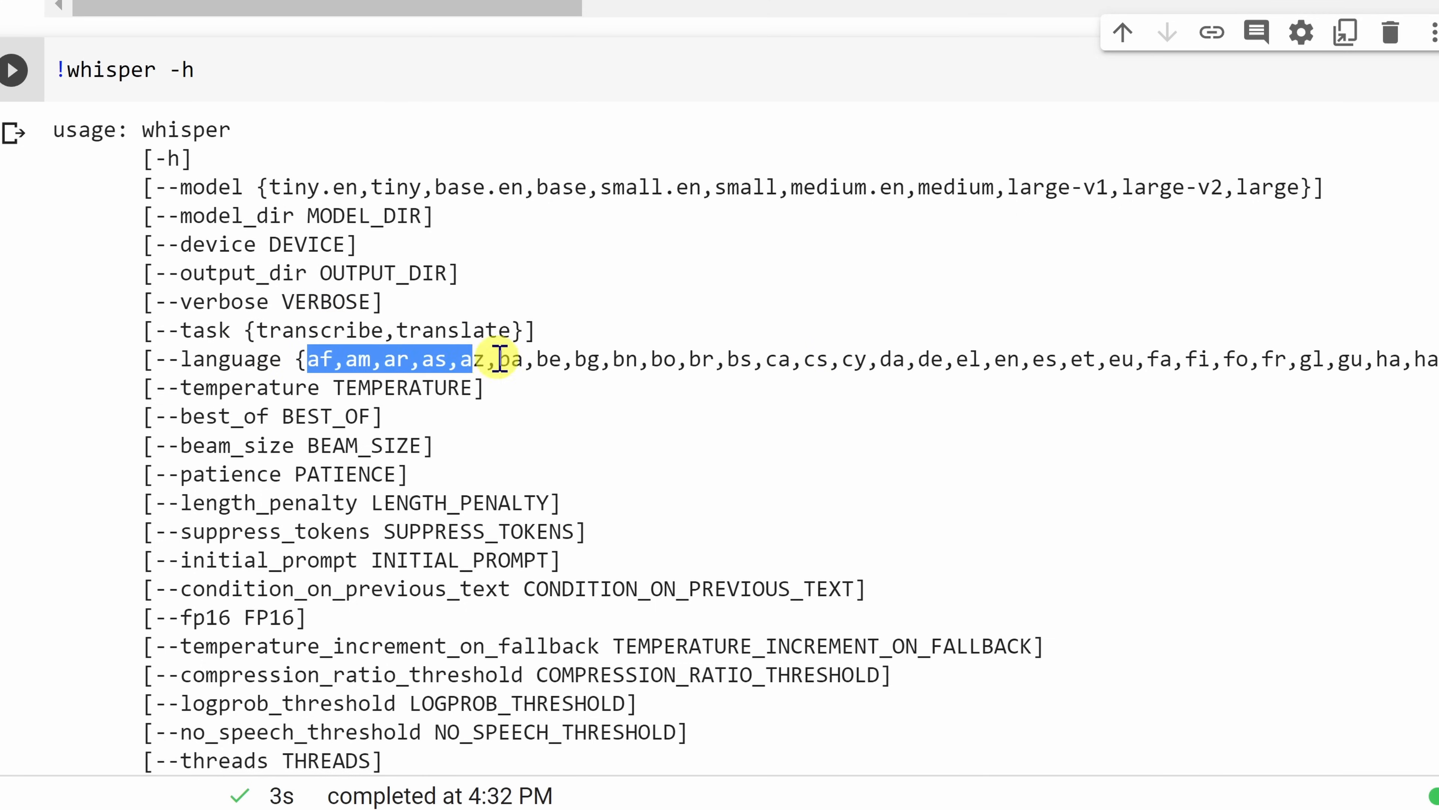
scroll(down, 3)
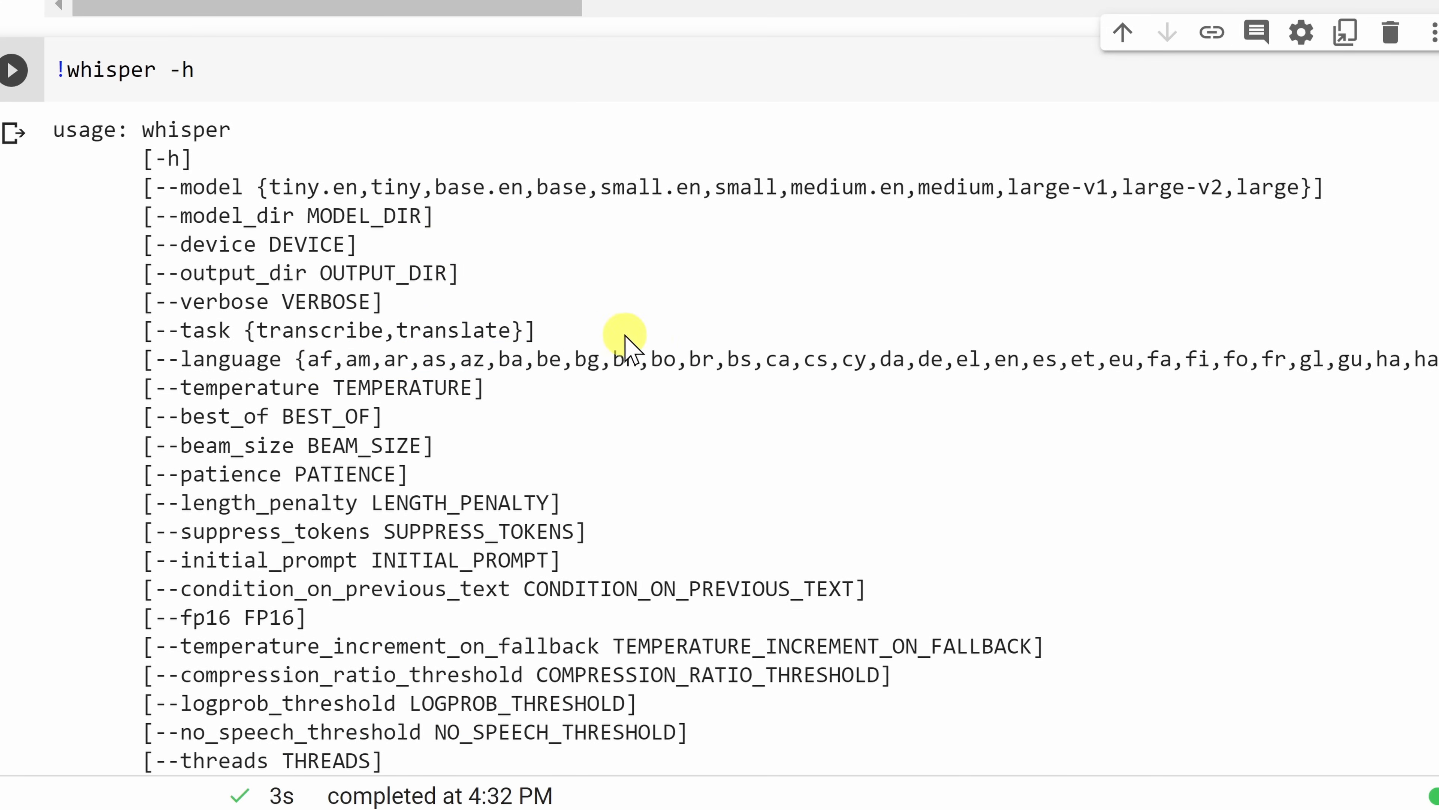
scroll(down, 3)
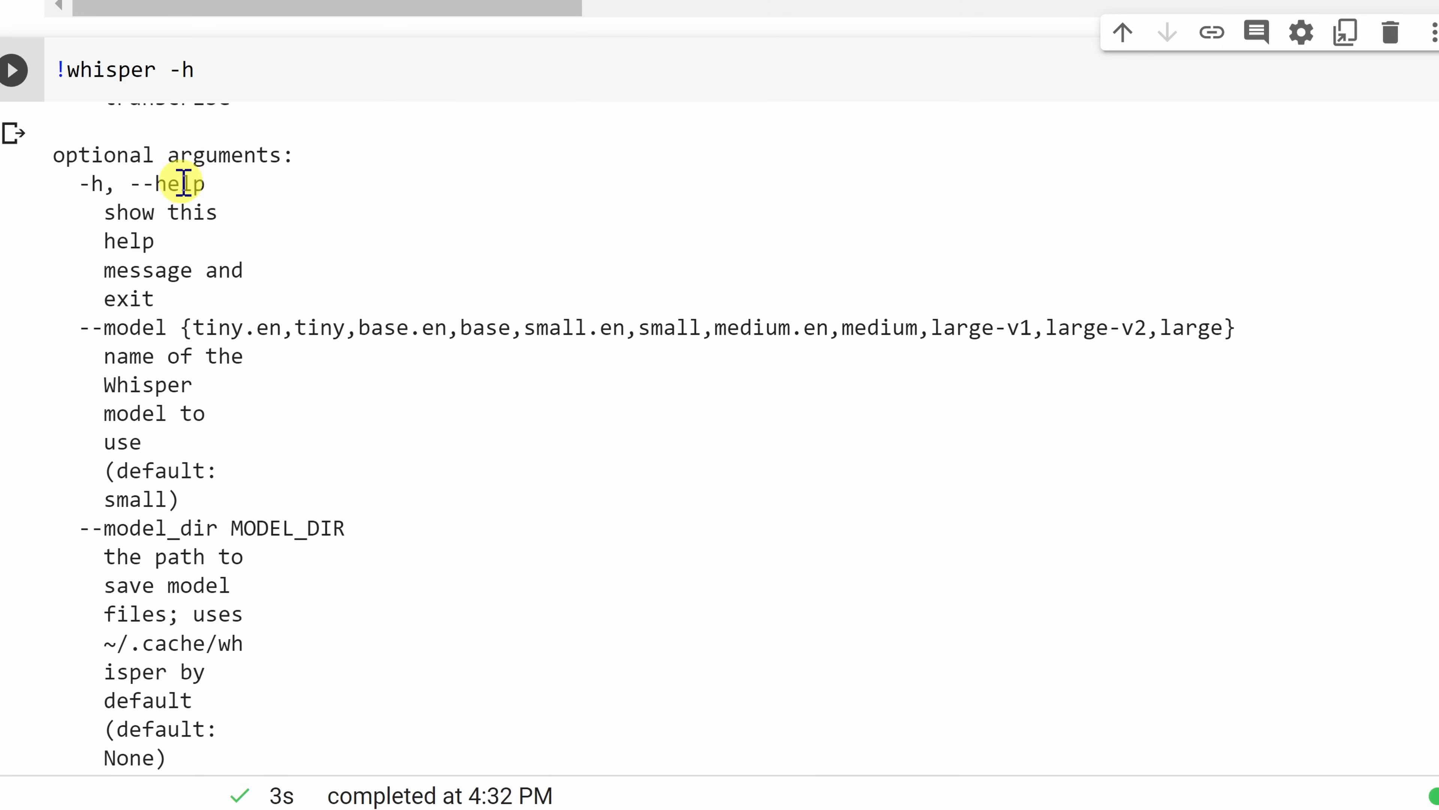
scroll(down, 3)
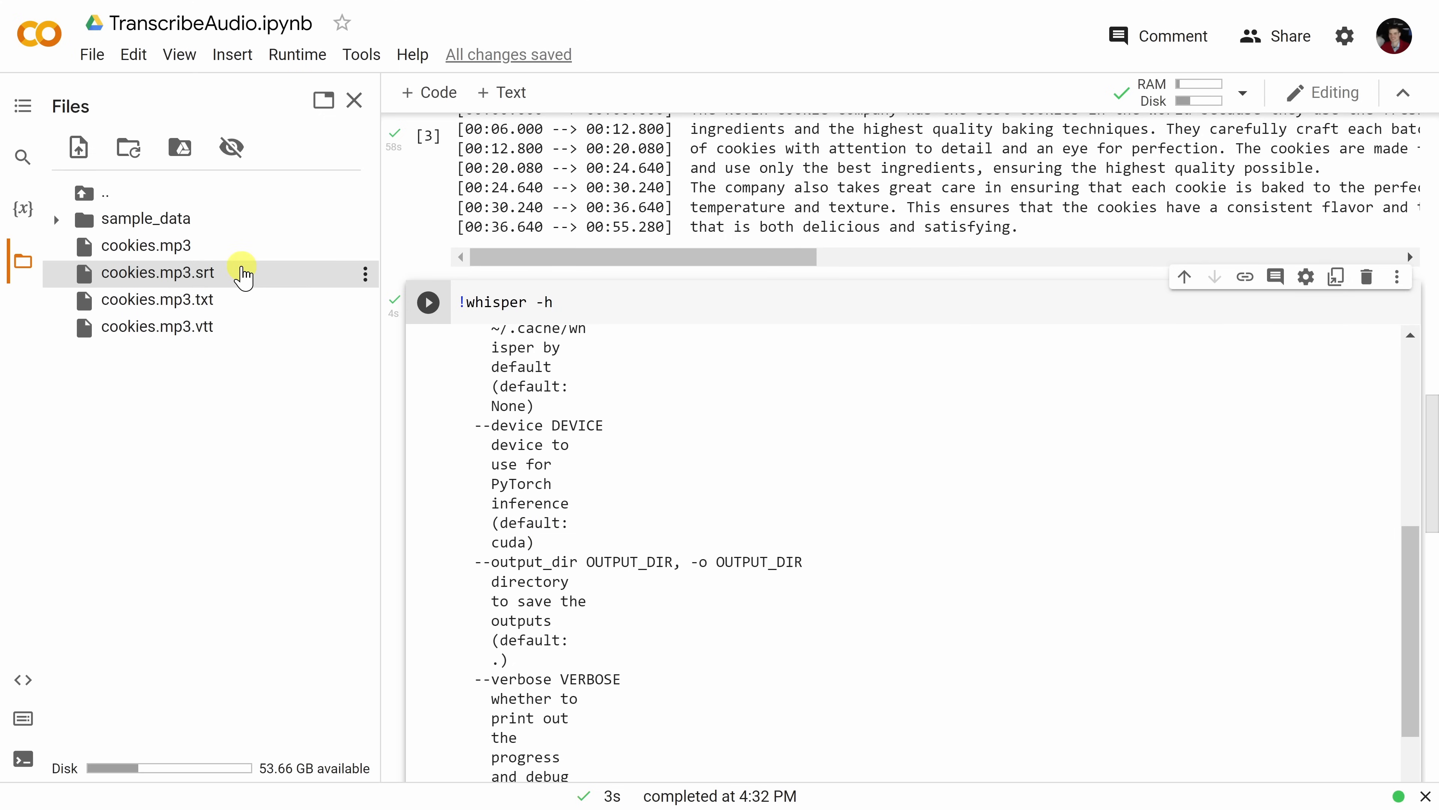
mouse_move(270, 327)
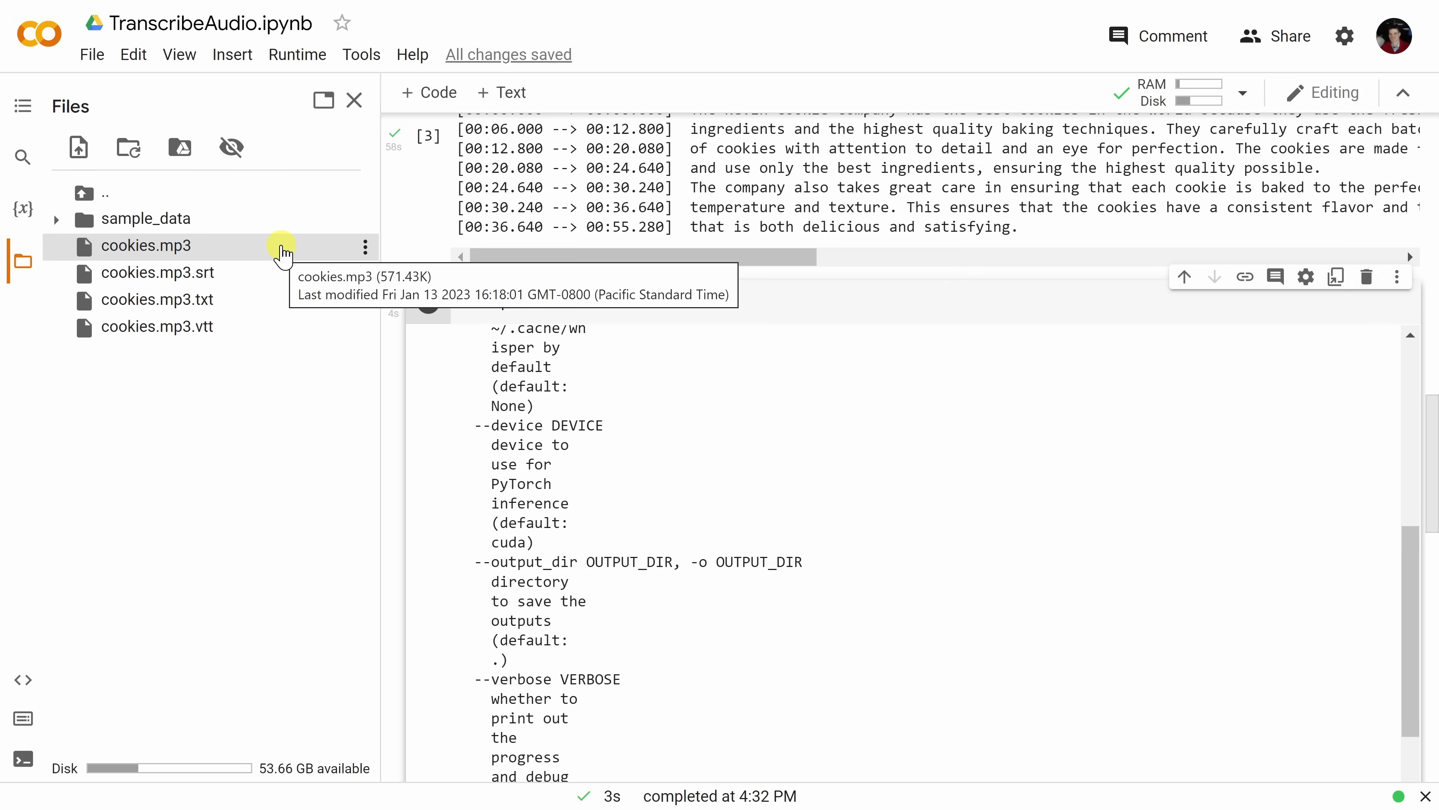
mouse_move(343, 272)
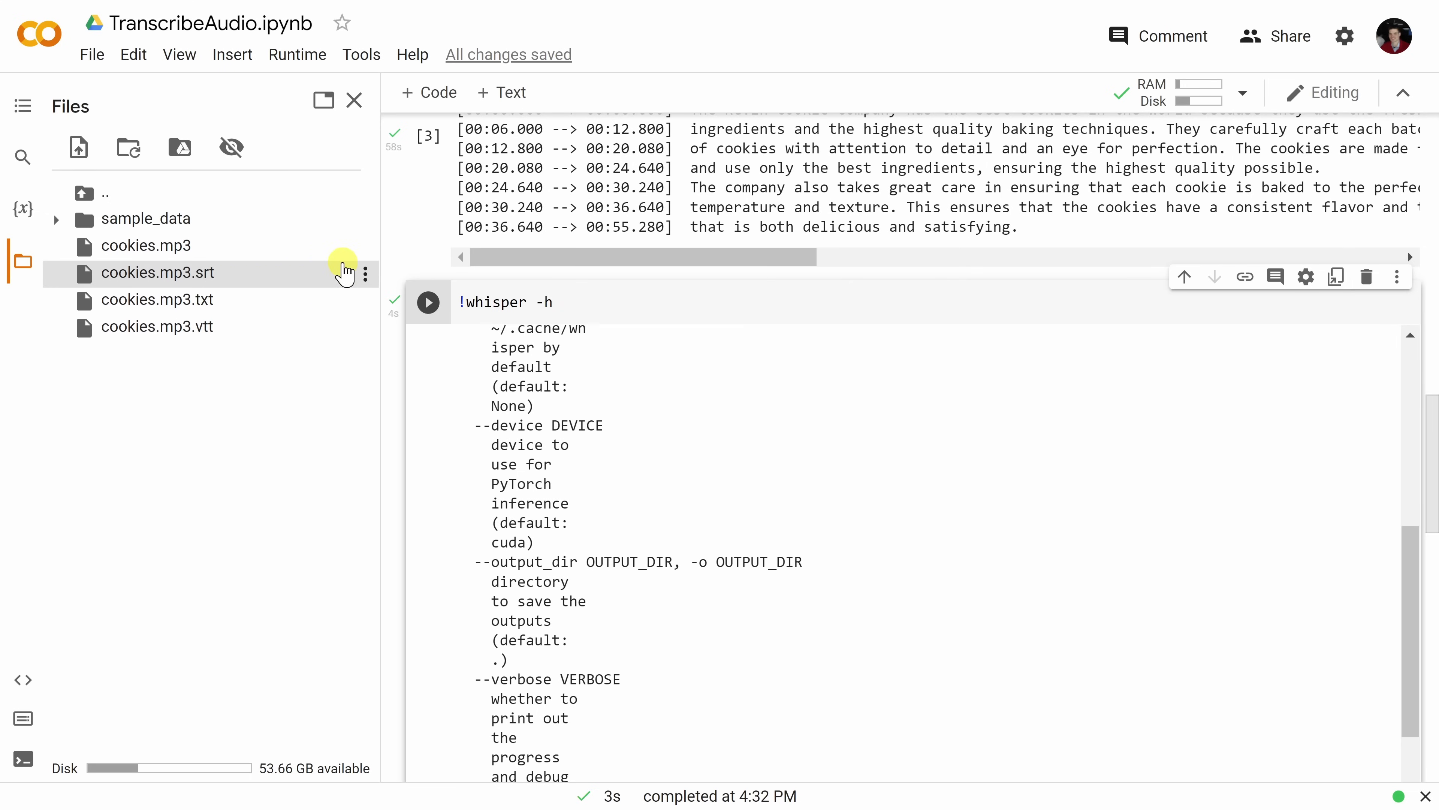